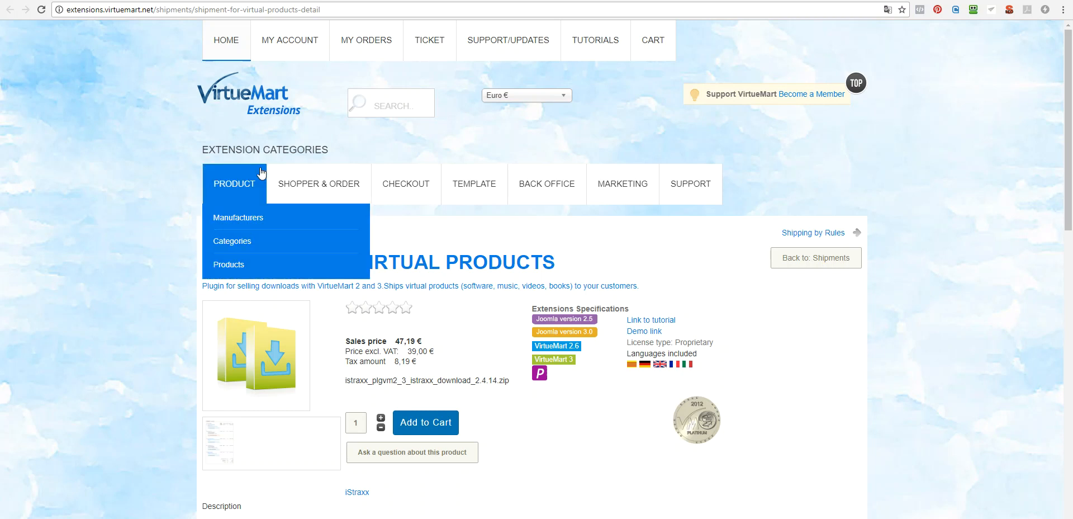
mouse_move(130, 22)
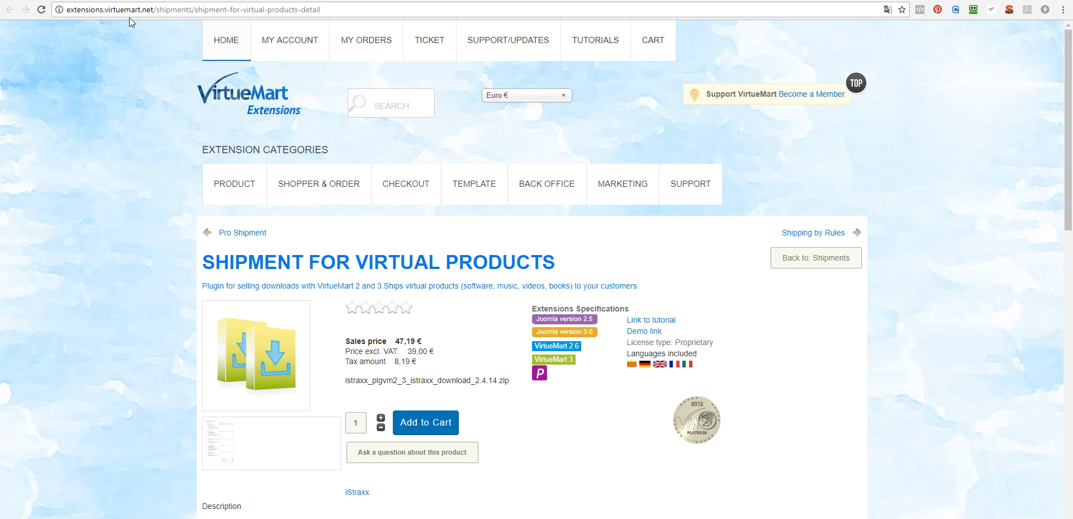
mouse_move(191, 23)
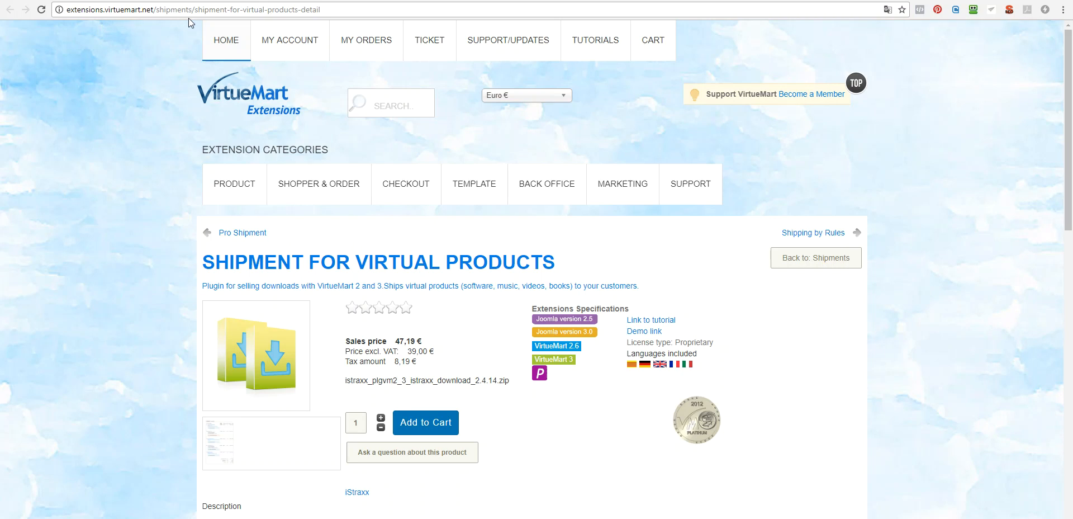
mouse_move(729, 86)
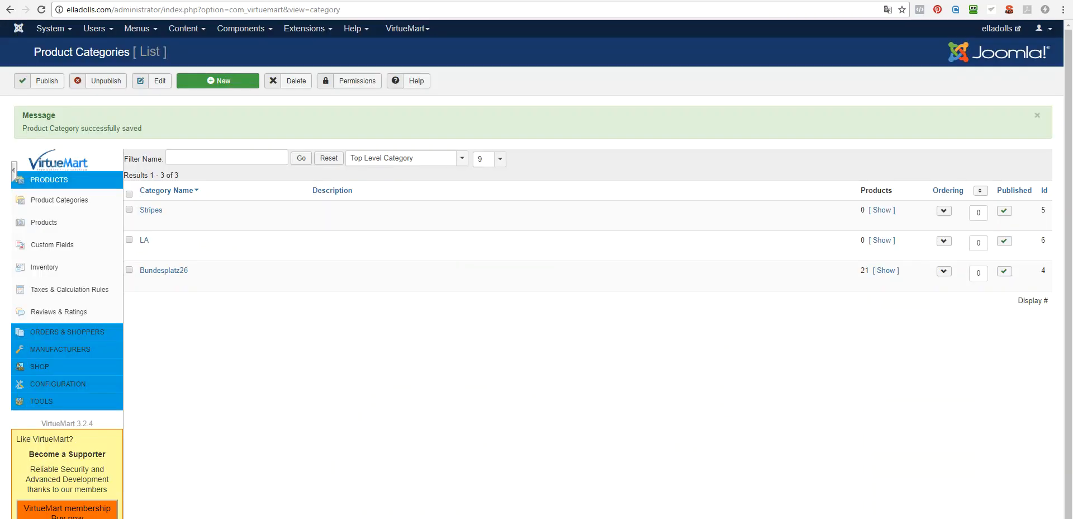
Go to the extension installer's Upload Package File option via Extensions > Manage > Install.
click(302, 28)
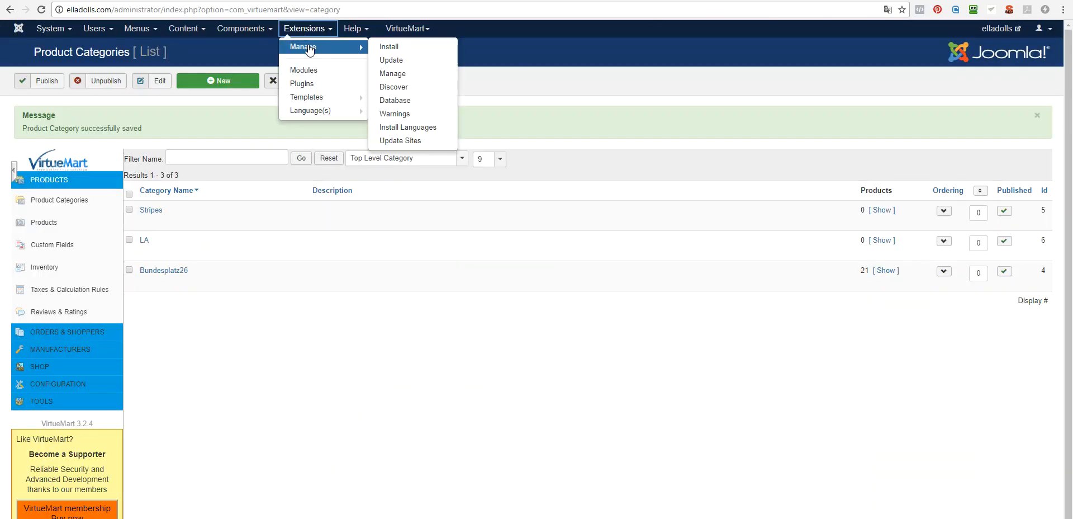
click(400, 51)
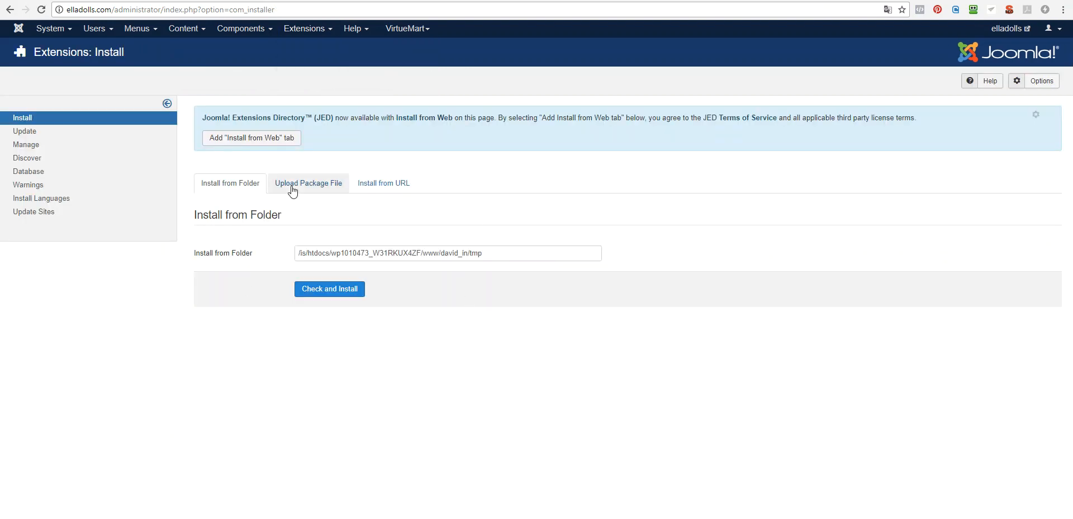
click(309, 182)
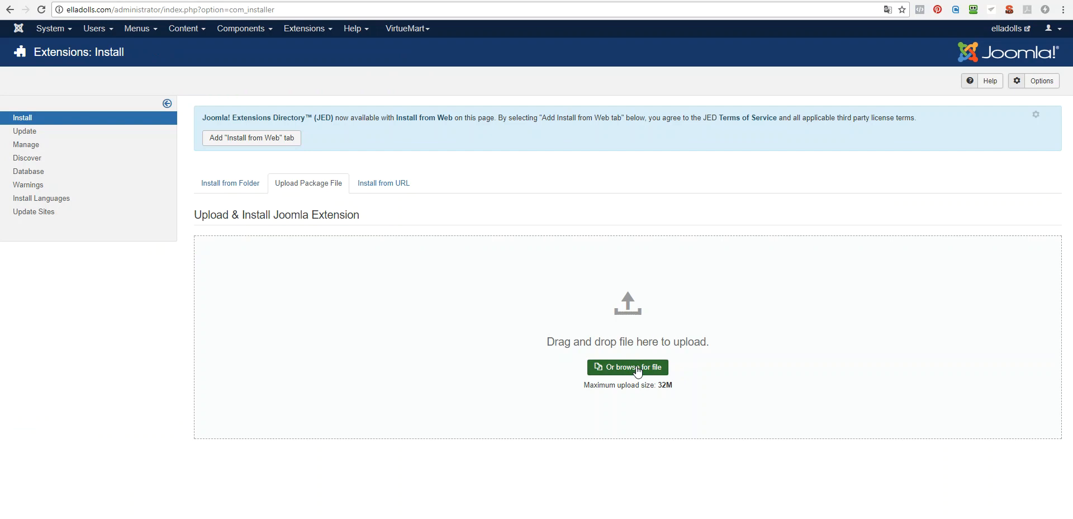
mouse_move(314, 46)
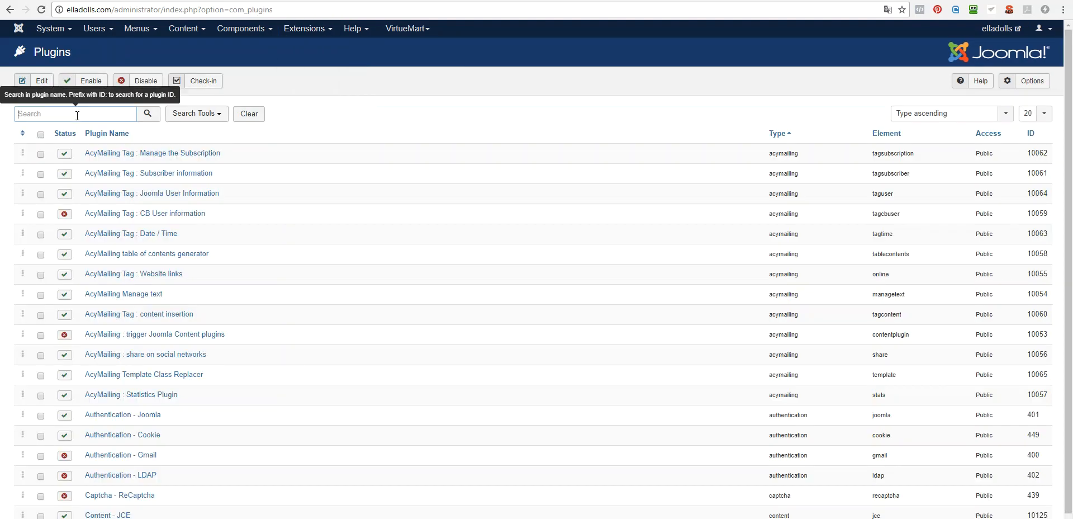
Filter plugins by 'istra', leave the iStraxx download plugin enabled, and go to VirtueMart's Custom Fields list.
text(istra)
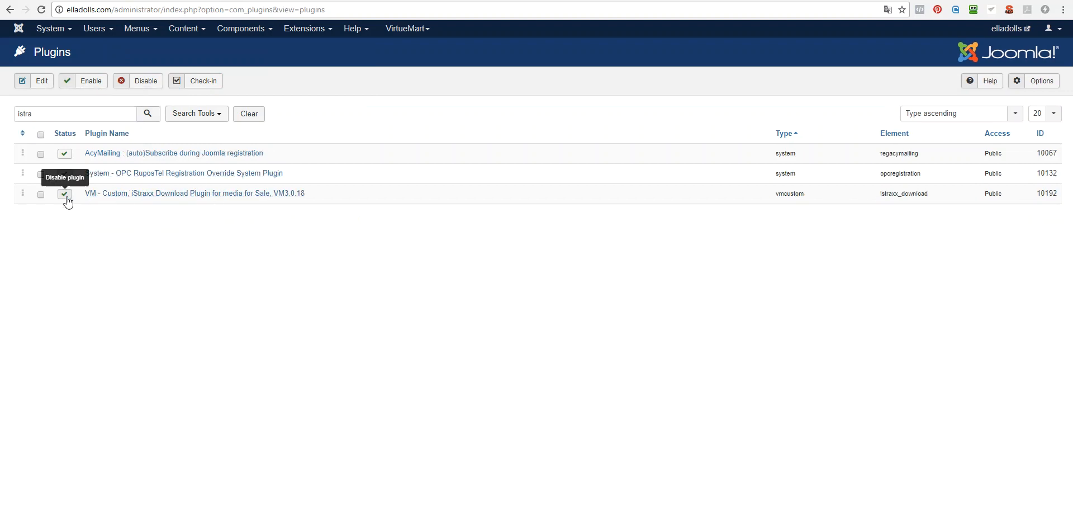
click(65, 194)
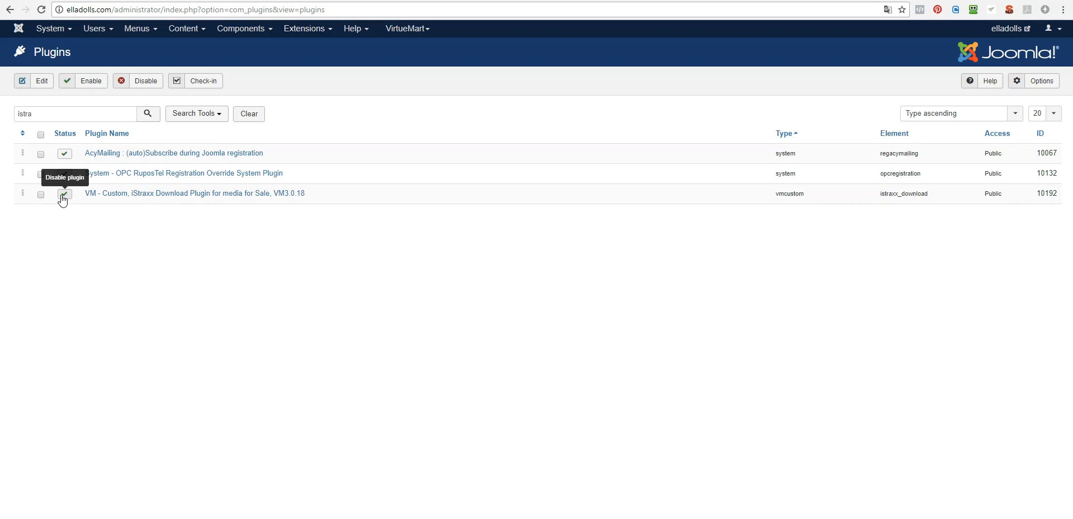
click(64, 193)
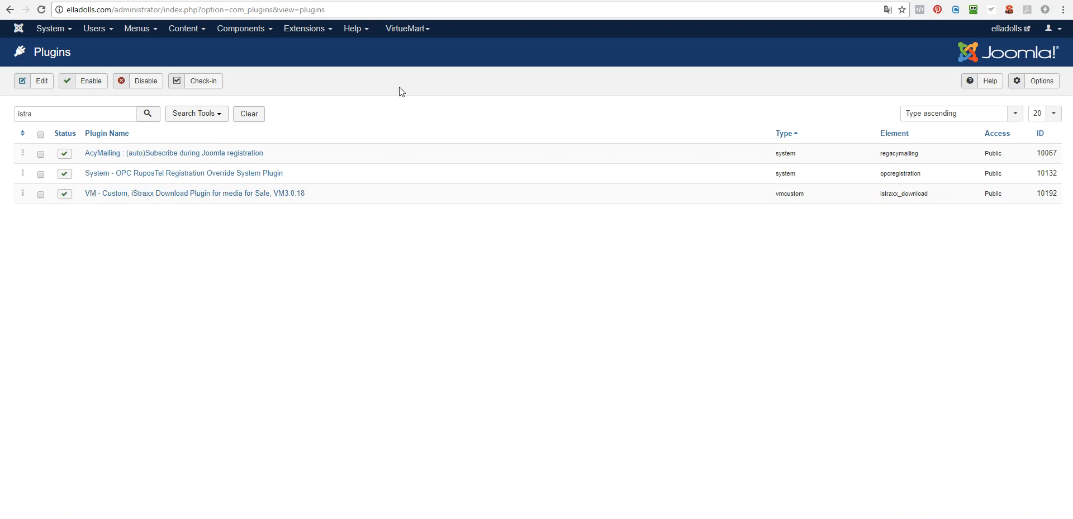
mouse_move(407, 28)
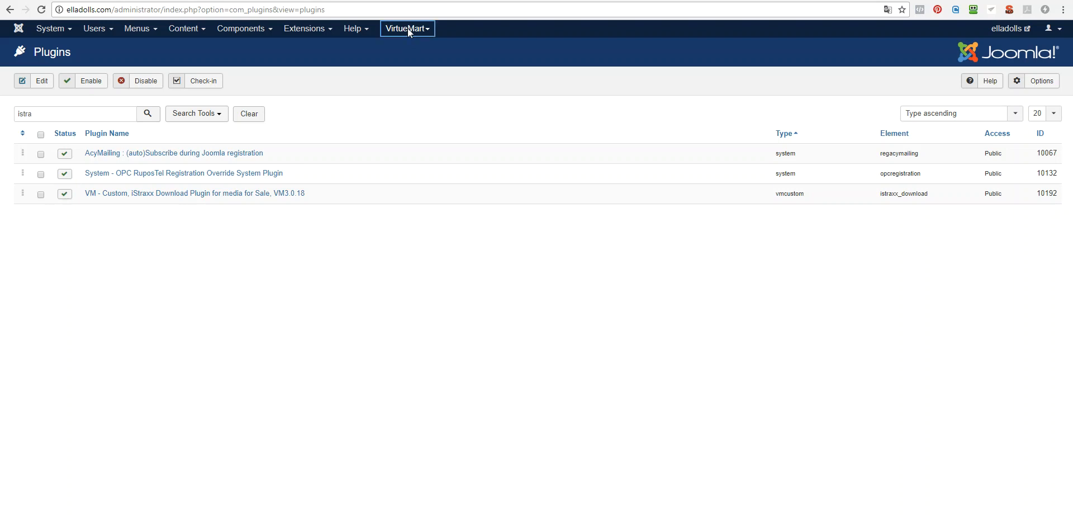
click(404, 28)
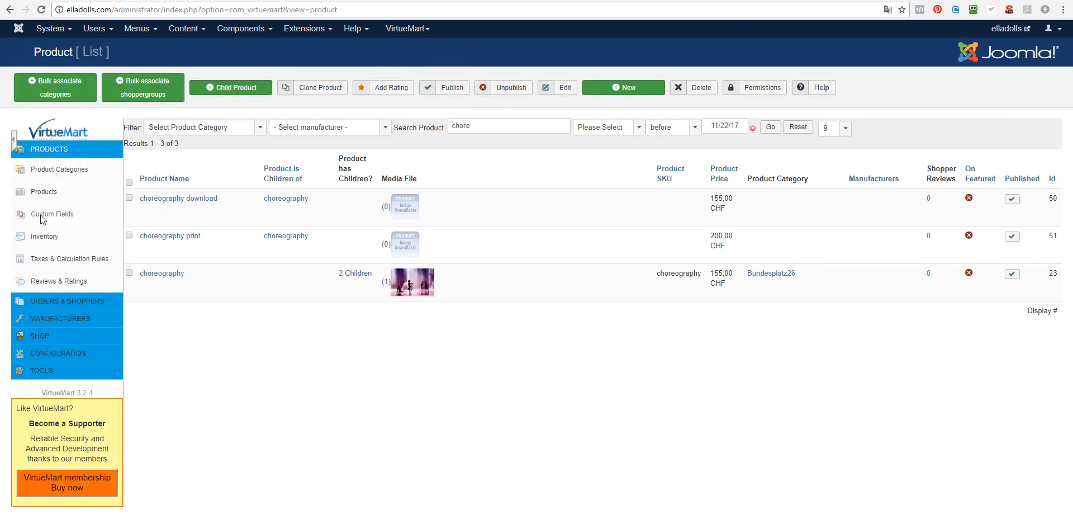
click(52, 201)
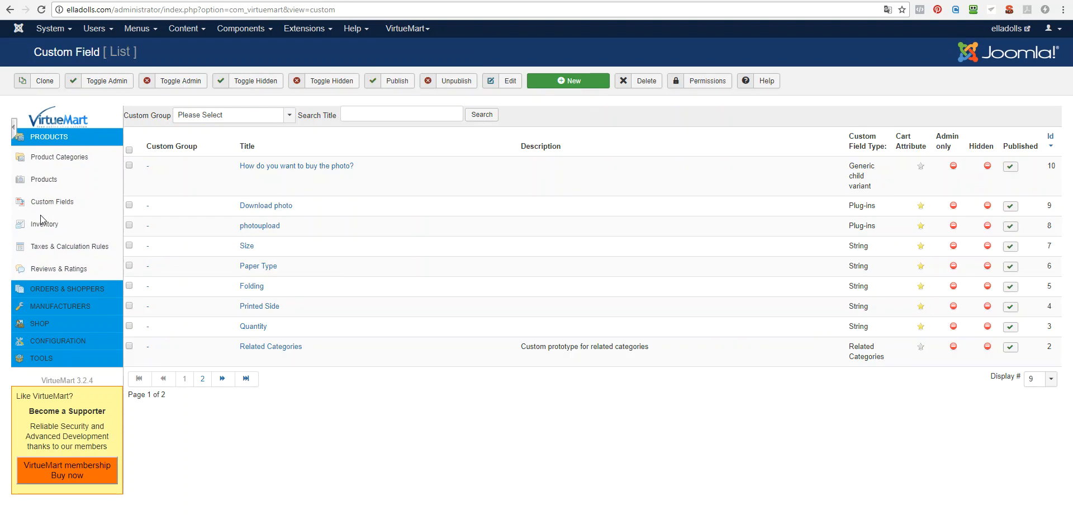
mouse_move(575, 84)
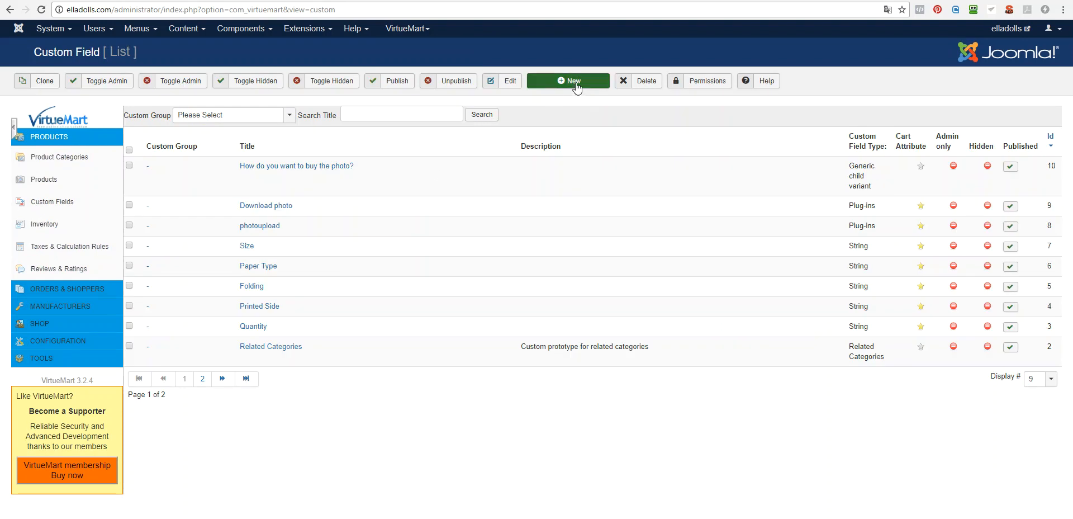
Create a Plug-ins custom field titled Download at layout position addtocart using the iStraxx download plugin.
click(568, 80)
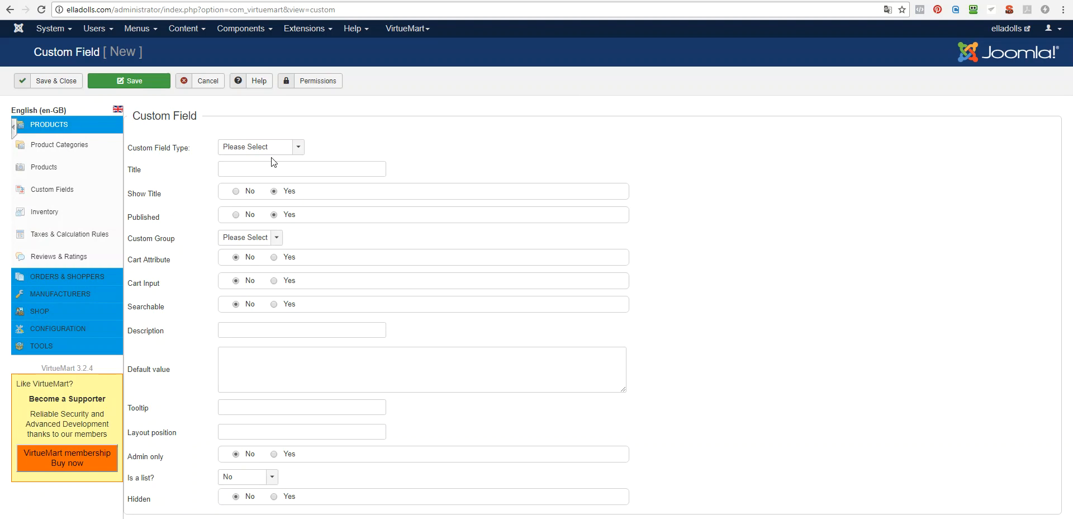
click(259, 146)
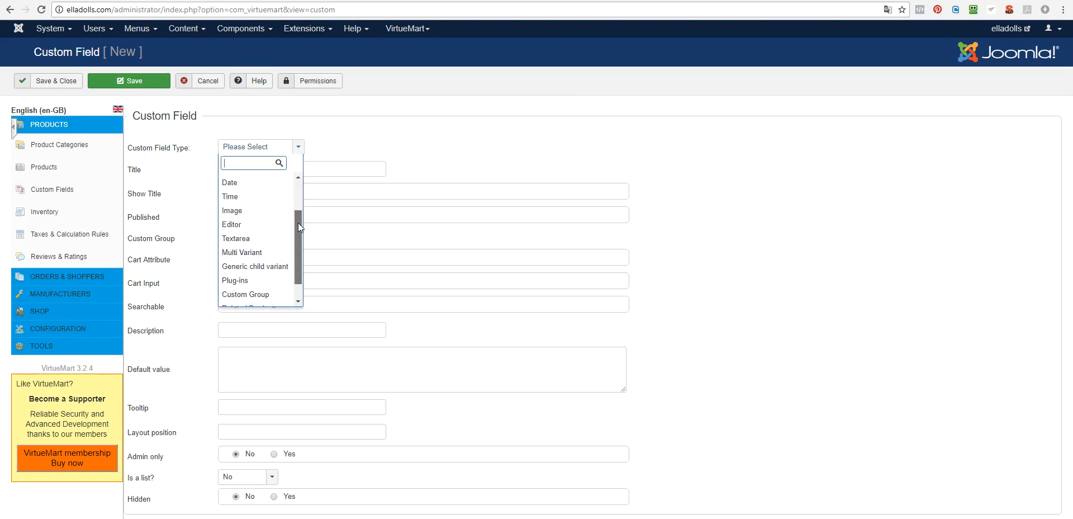
click(235, 279)
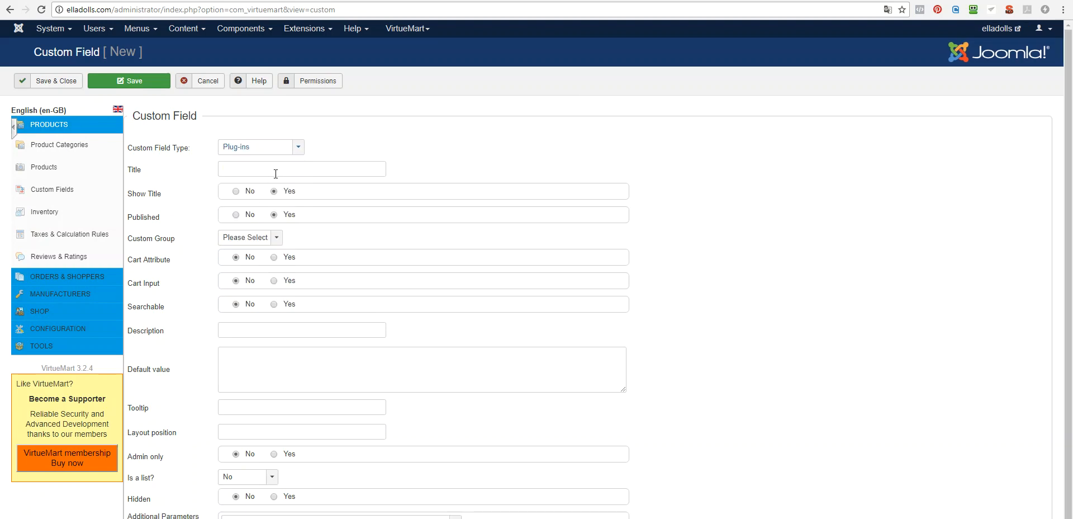
text(D)
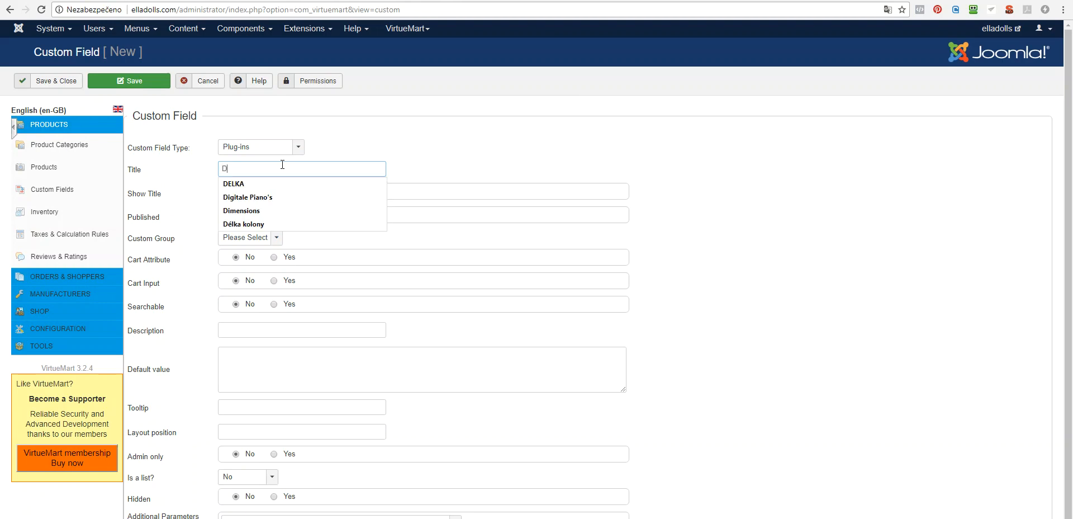
text(ownlo)
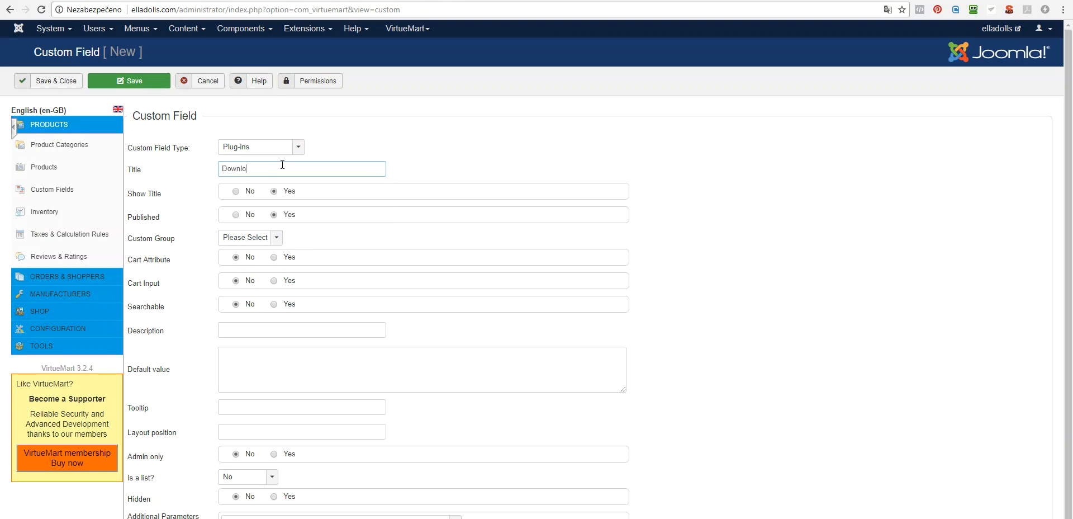
text(ad)
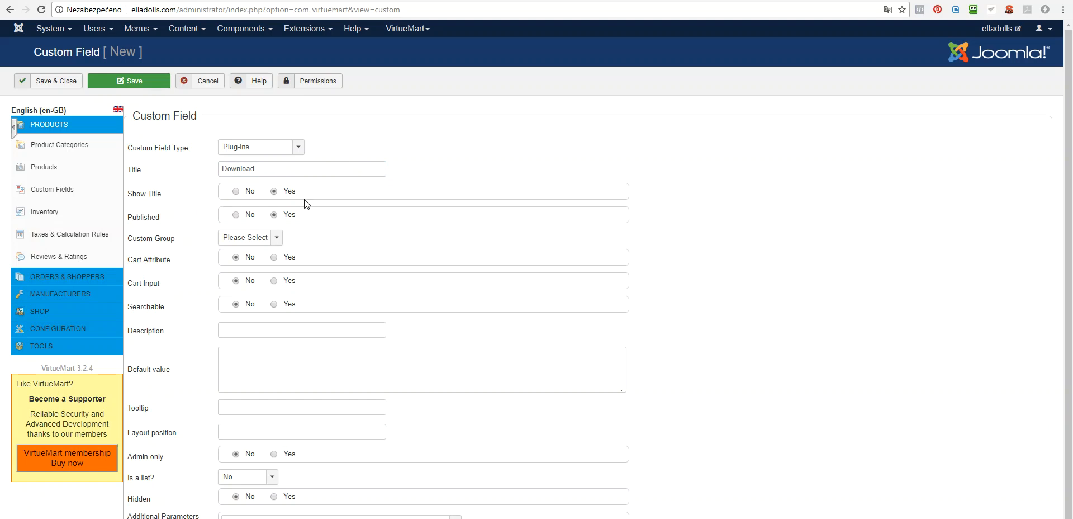
scroll(down, 3)
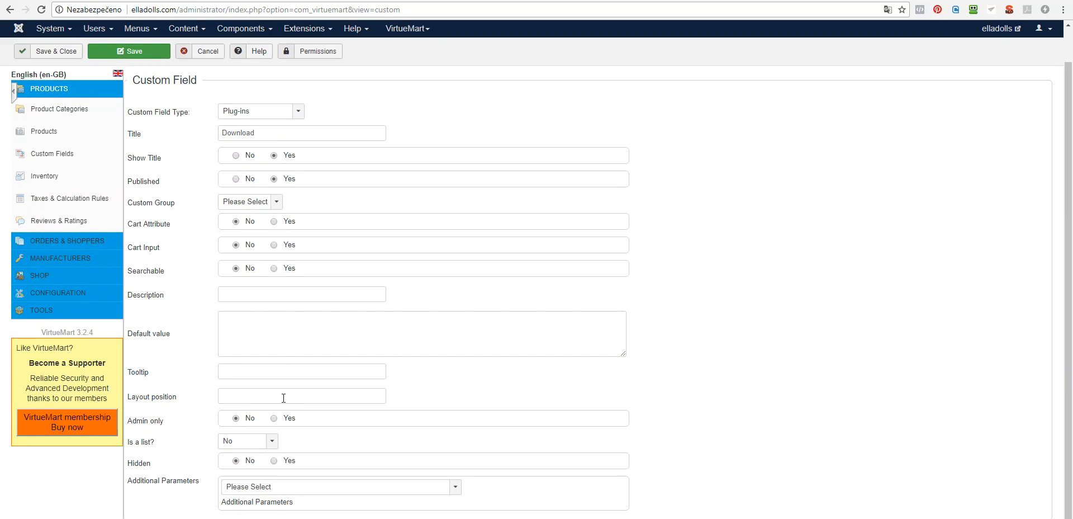
click(300, 395)
text(add)
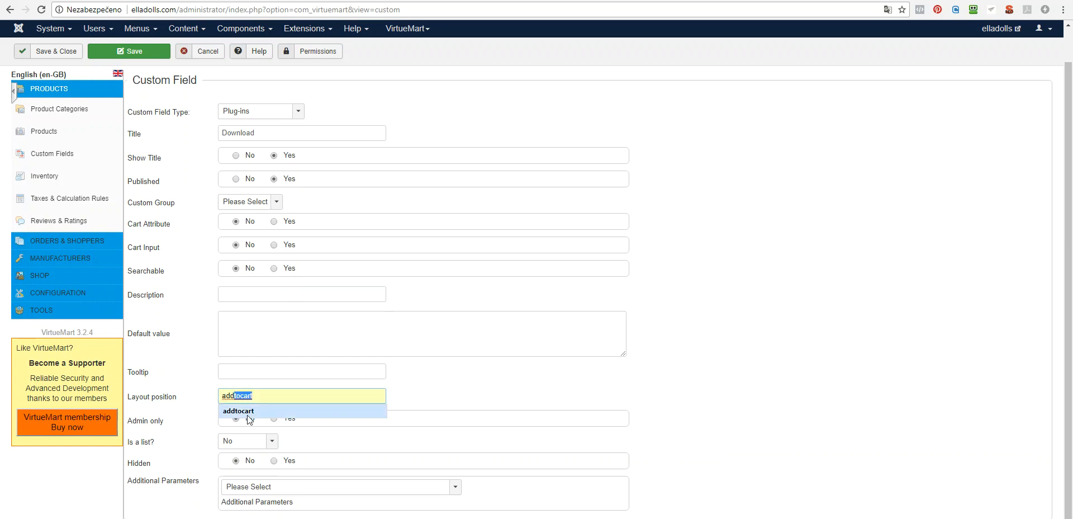
click(238, 410)
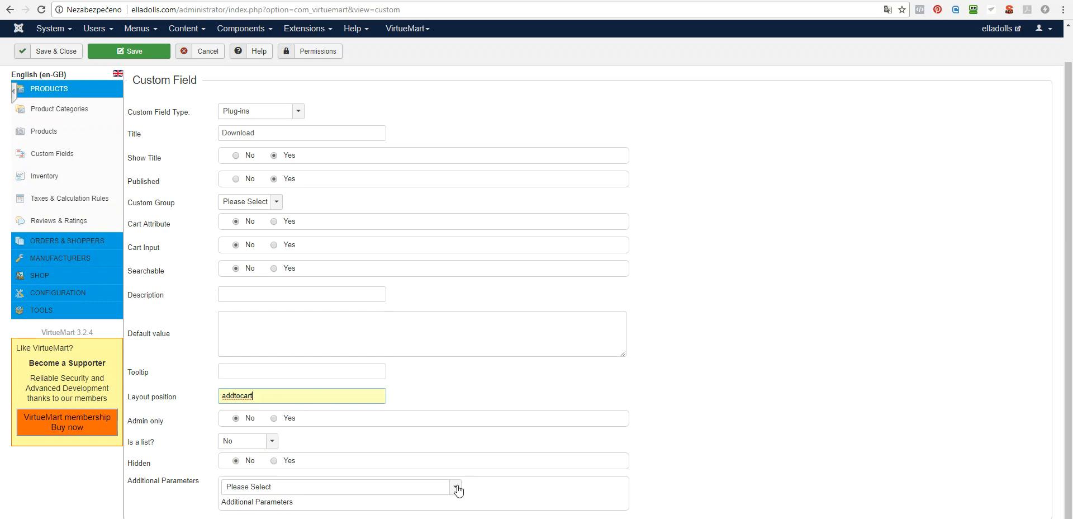
click(454, 486)
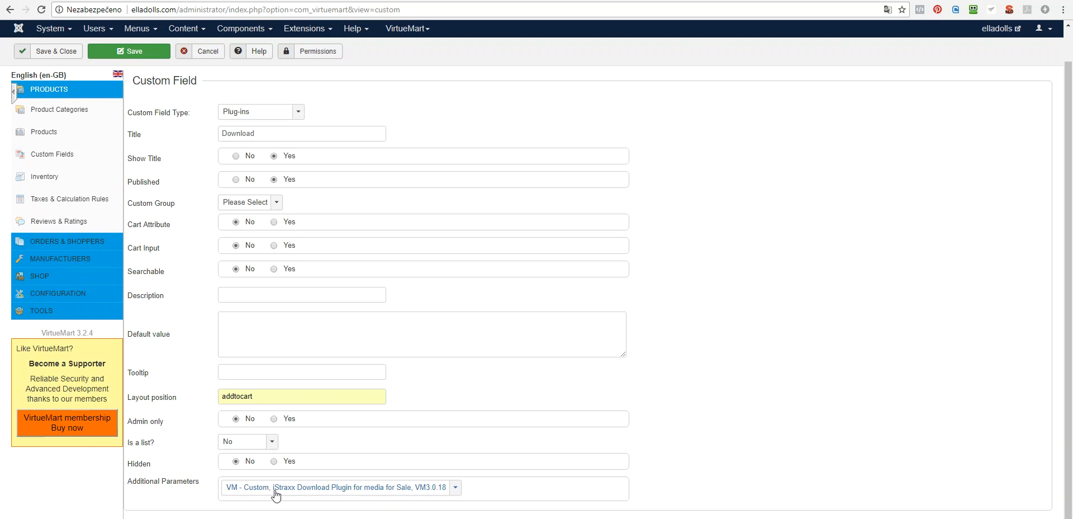
mouse_move(392, 495)
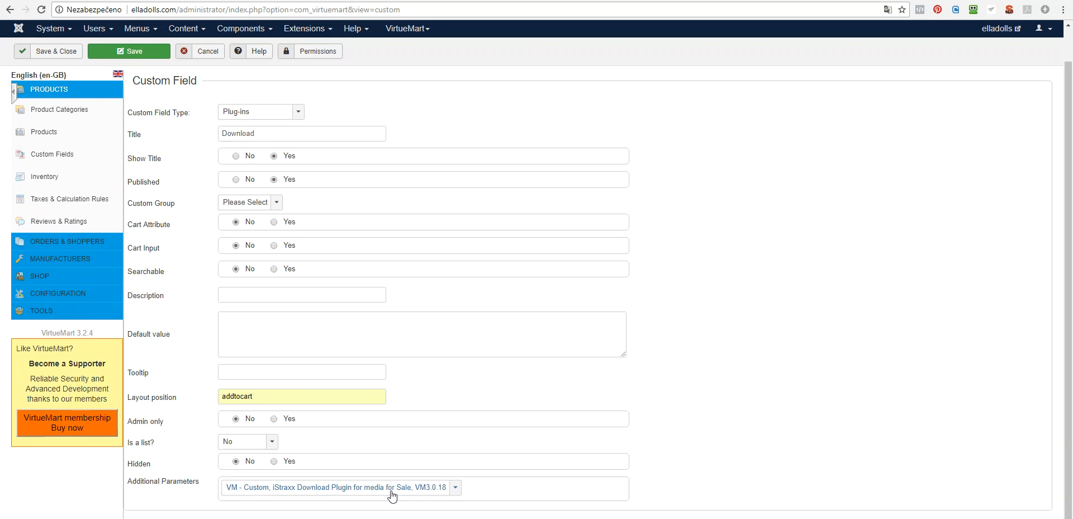
mouse_move(215, 266)
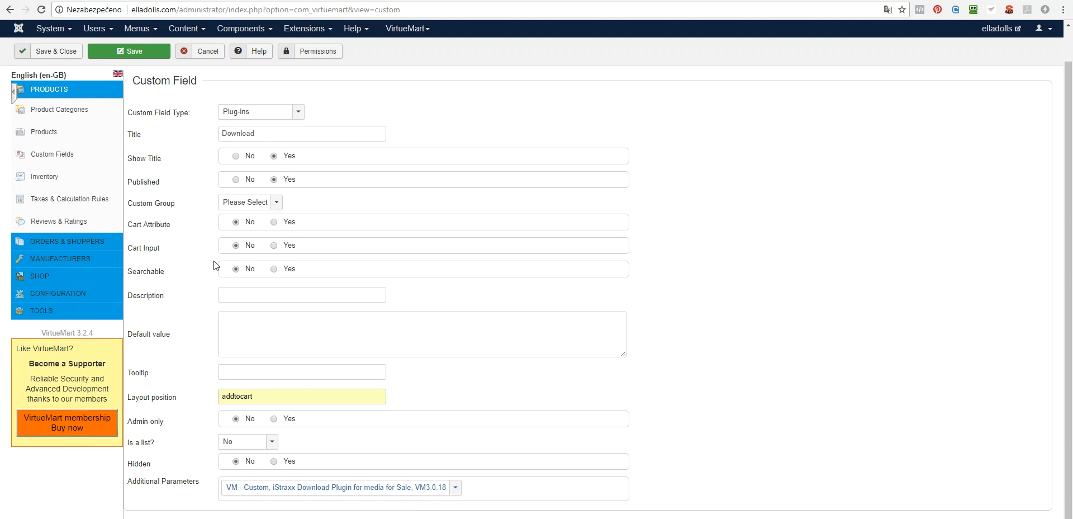
mouse_move(156, 225)
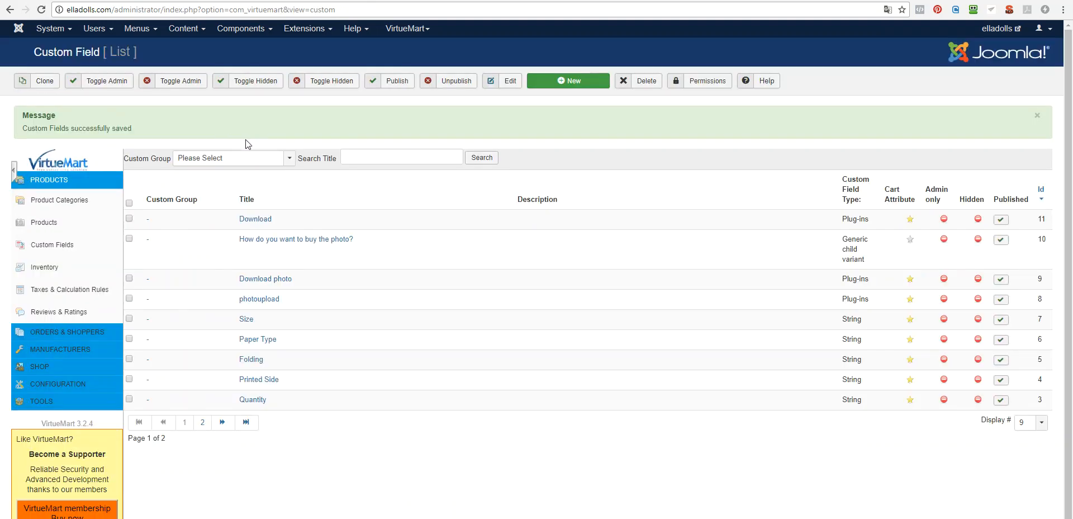
mouse_move(859, 286)
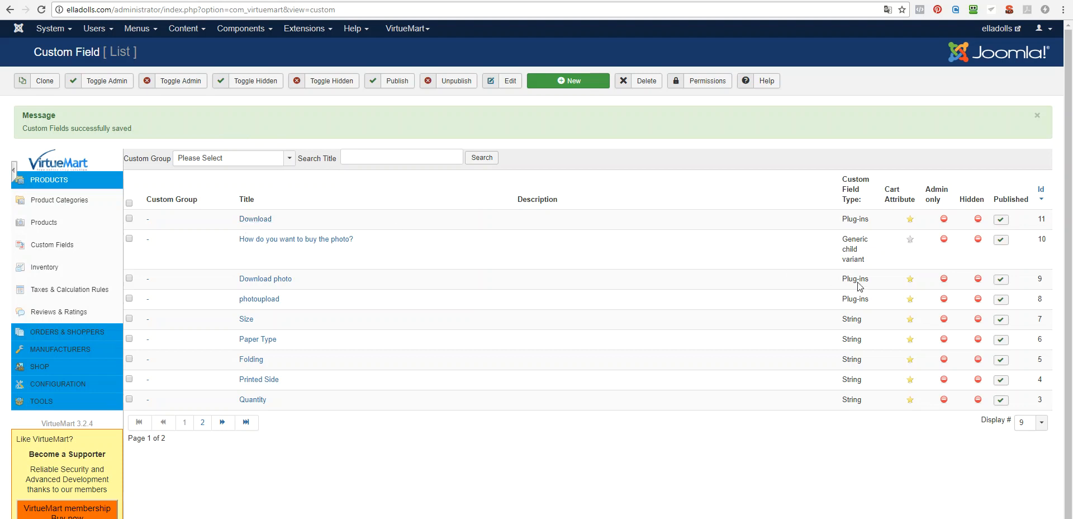
mouse_move(573, 230)
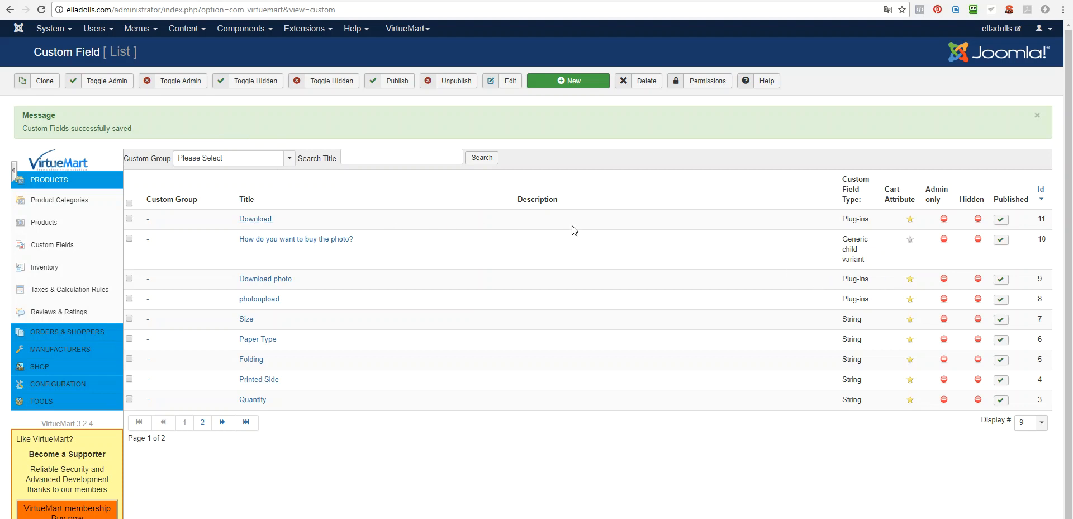
mouse_move(236, 278)
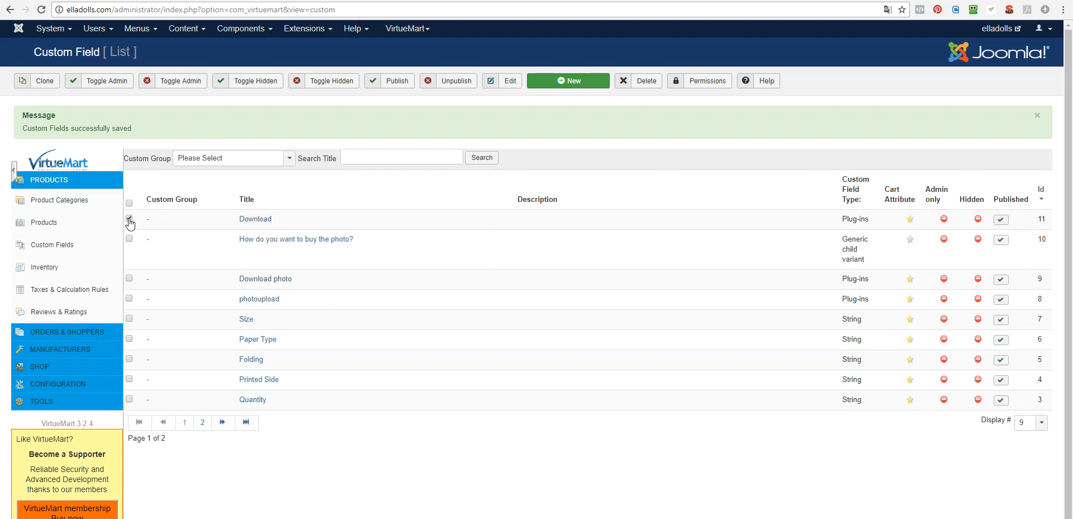
Select the Download custom field row and delete it from the custom fields list.
click(130, 218)
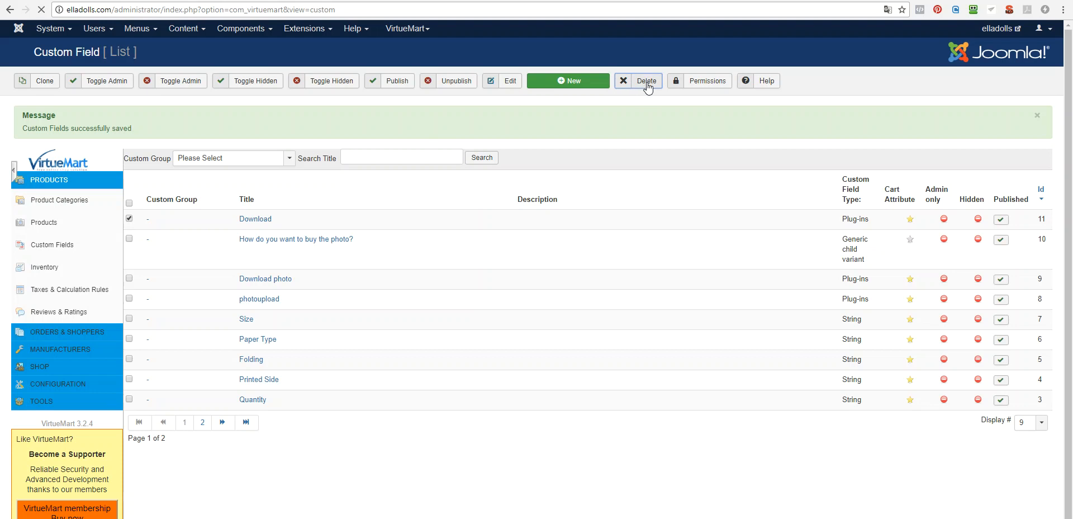
click(639, 81)
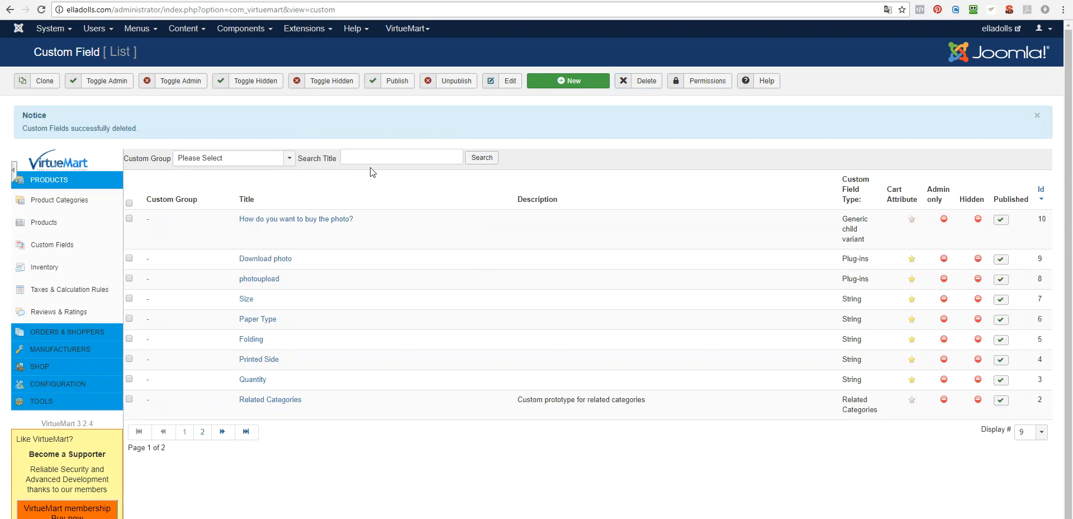
mouse_move(266, 258)
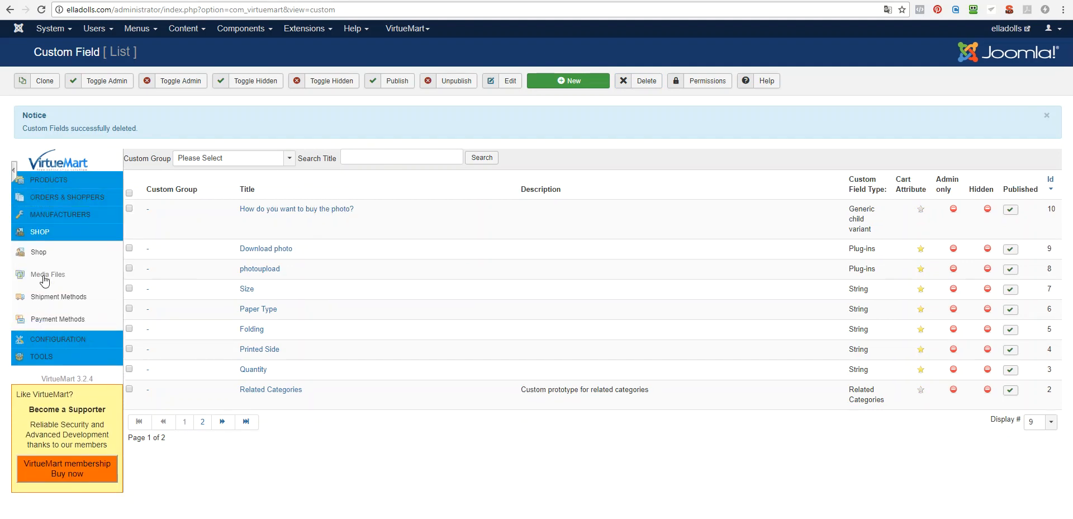
Start a new media file under Shop > Media Files and attach the invoice PDF from the computer.
click(47, 274)
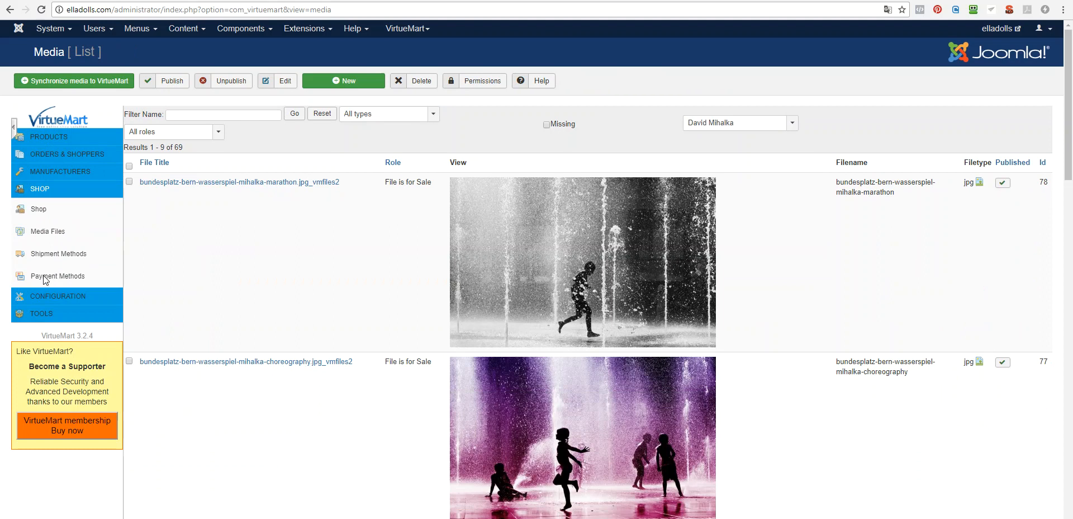
mouse_move(170, 303)
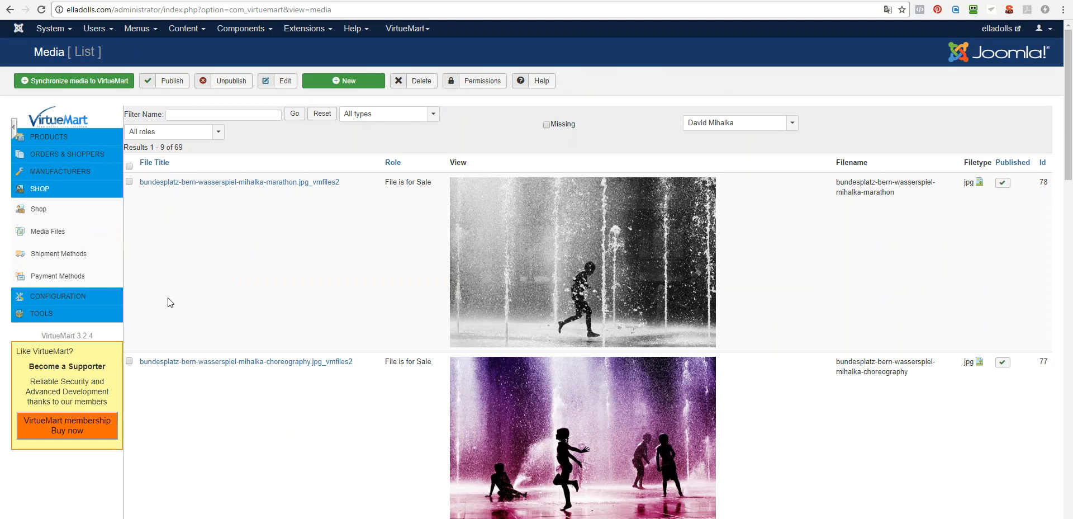
mouse_move(398, 178)
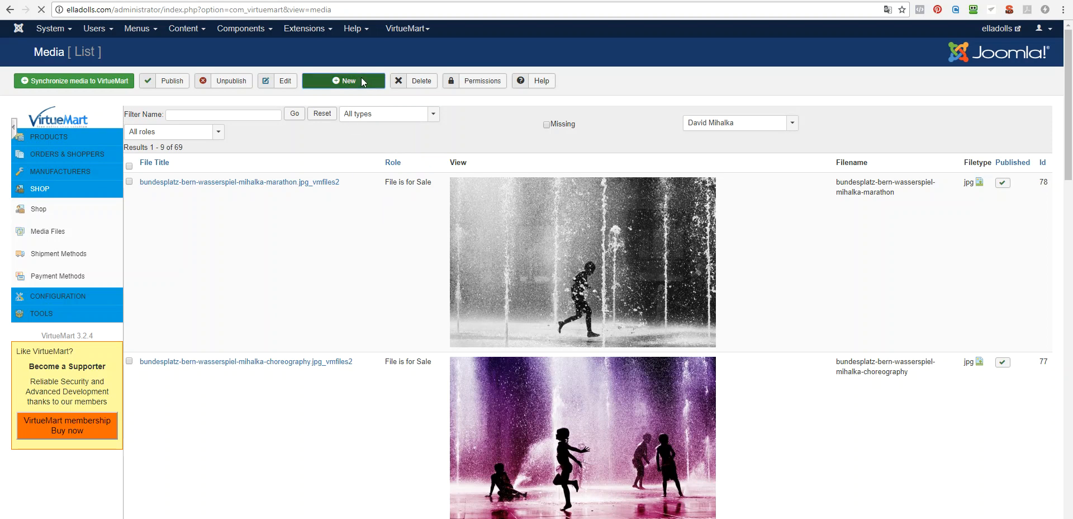
click(345, 80)
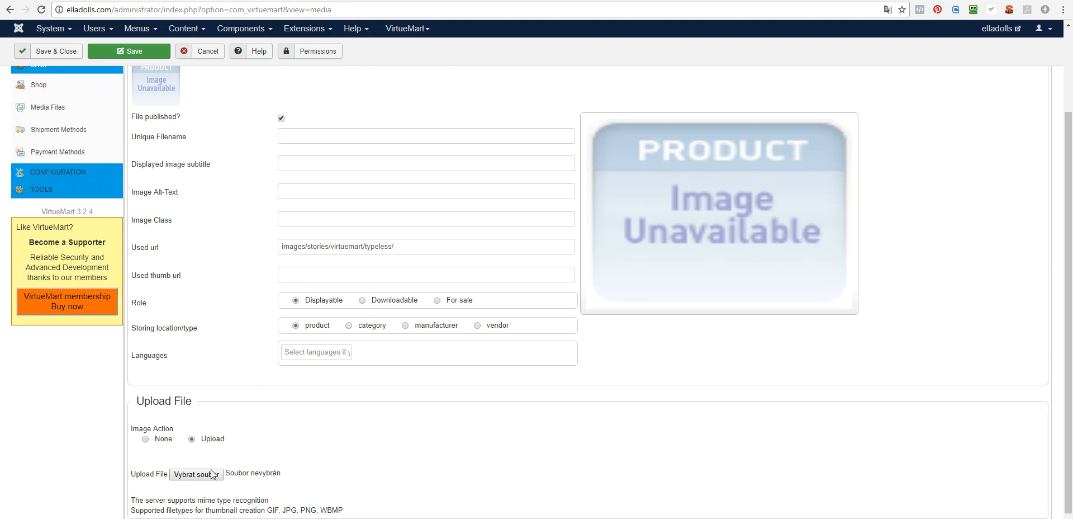
click(196, 473)
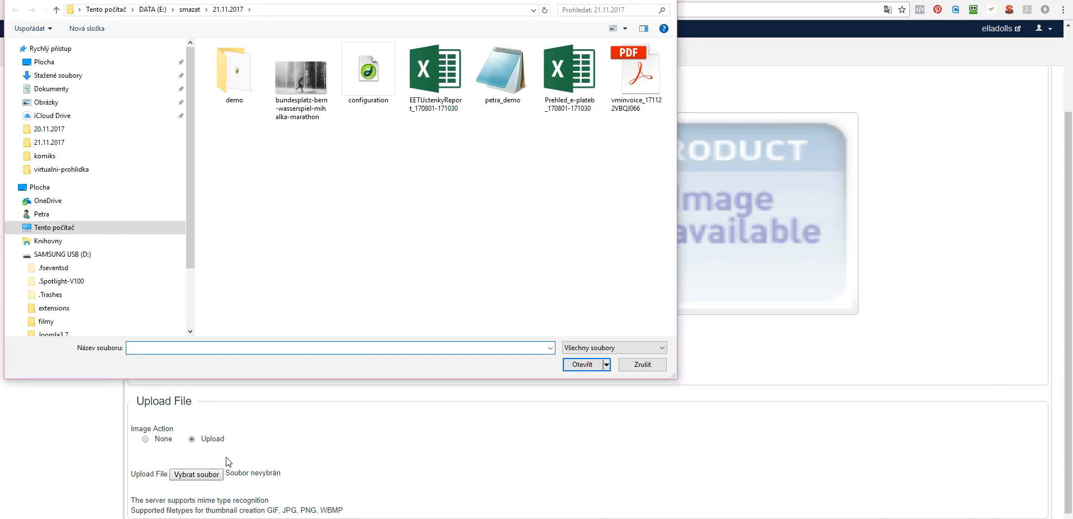
click(636, 69)
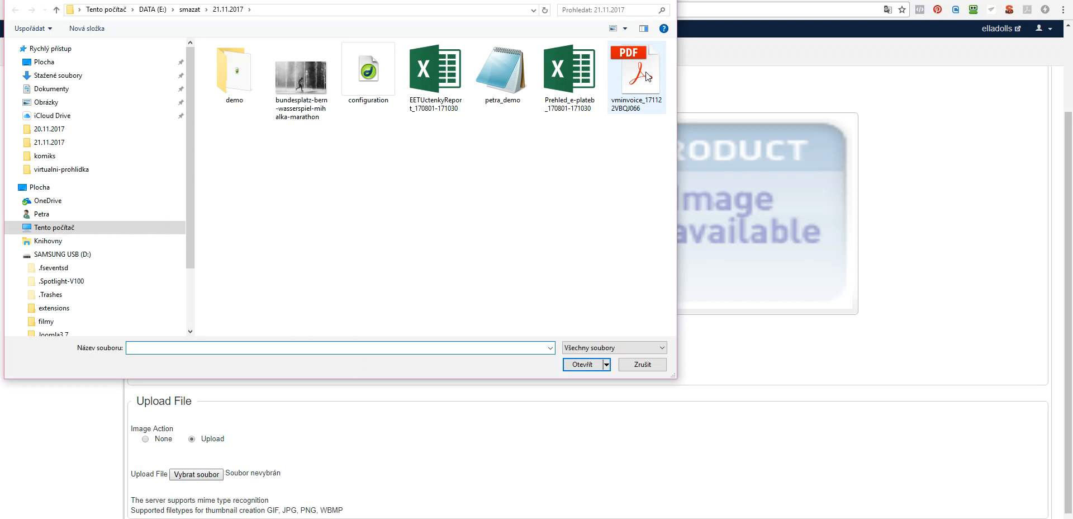
click(635, 68)
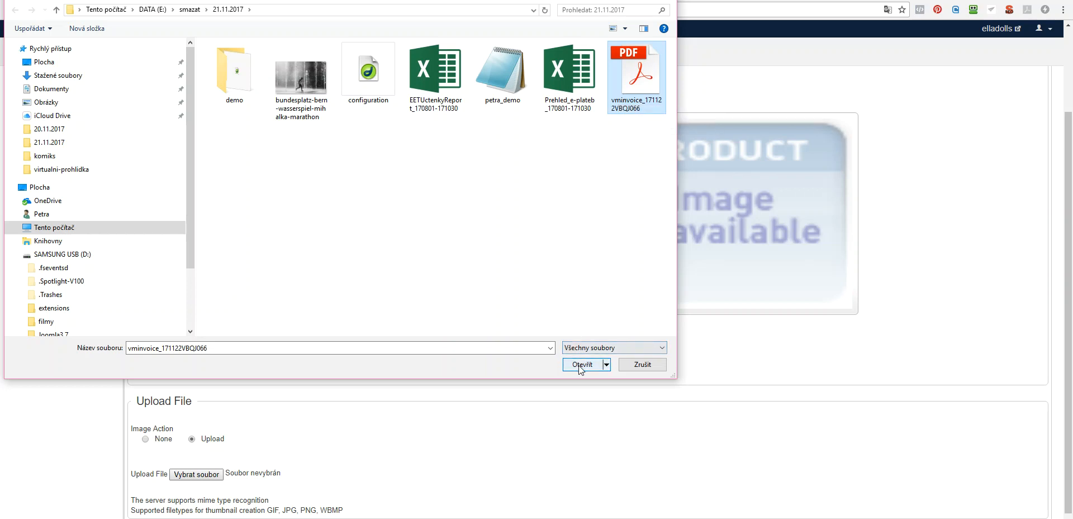
click(581, 364)
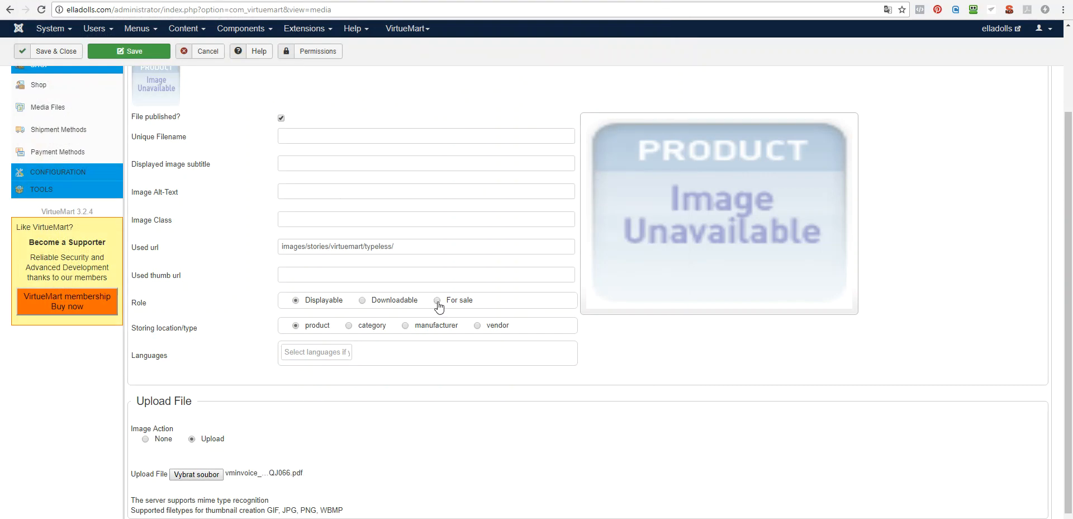
Set the media file's role to For sale and enter test as subtitle and alt-text.
click(437, 299)
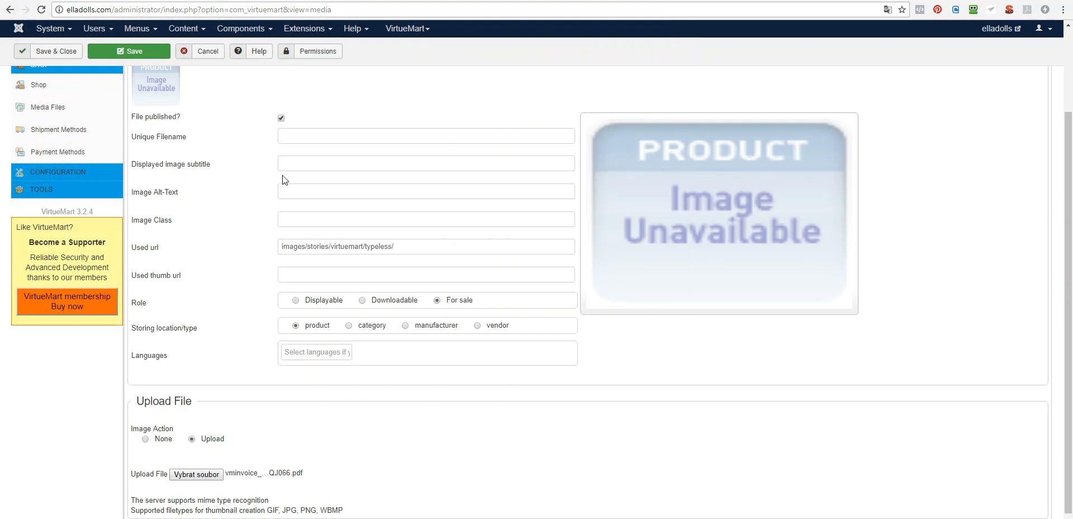
click(424, 163)
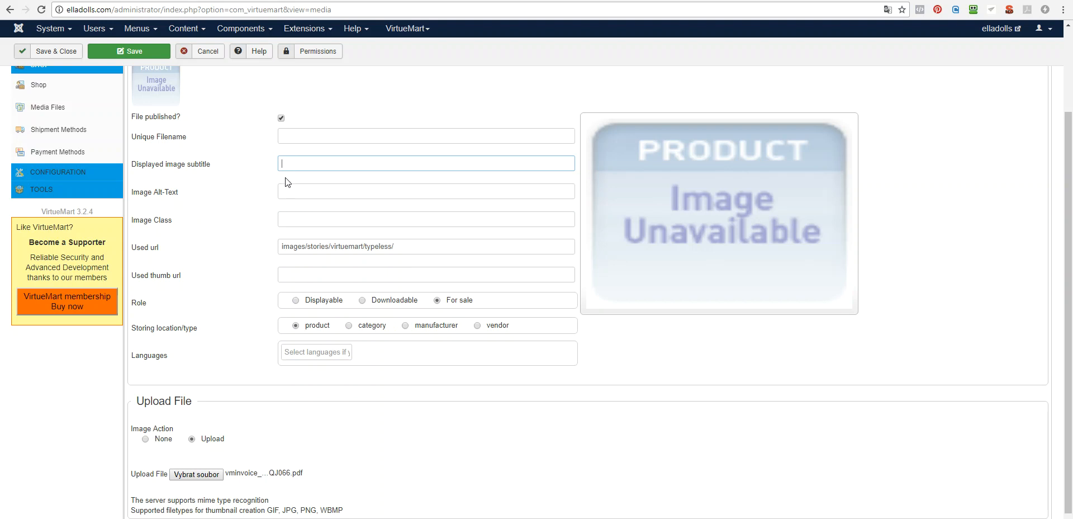
mouse_move(230, 382)
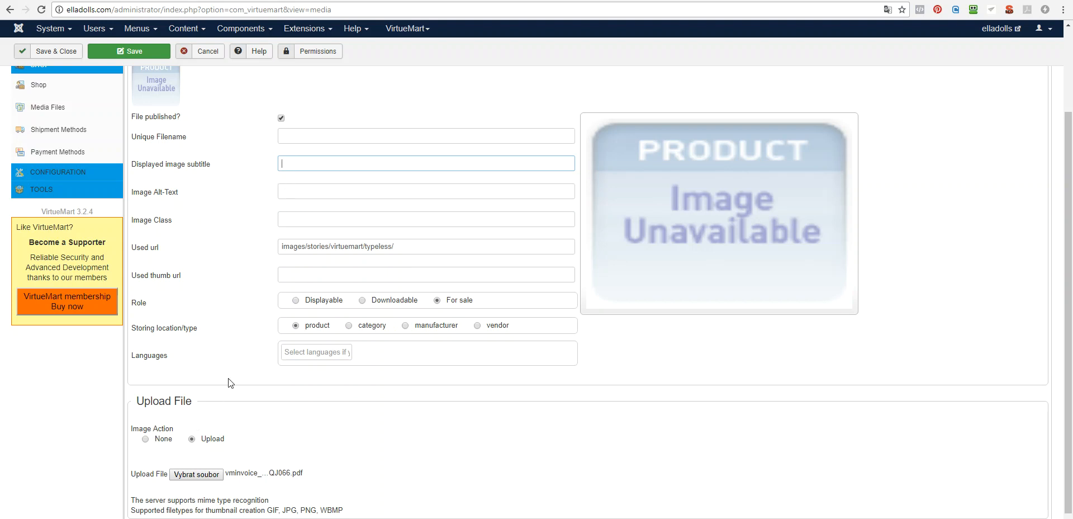
text(tes)
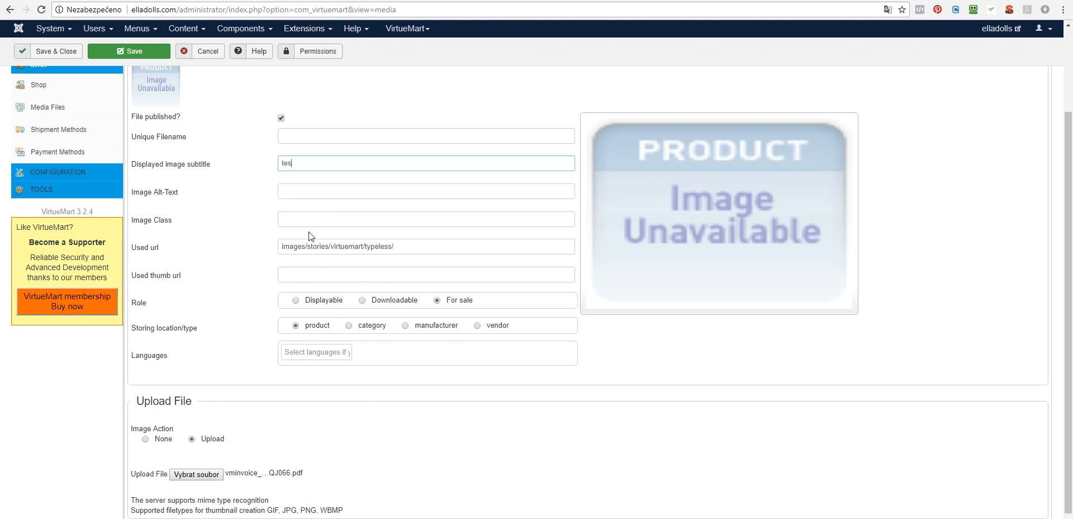
text(test)
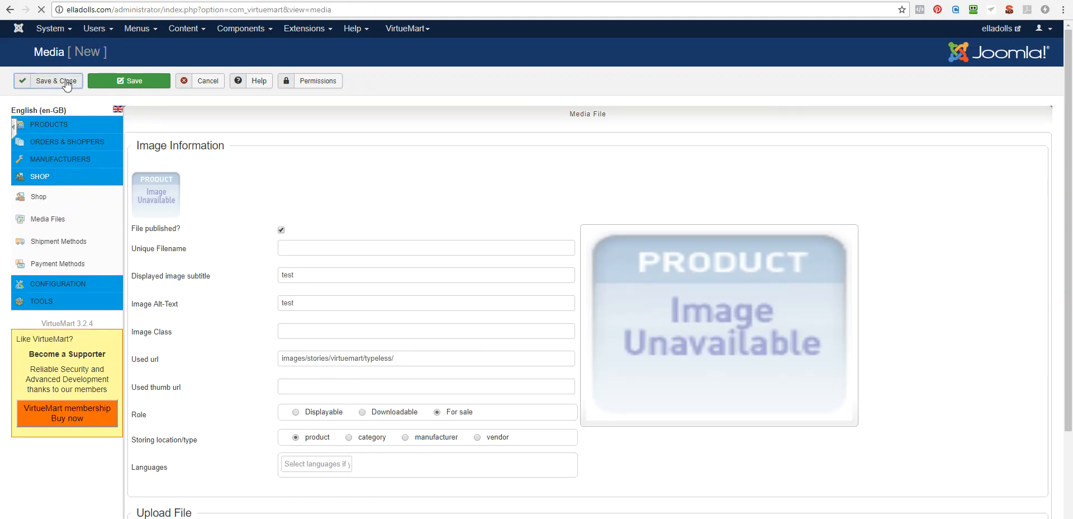
Save and close the for-sale PDF media file, then go to Products > Products.
click(55, 81)
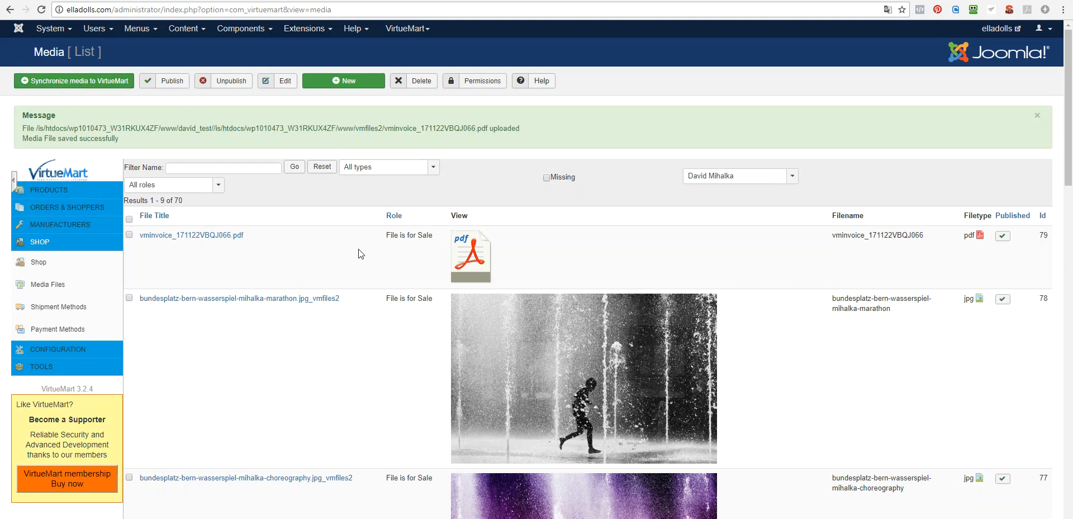
click(48, 190)
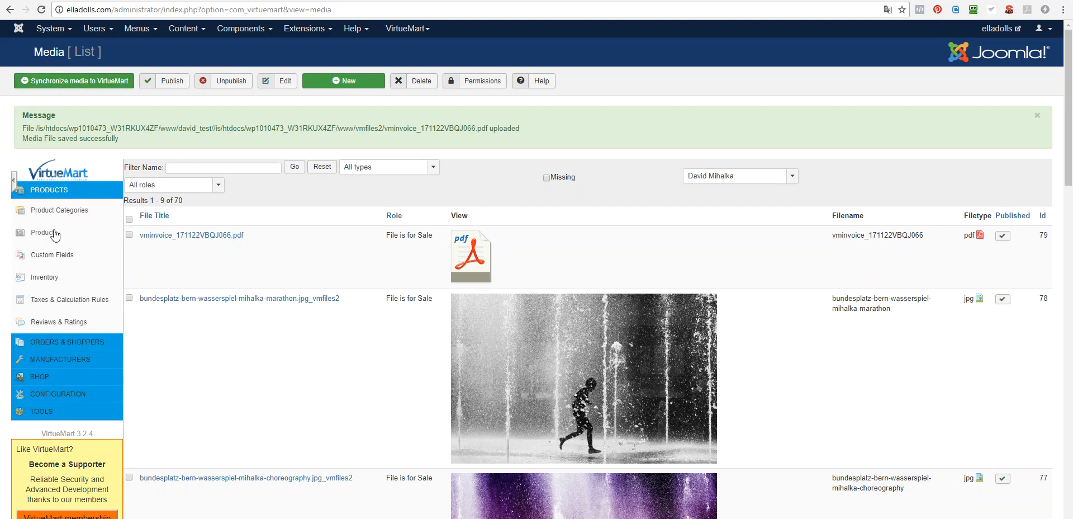
click(44, 233)
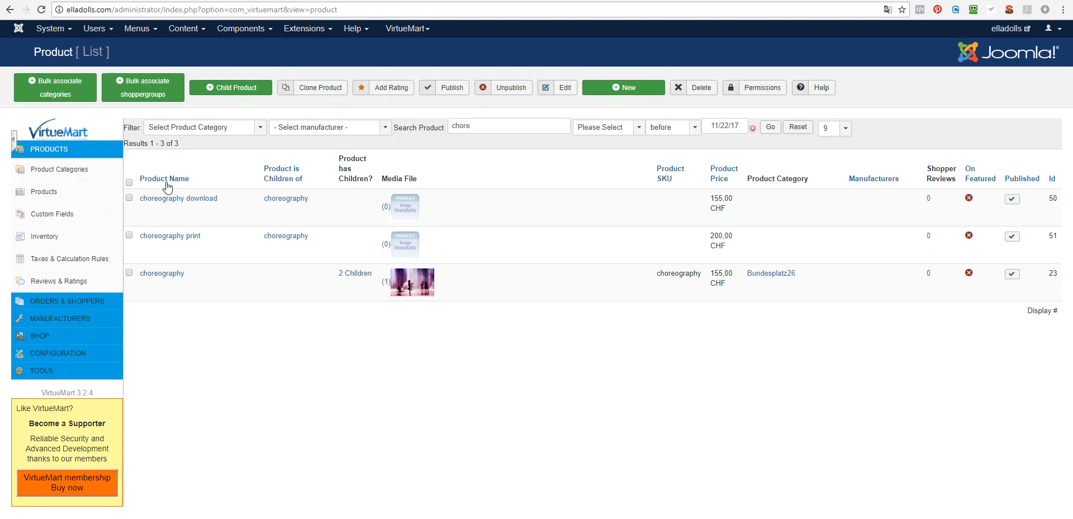
Create a new product named test with final price 100 and save it.
click(624, 87)
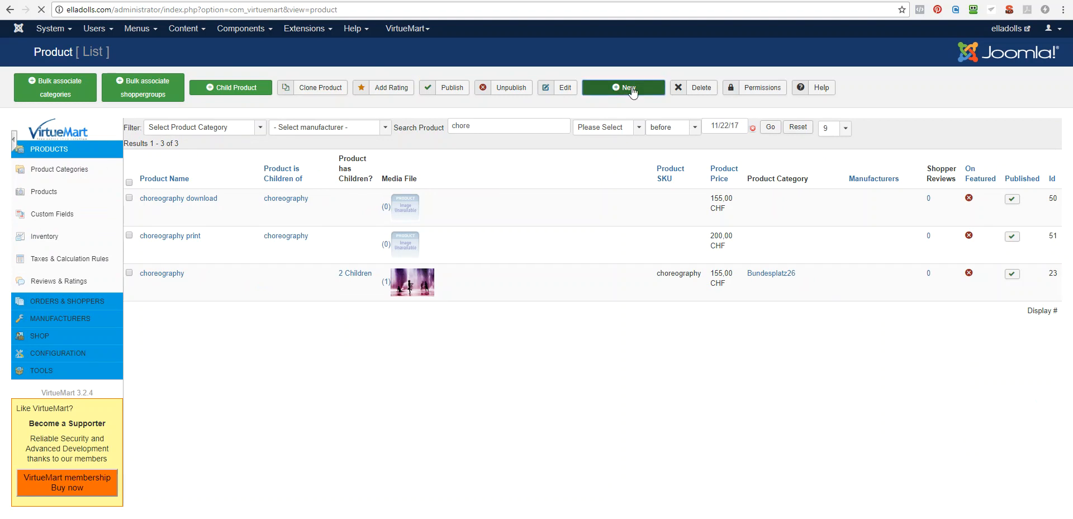
click(622, 87)
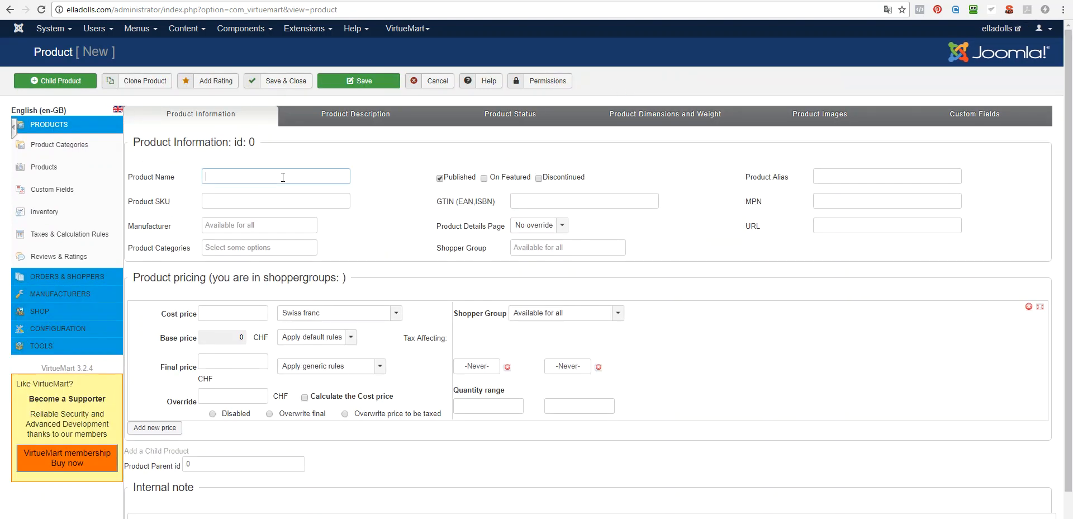
text(test)
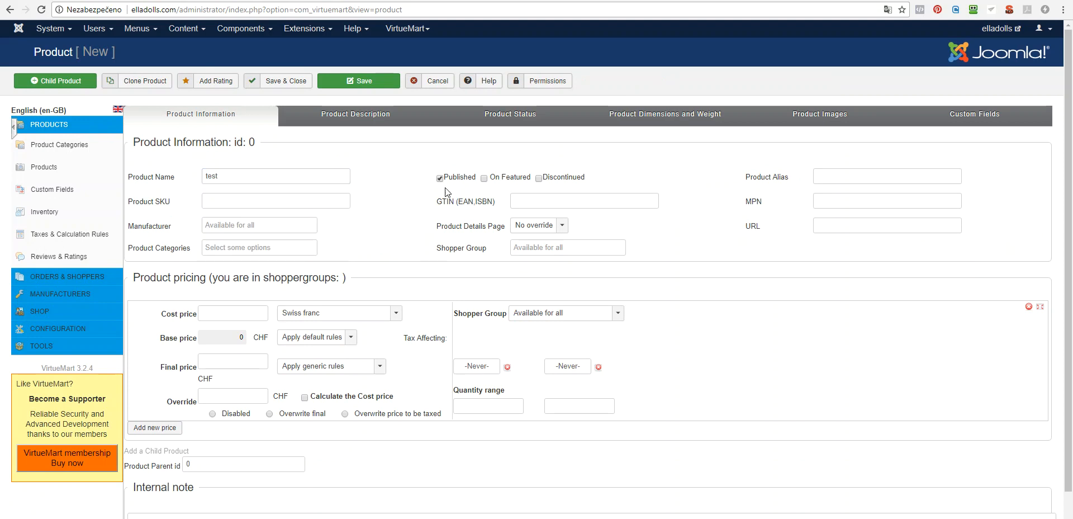
click(232, 361)
text(100)
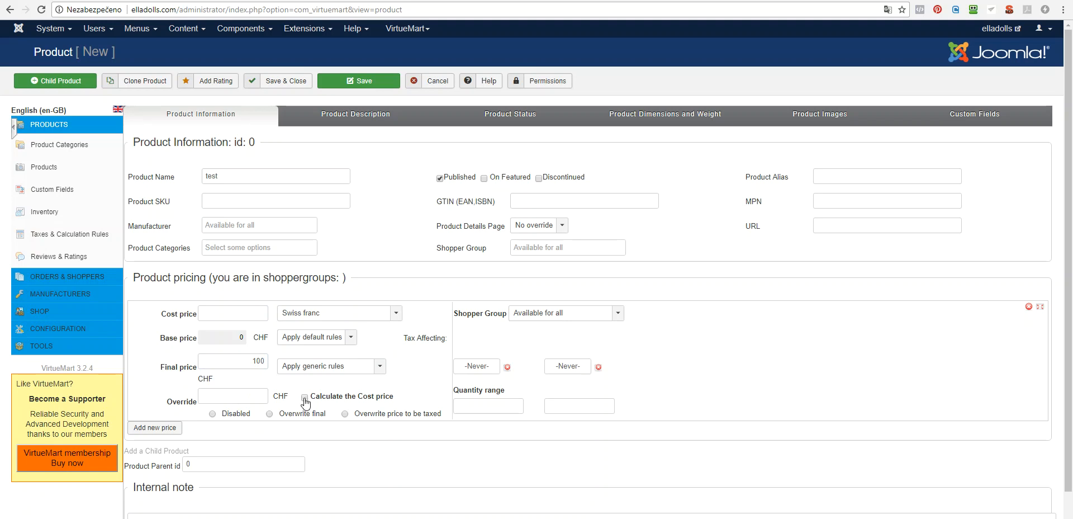
click(304, 397)
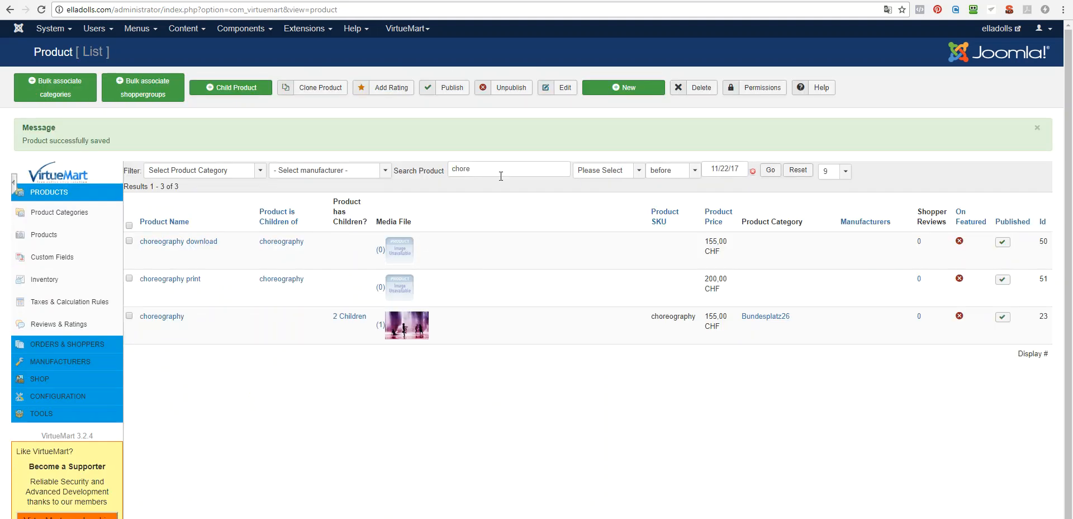
Find and edit the test product, then create a child product derived from it.
text(test)
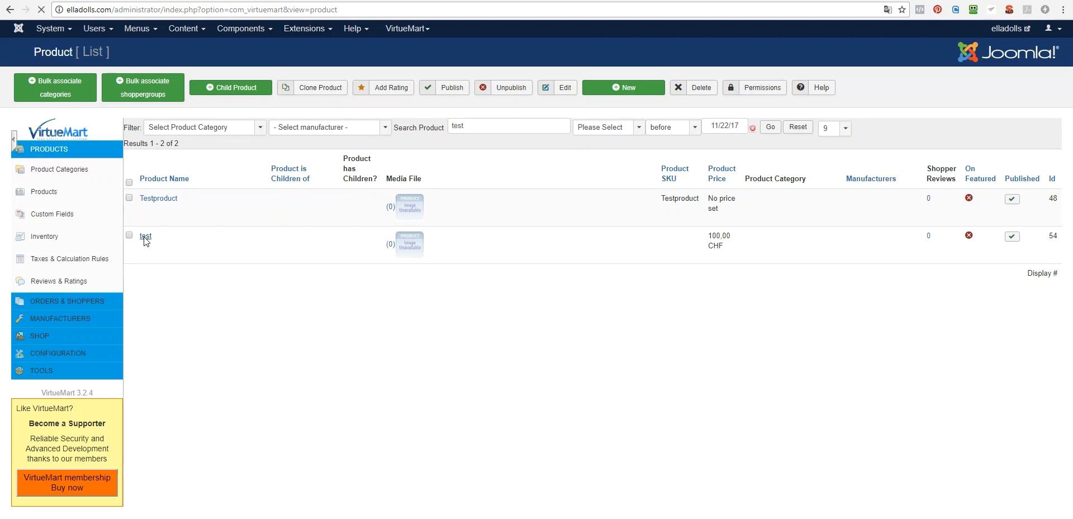
click(145, 236)
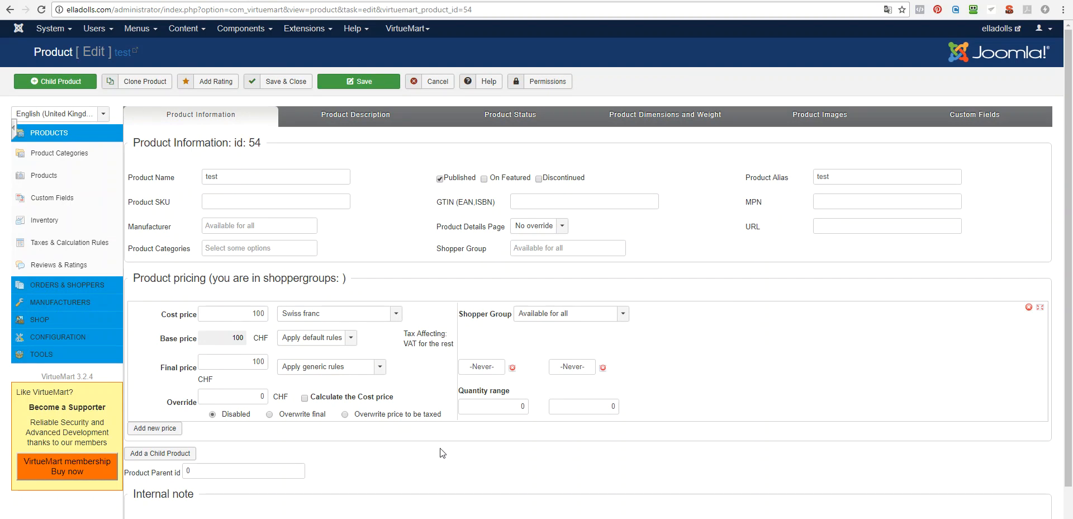
mouse_move(443, 438)
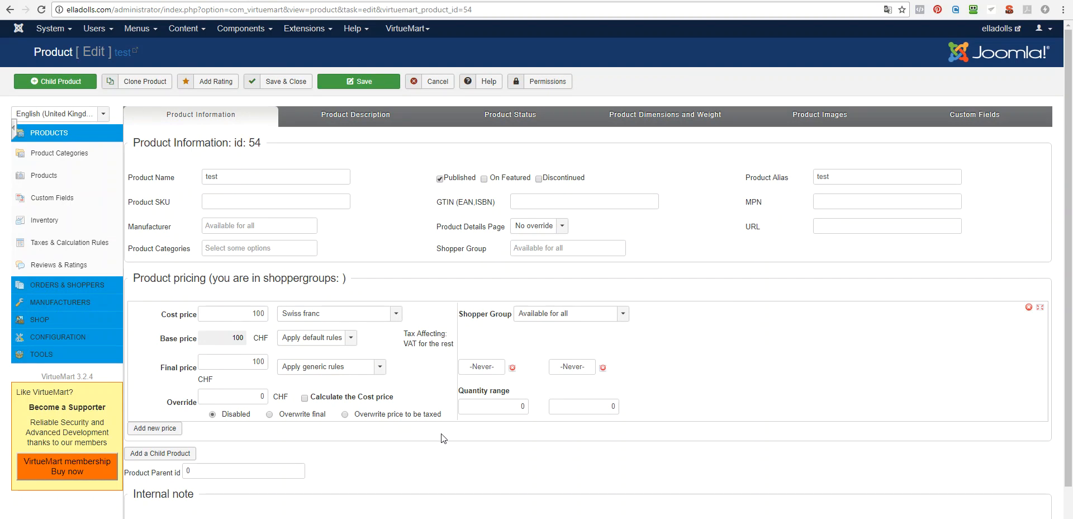
scroll(down, 3)
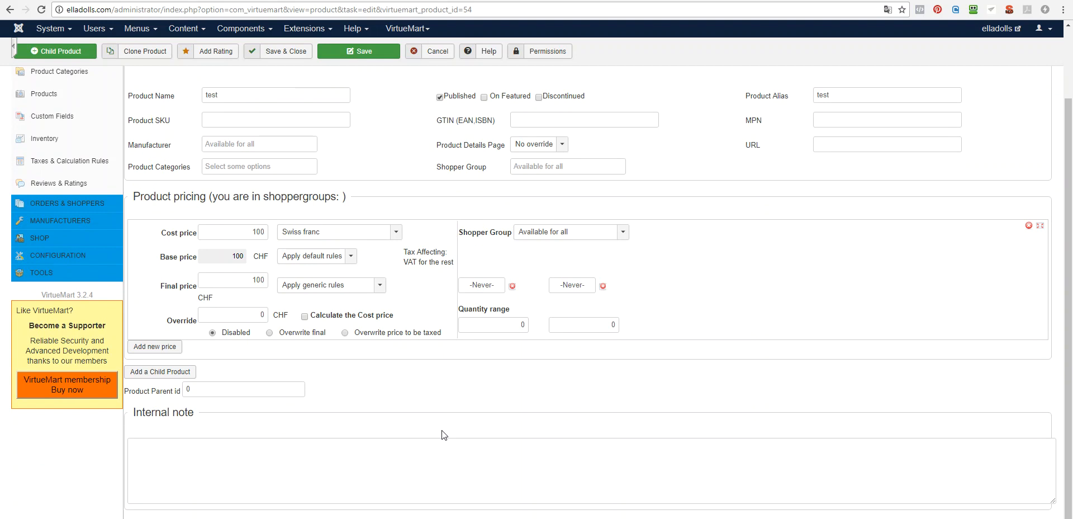
mouse_move(248, 376)
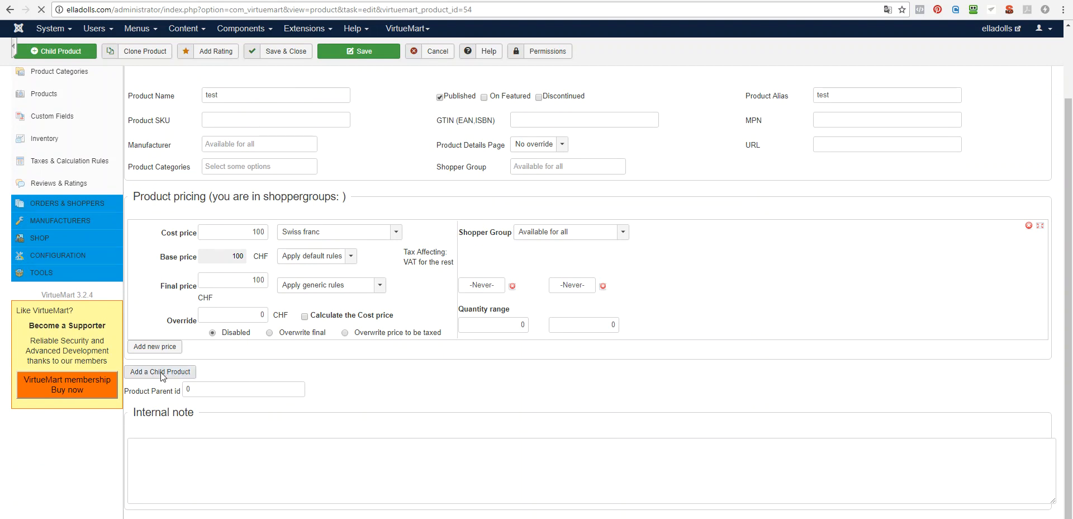
click(160, 371)
text( download pdf)
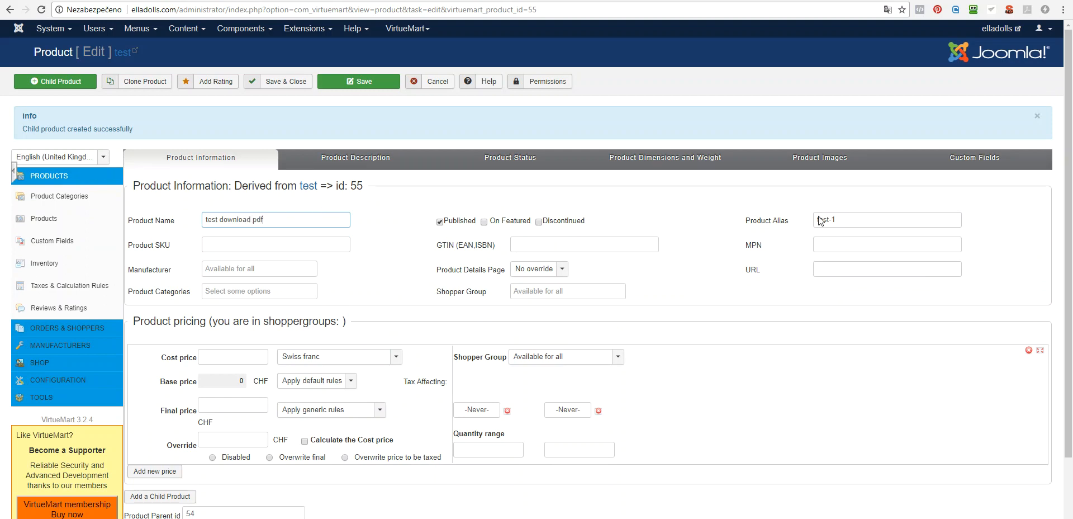
Give the child product the alias test-download-pdf and go to its Custom Fields.
click(887, 219)
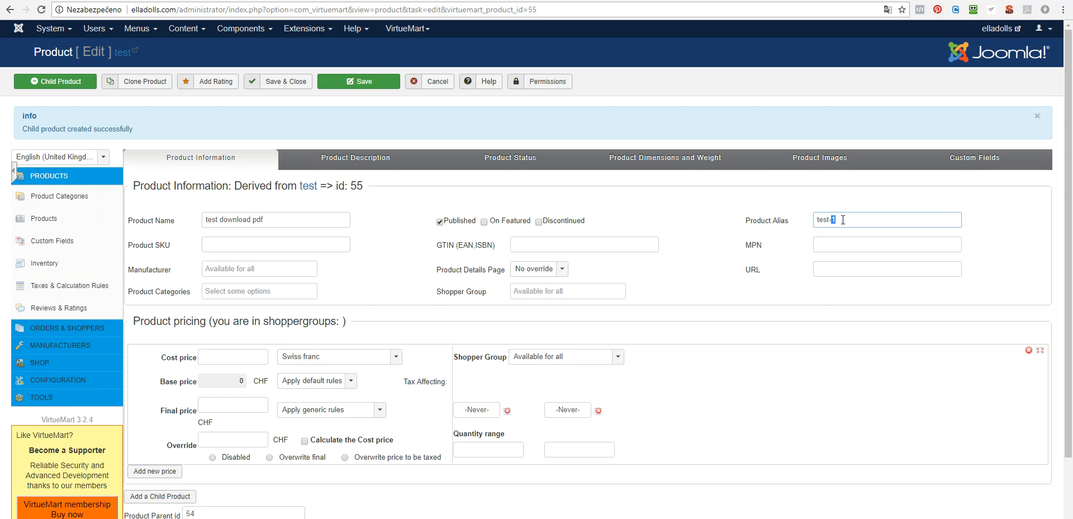
text(download-)
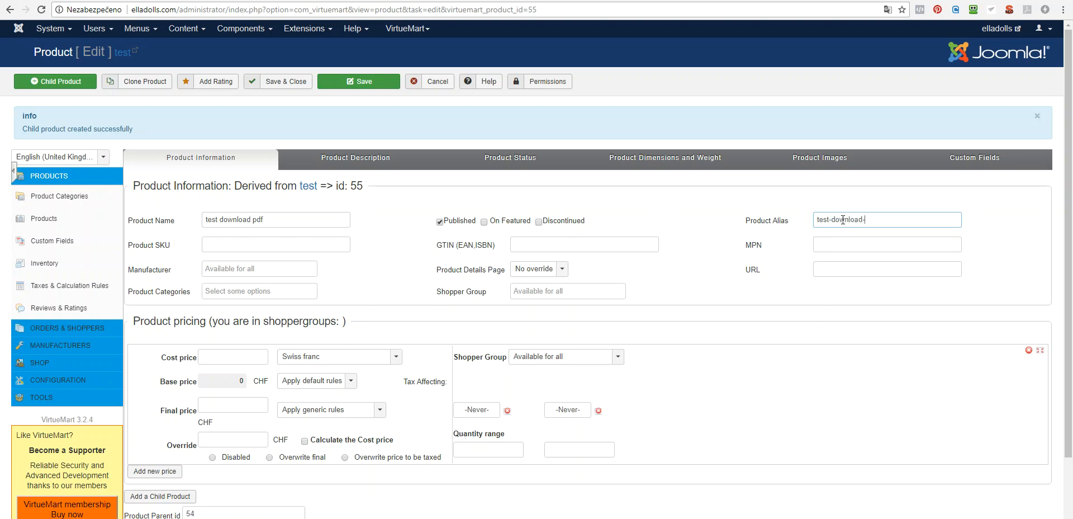
text(pdf)
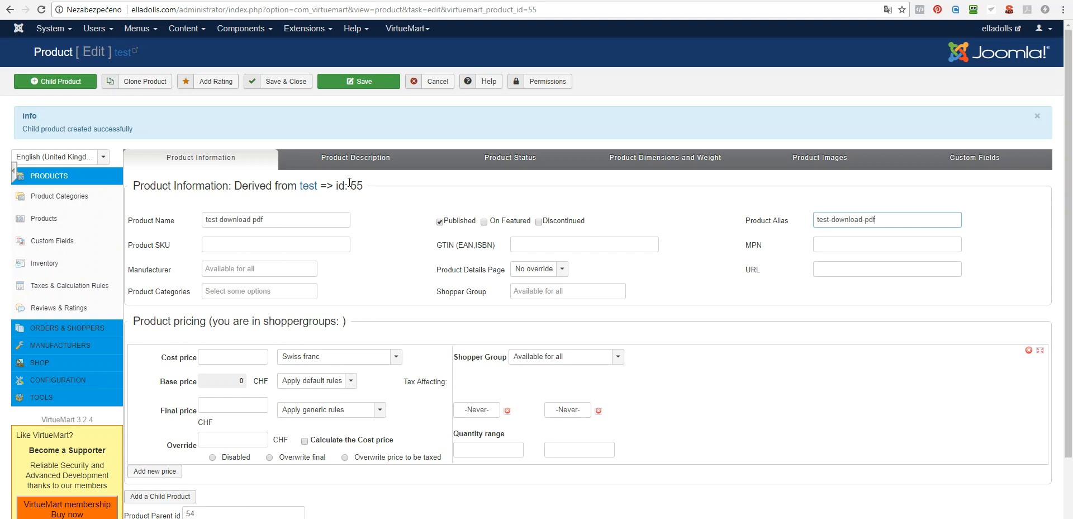
click(983, 157)
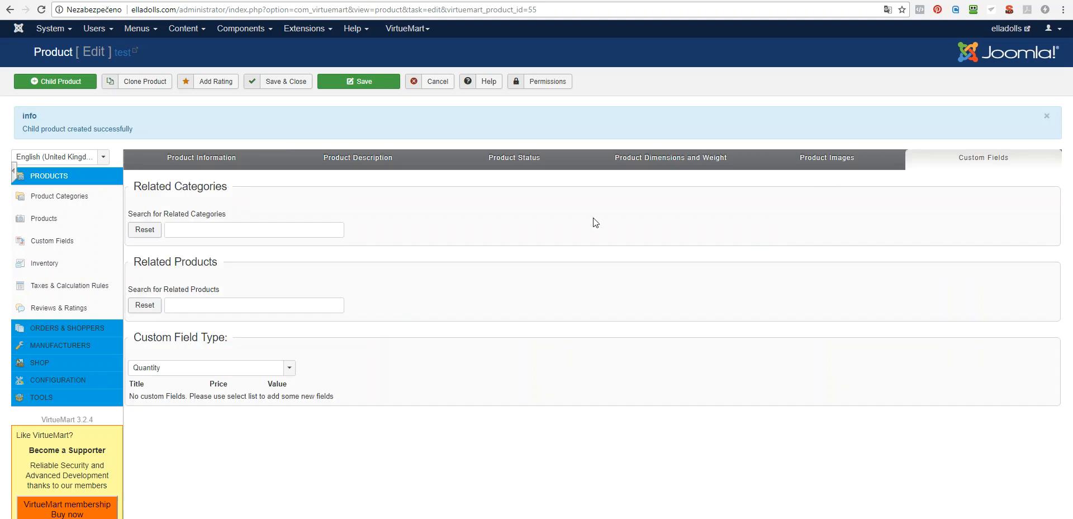
Add the Download photo custom field with the vminvoice PDF as its downloadable file.
click(289, 368)
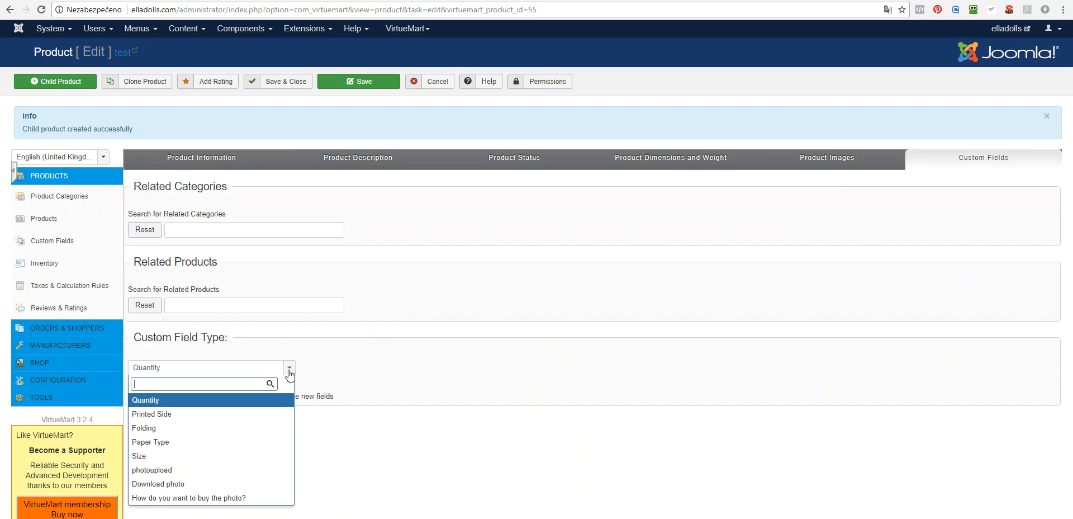
click(157, 484)
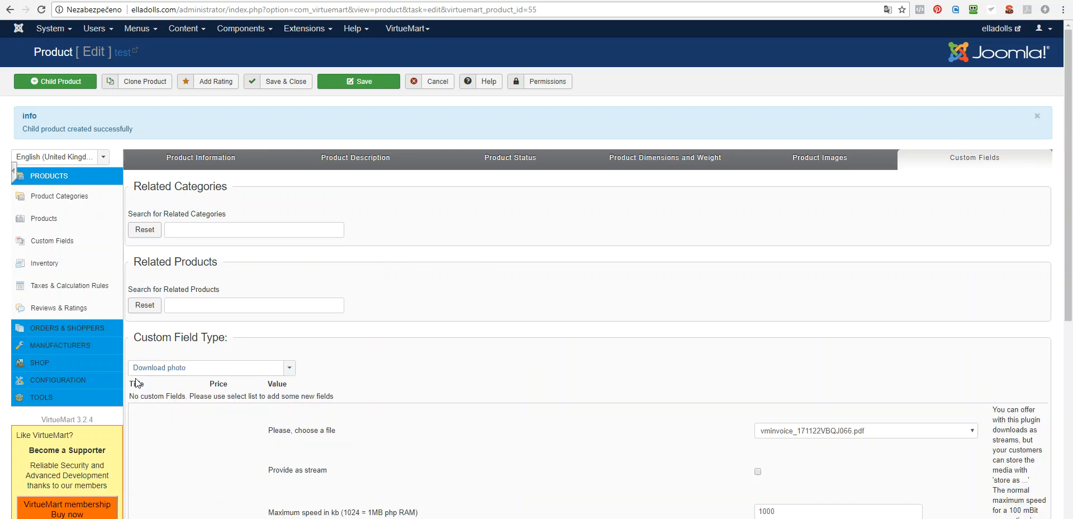
scroll(down, 3)
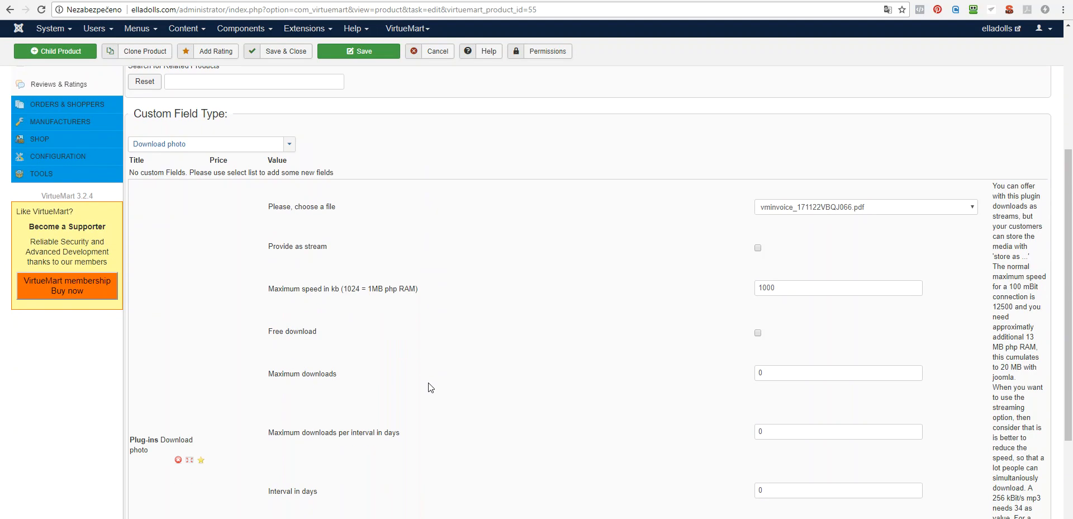
mouse_move(269, 216)
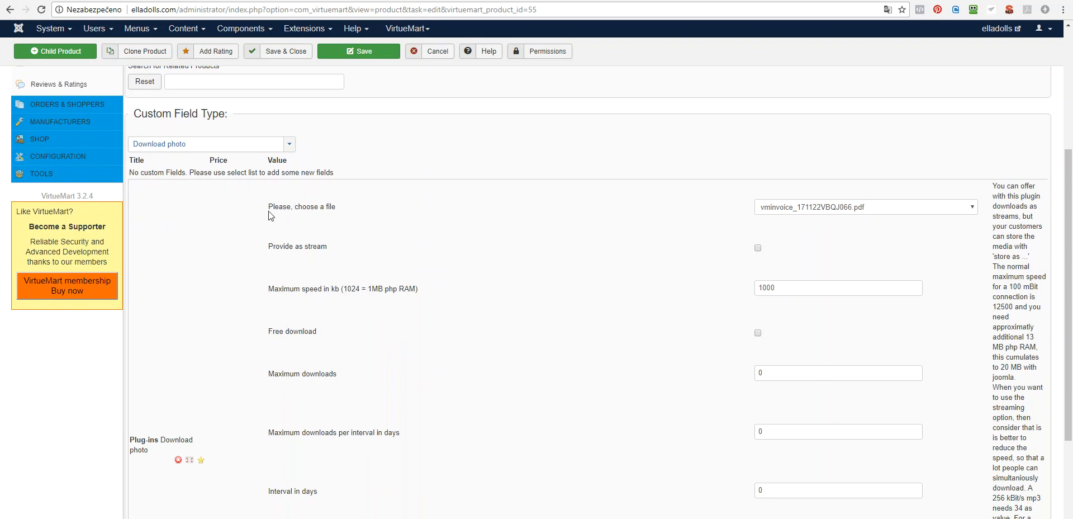
mouse_move(861, 213)
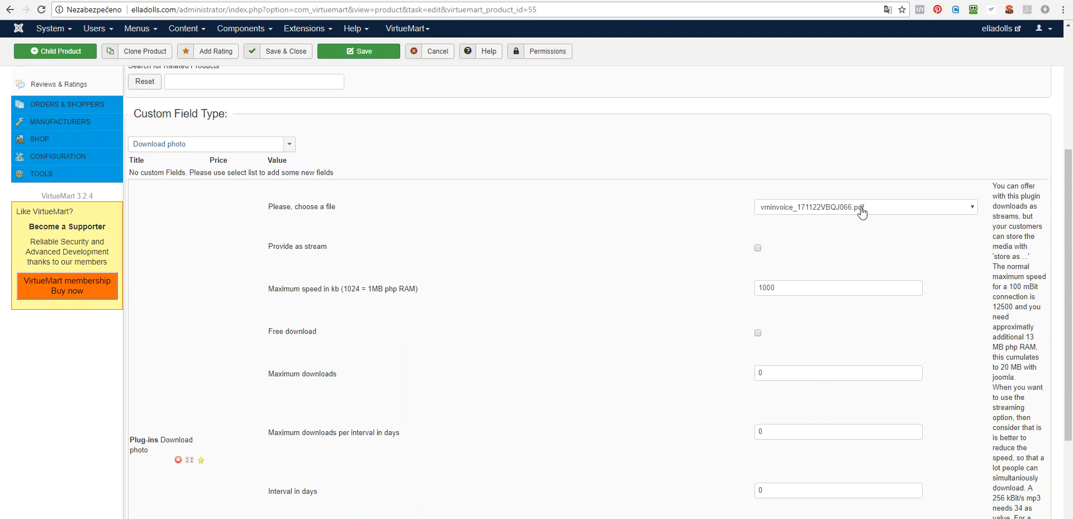
click(865, 207)
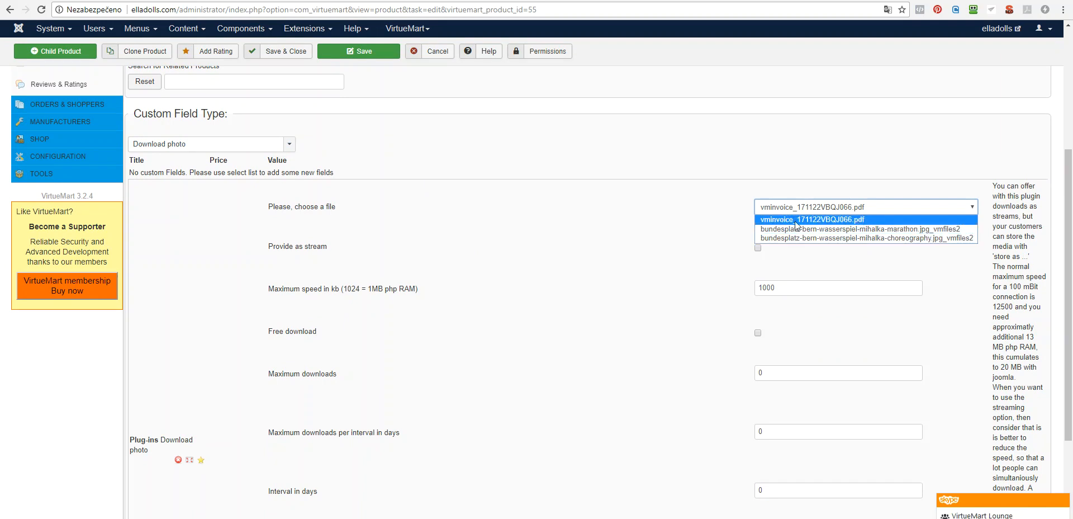
click(811, 219)
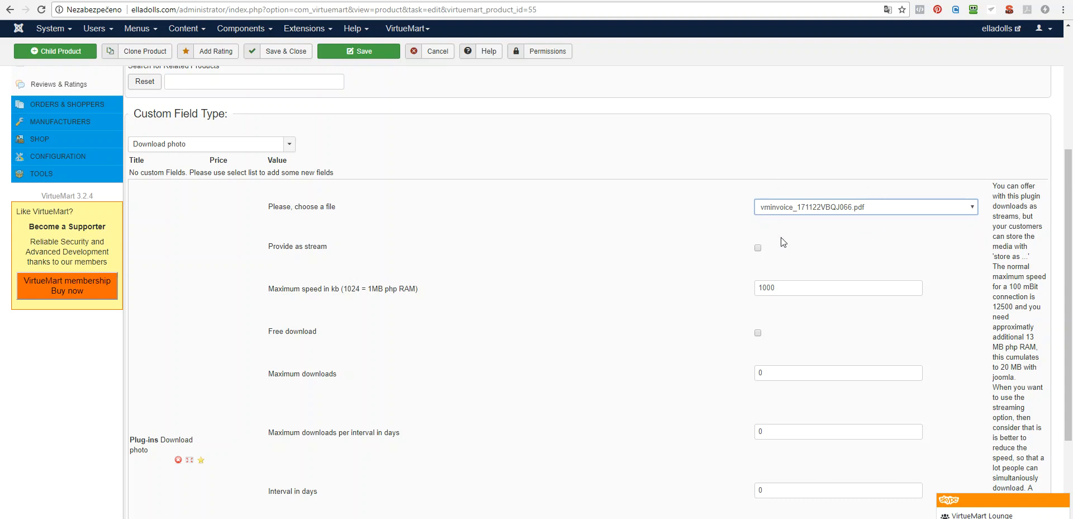
mouse_move(656, 281)
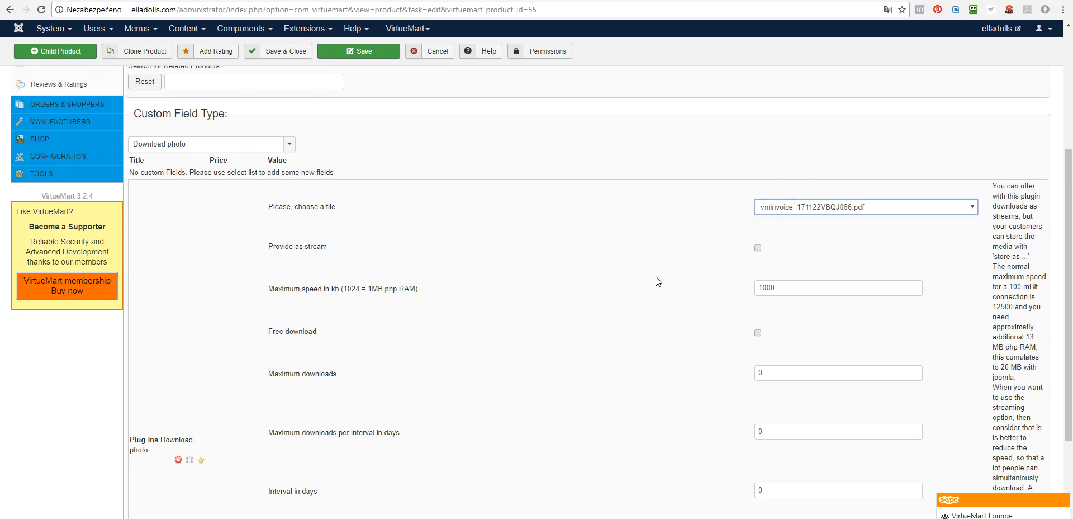
Tick Show icon and Enable to hide display of filename in the Download photo settings.
scroll(down, 3)
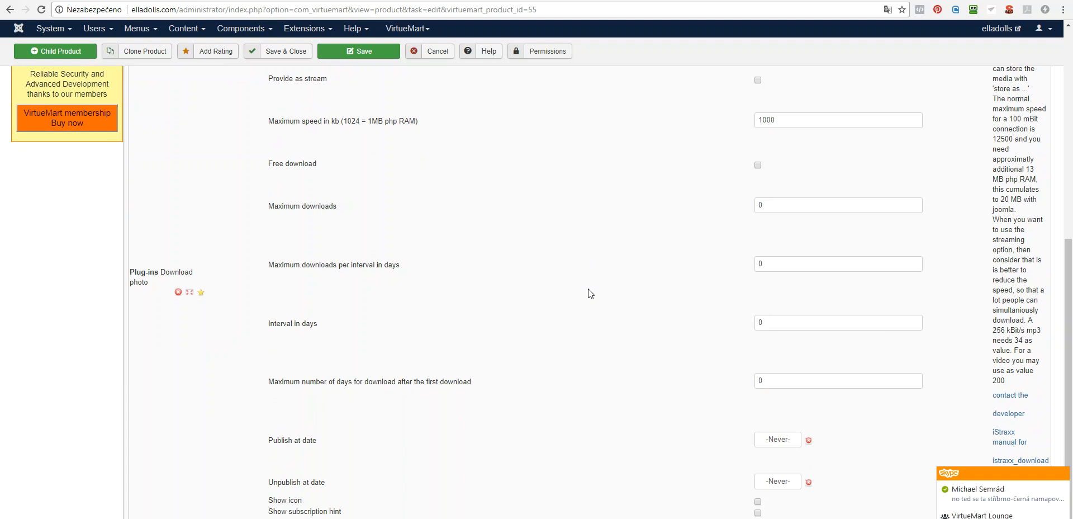
mouse_move(335, 133)
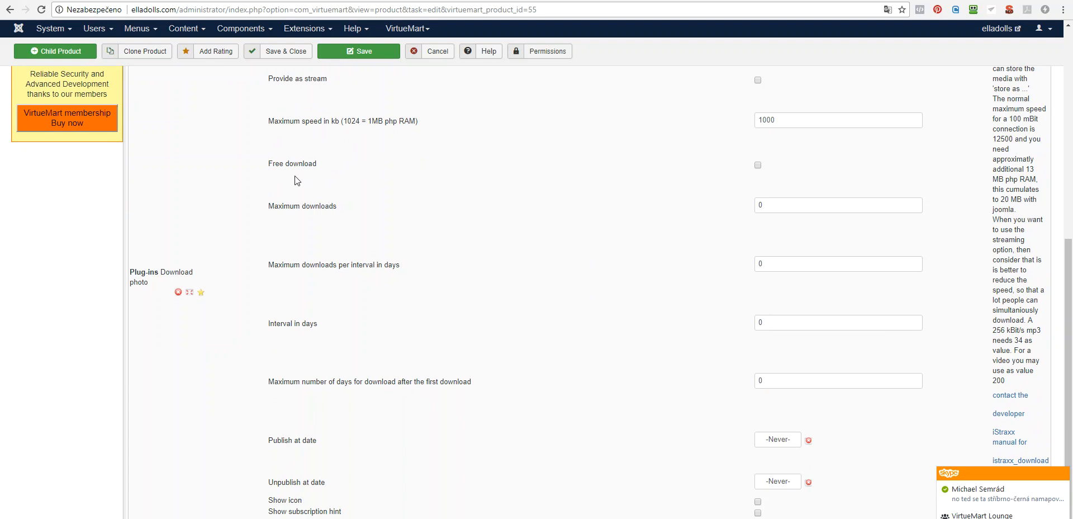
mouse_move(309, 218)
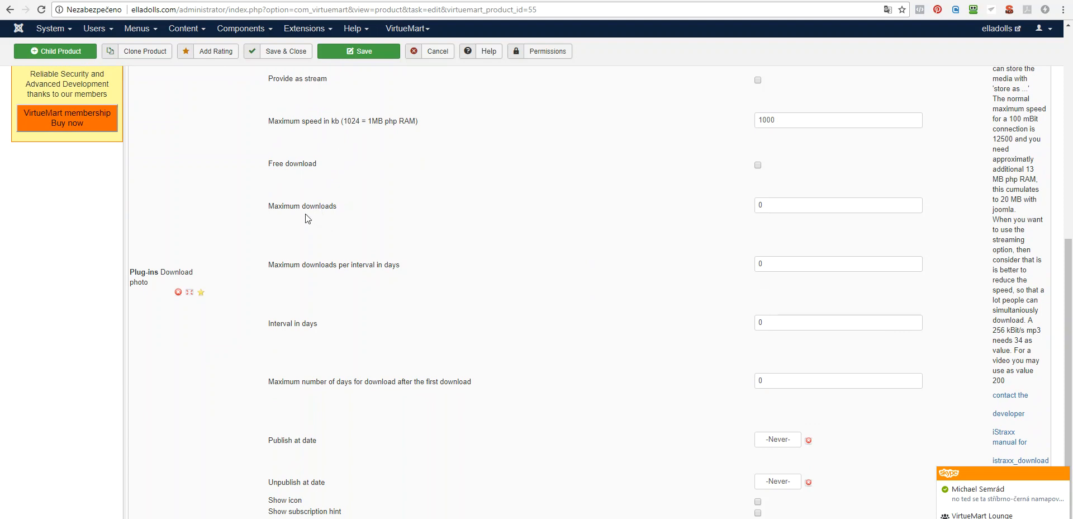
mouse_move(795, 219)
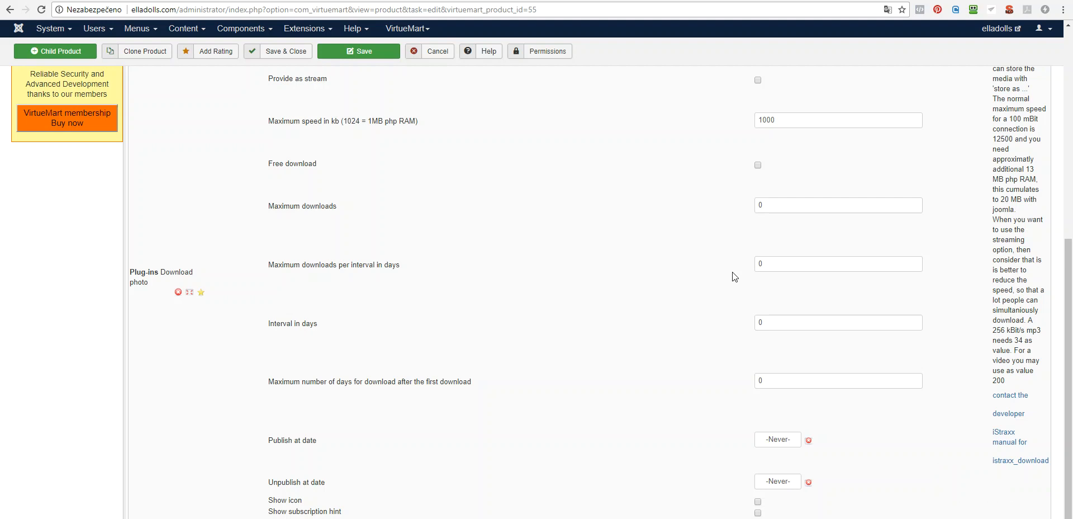
mouse_move(764, 255)
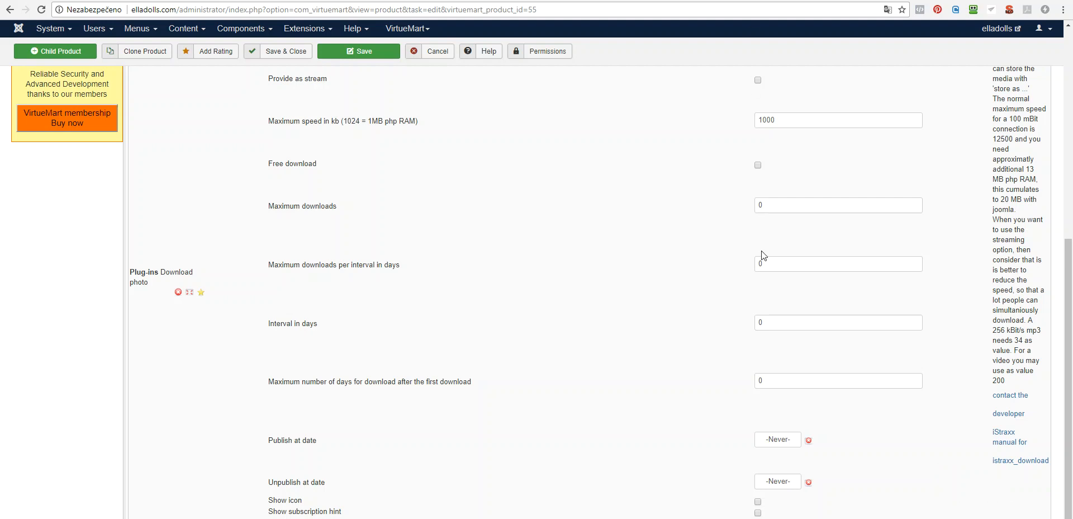
scroll(down, 3)
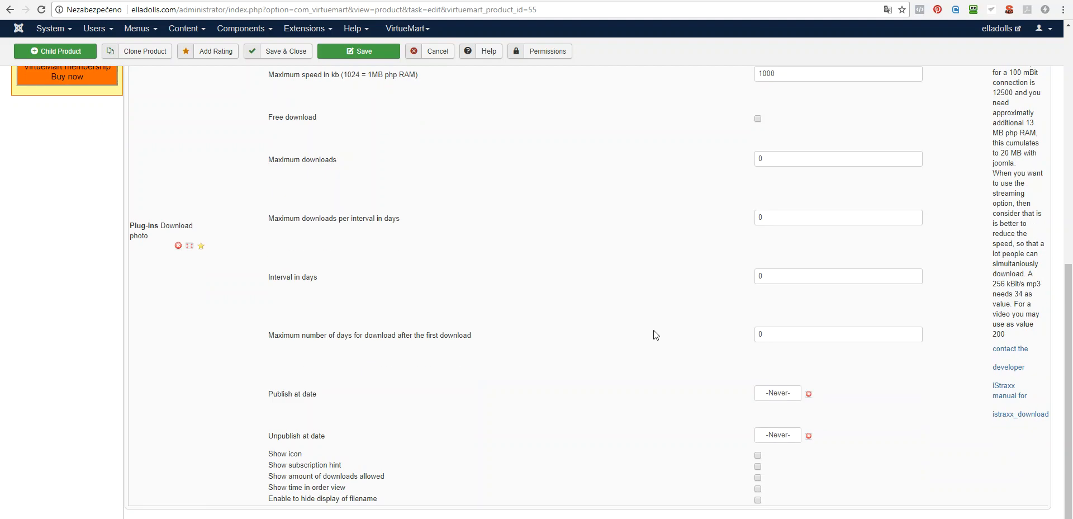
mouse_move(287, 454)
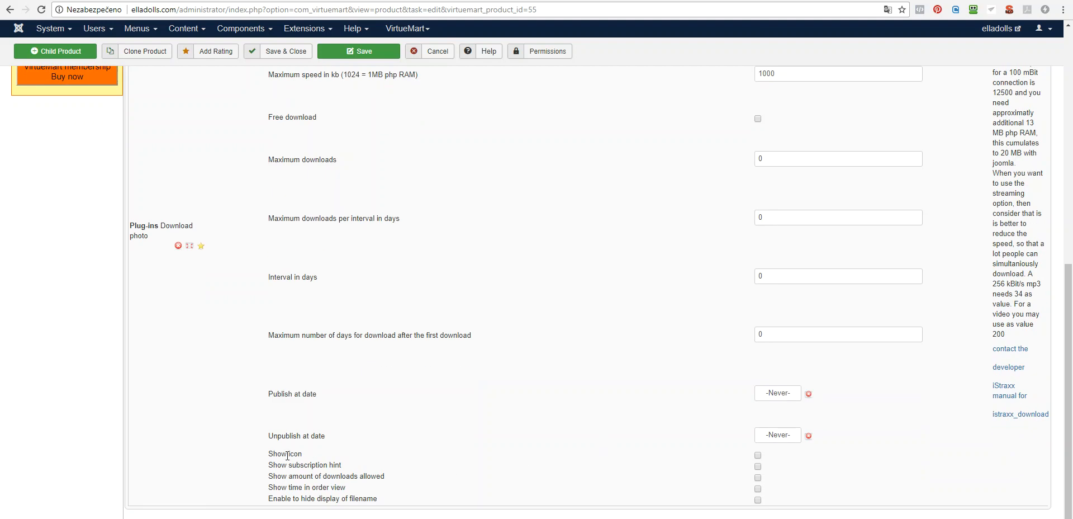
mouse_move(758, 464)
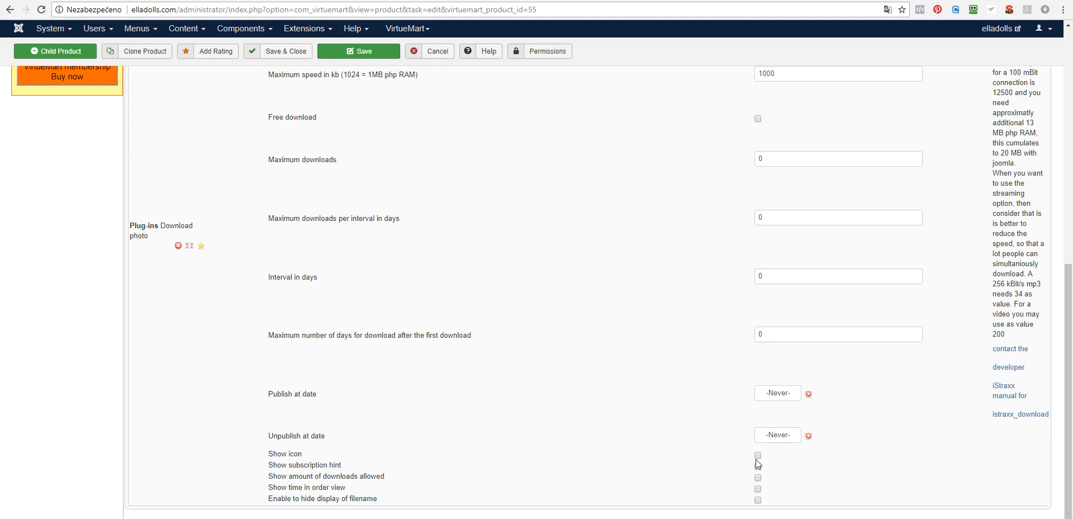
click(758, 455)
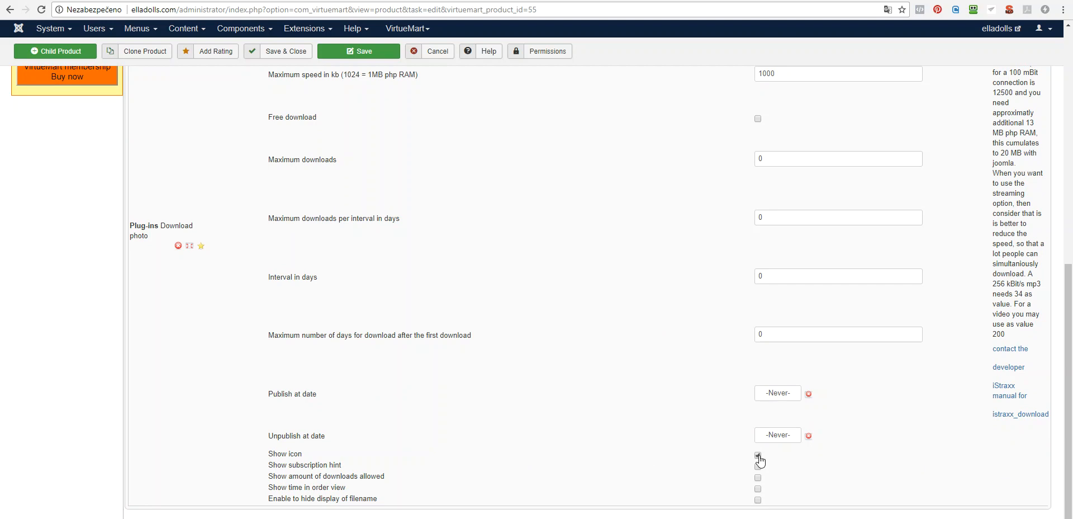
click(758, 455)
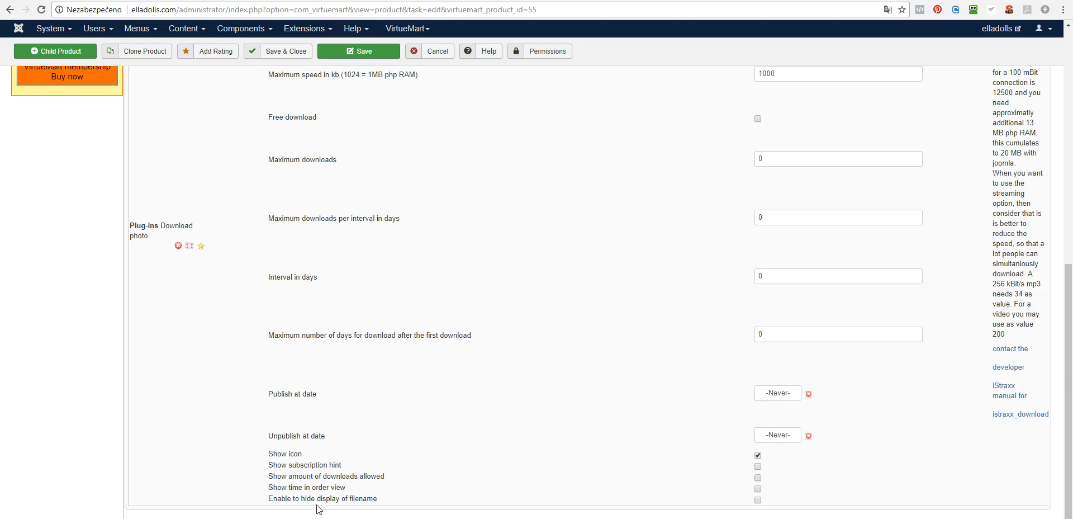
click(758, 499)
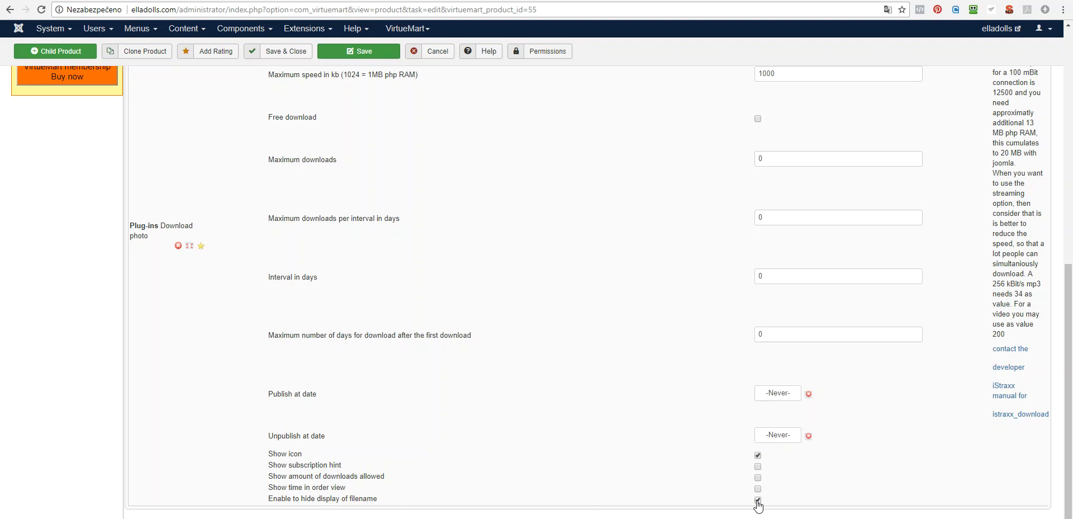
click(758, 498)
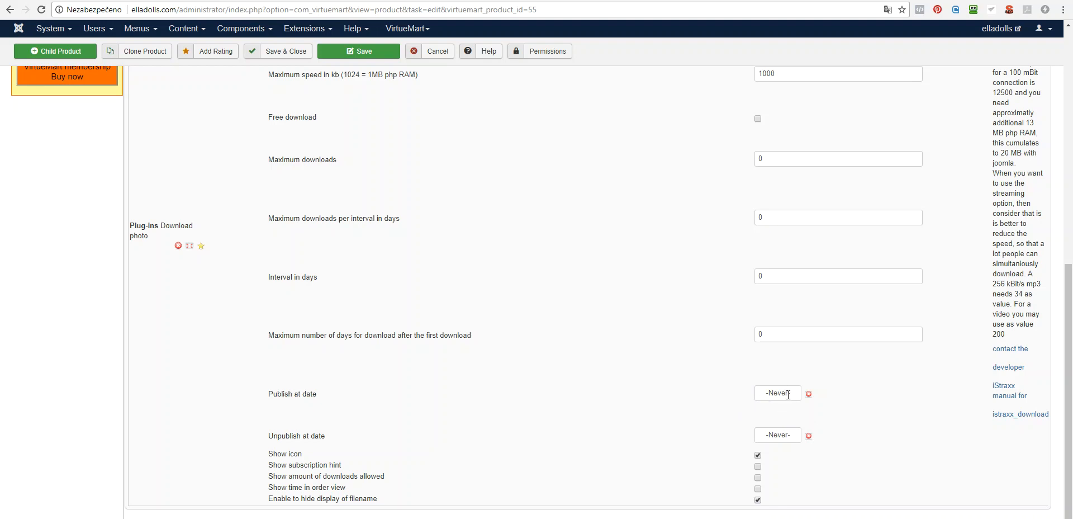
click(778, 393)
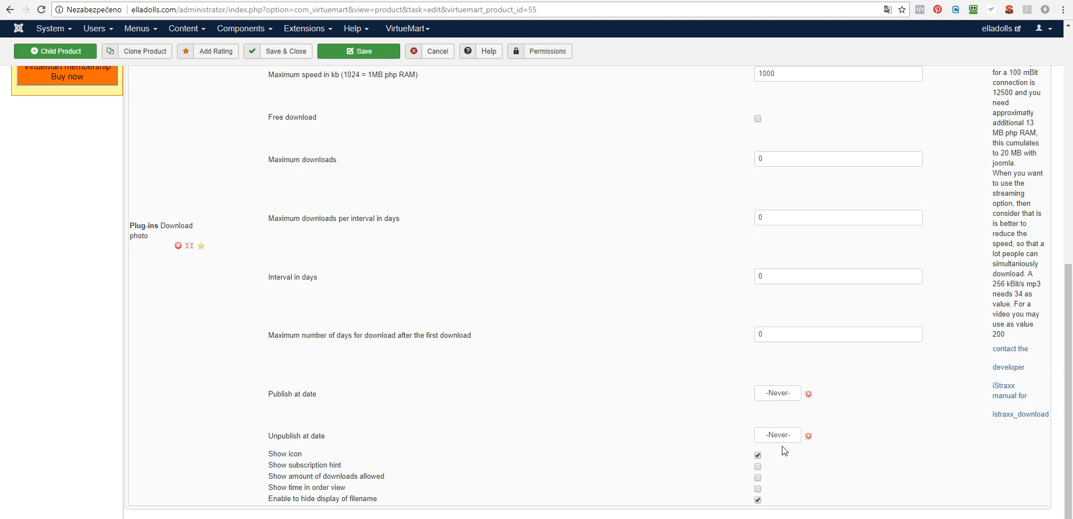
mouse_move(849, 437)
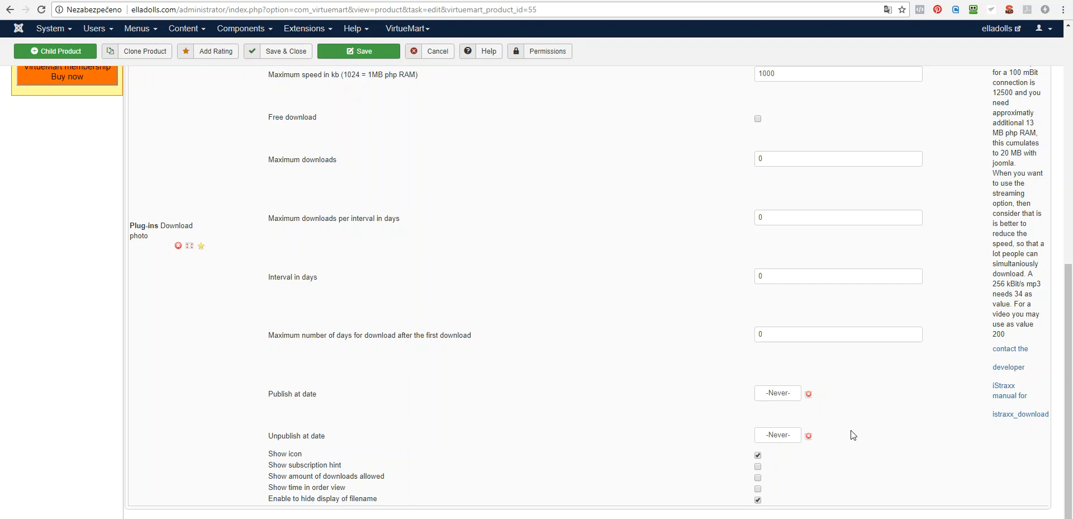
mouse_move(840, 437)
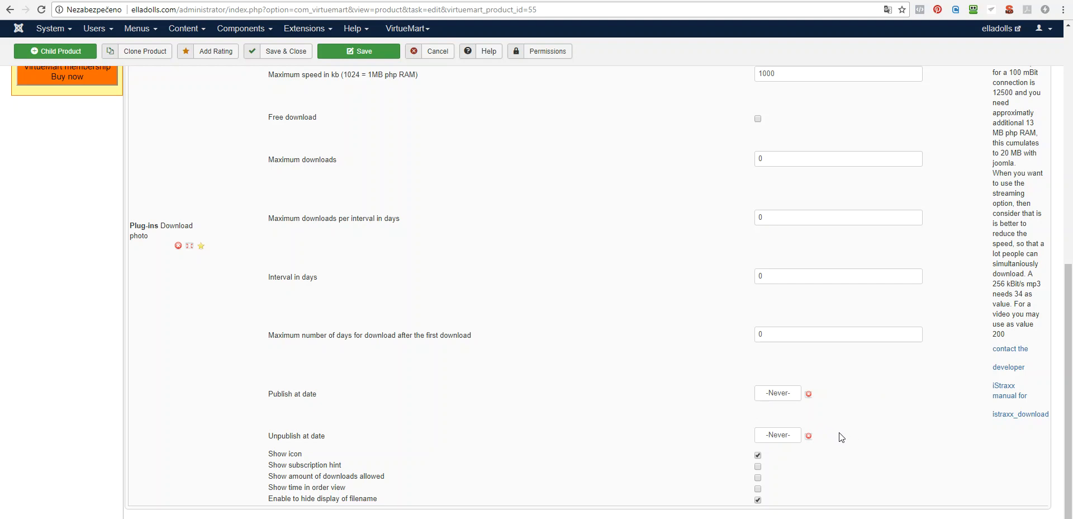
mouse_move(642, 409)
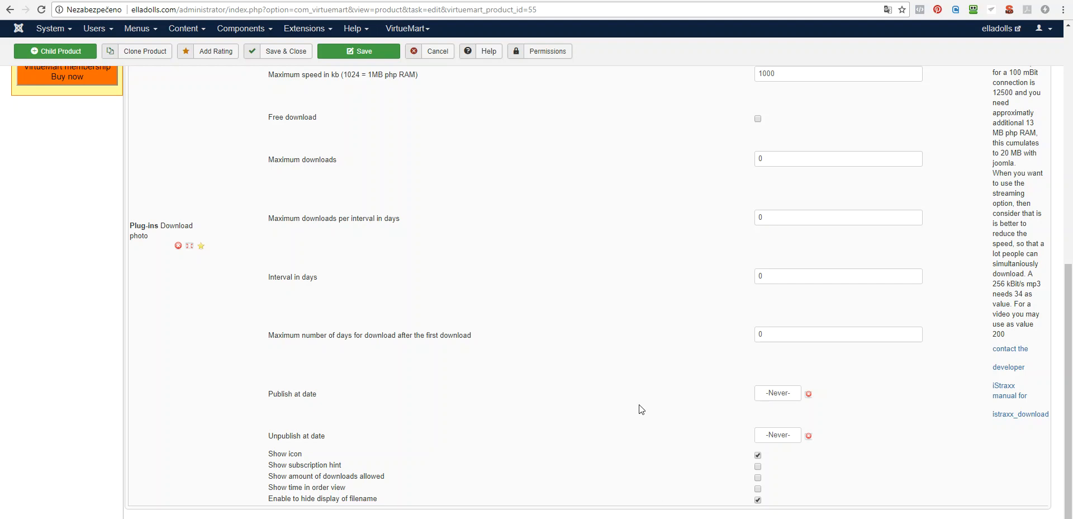
mouse_move(480, 304)
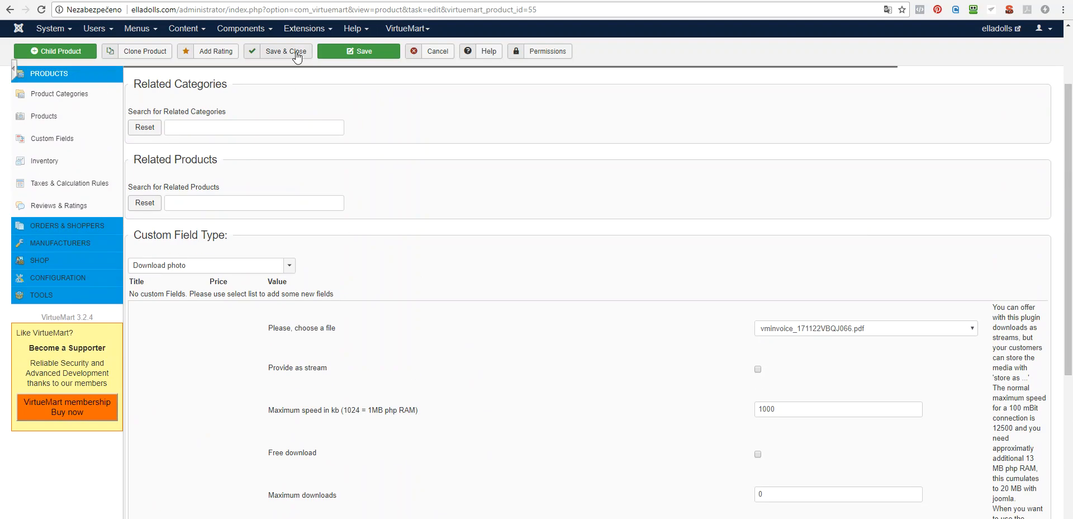
Save and close the child product, returning to the Products list filtered by test.
click(284, 51)
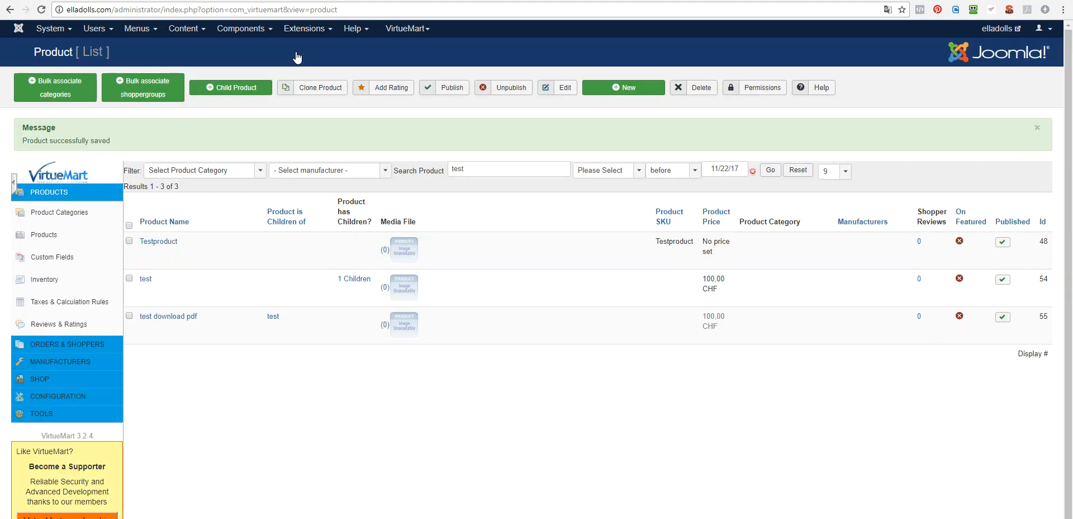
mouse_move(207, 317)
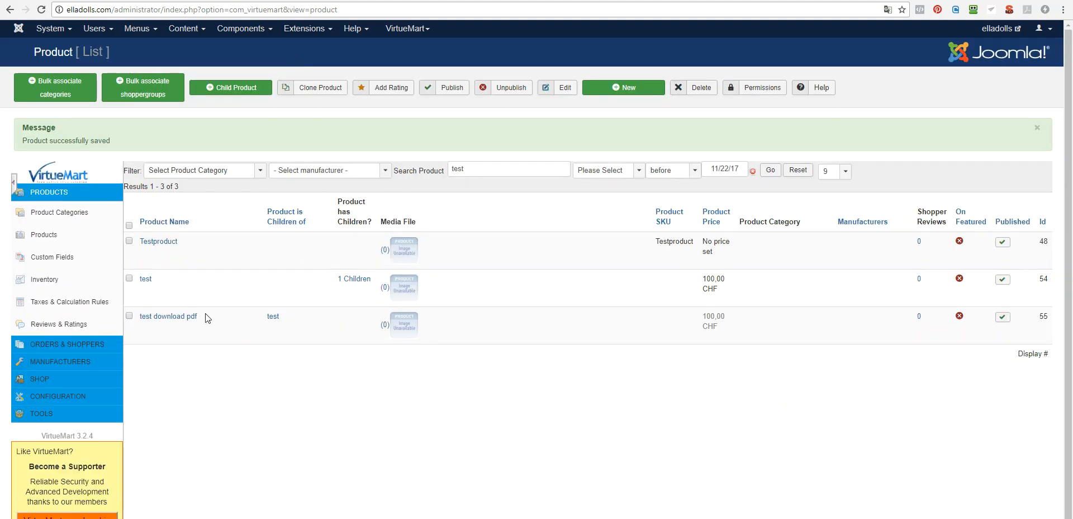
mouse_move(199, 295)
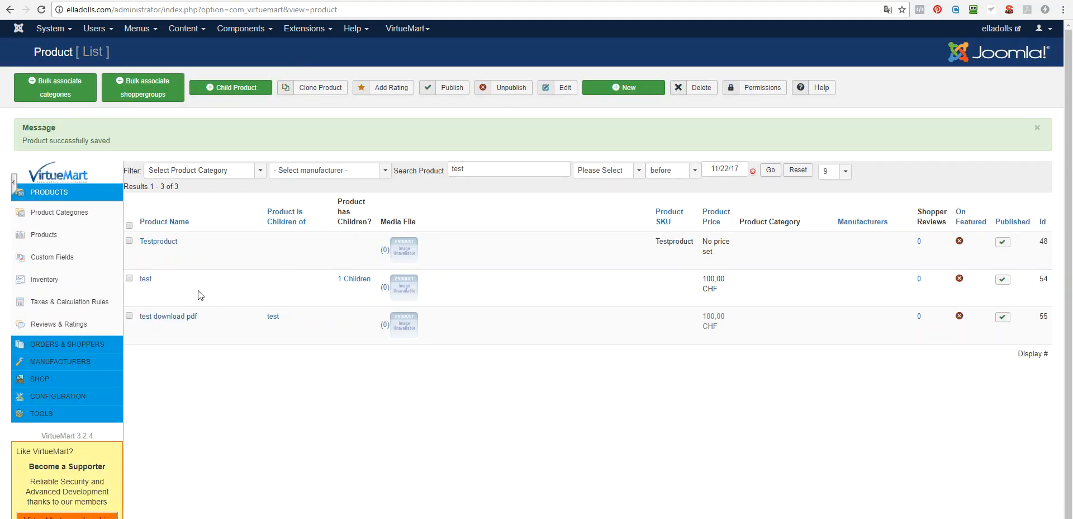
click(145, 278)
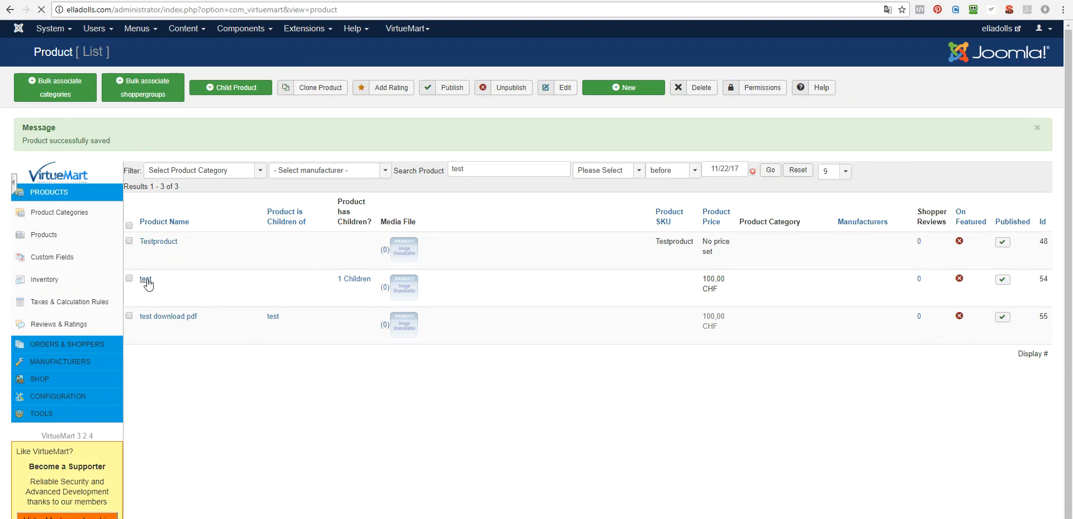
Add the 'How do you want to buy the photo?' custom field to product test.
click(146, 278)
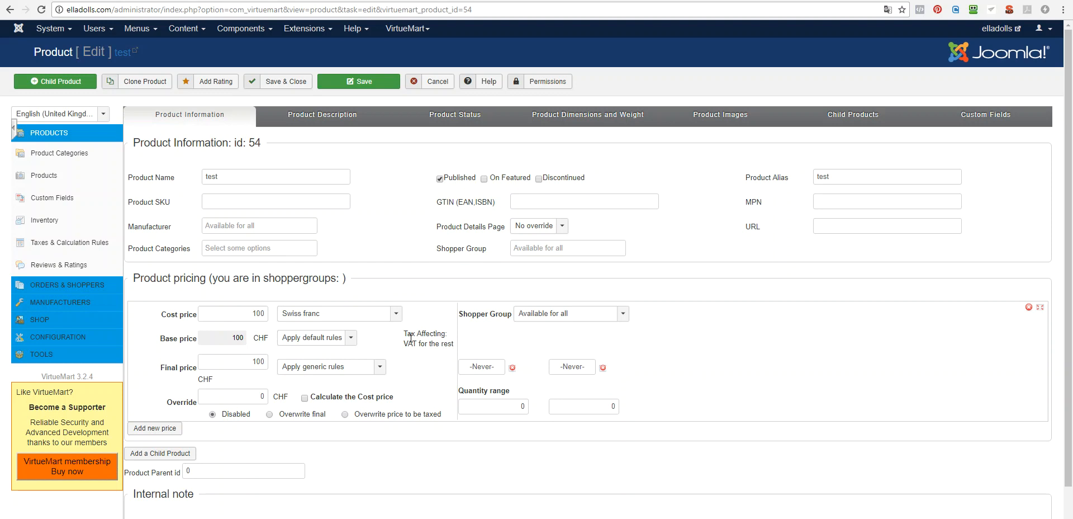
mouse_move(145, 133)
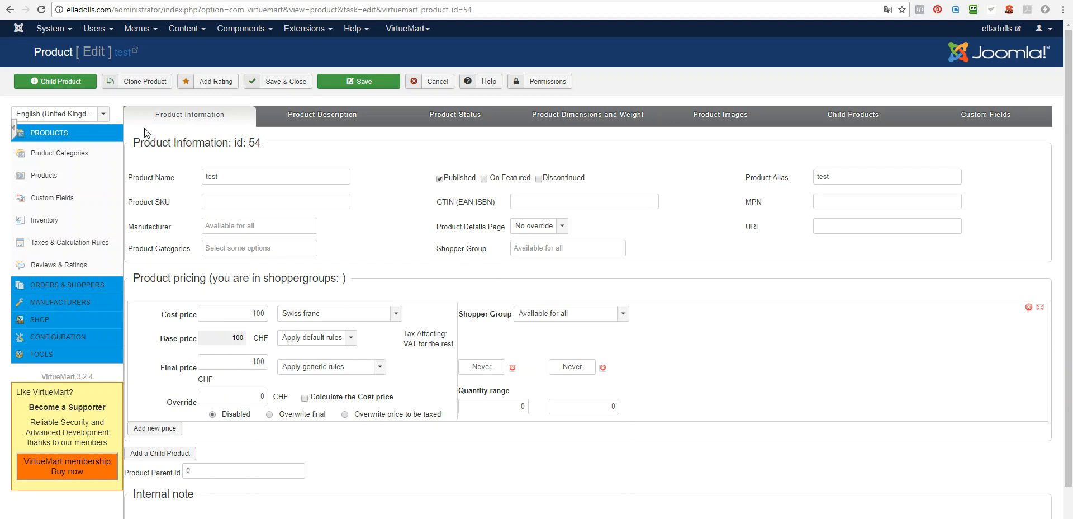
mouse_move(367, 144)
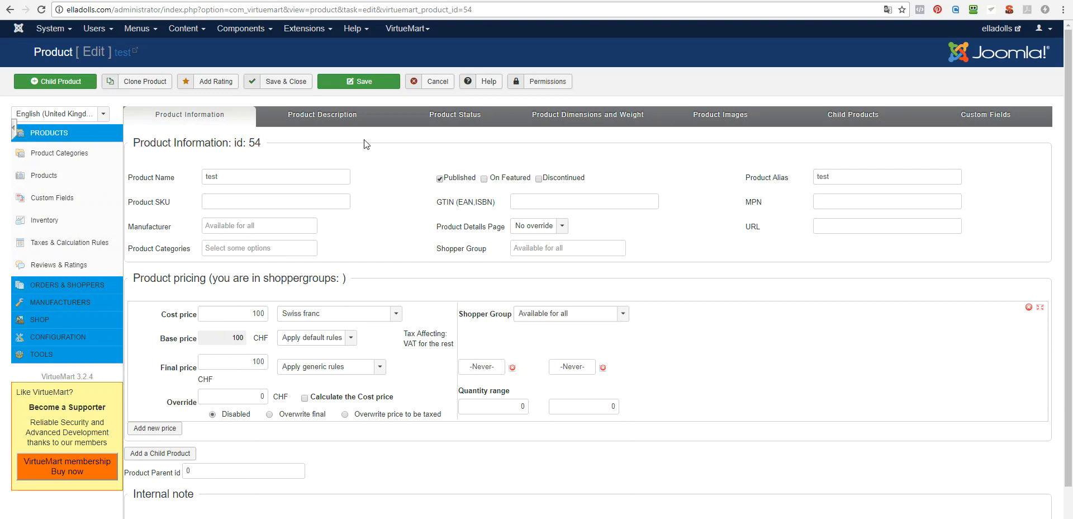
mouse_move(961, 120)
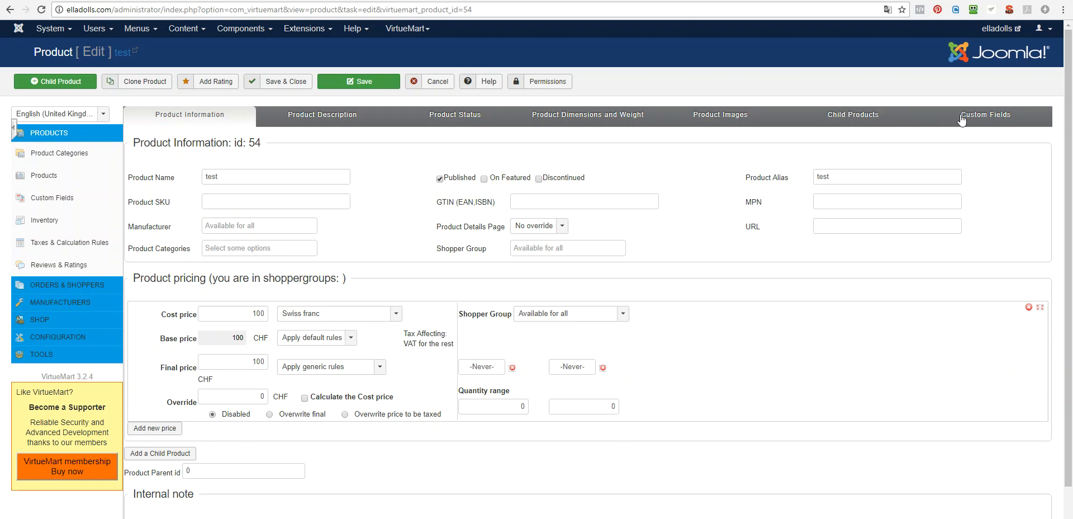
click(984, 114)
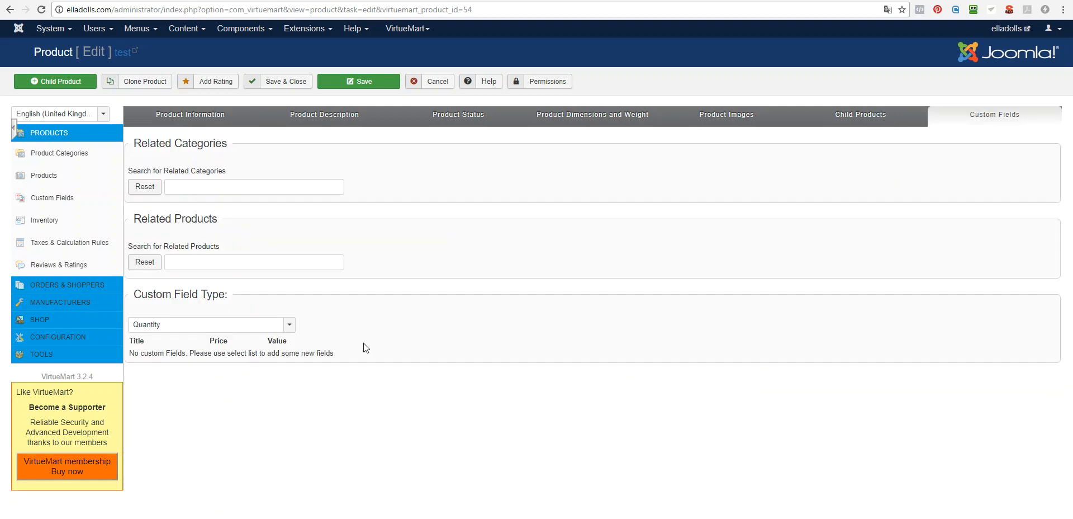
click(210, 324)
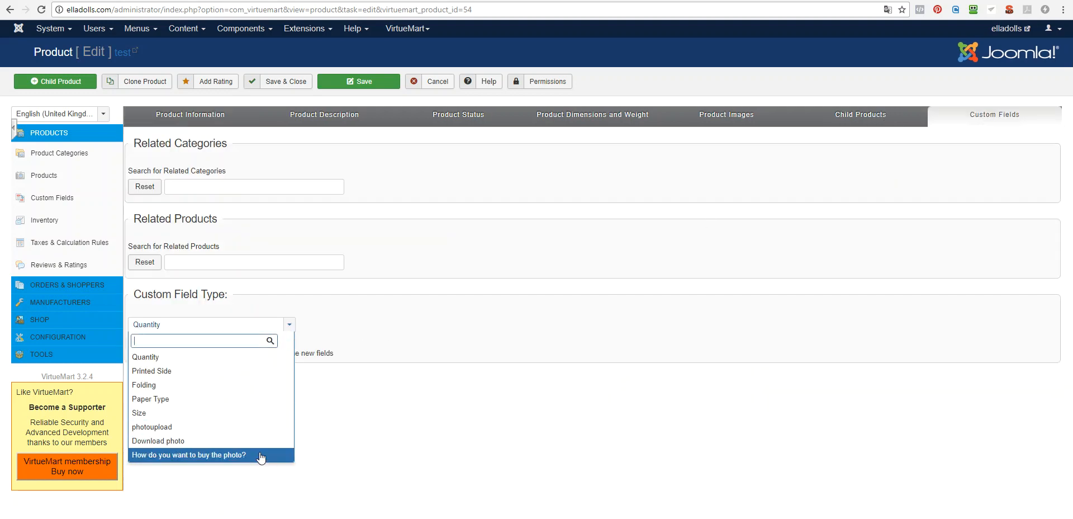
click(190, 454)
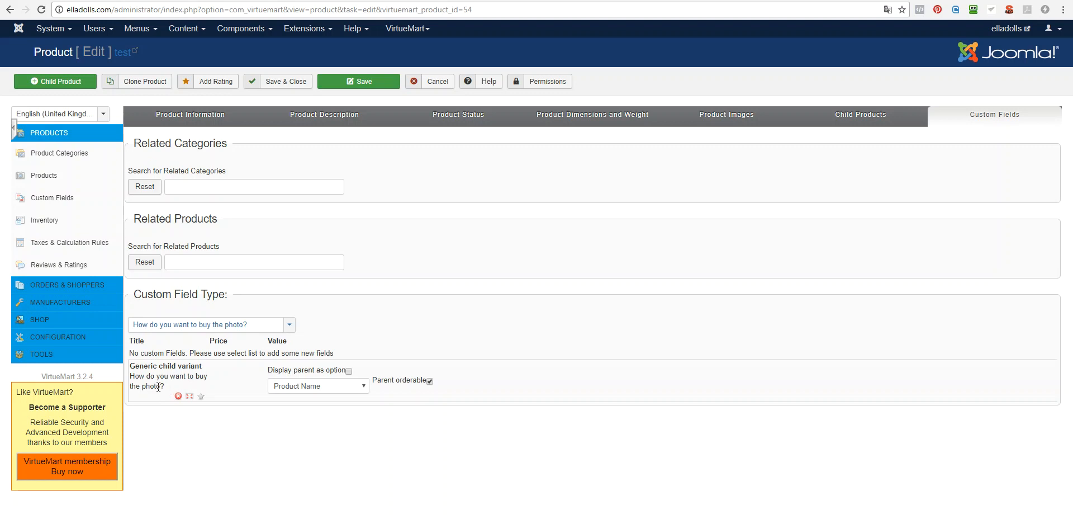
mouse_move(125, 391)
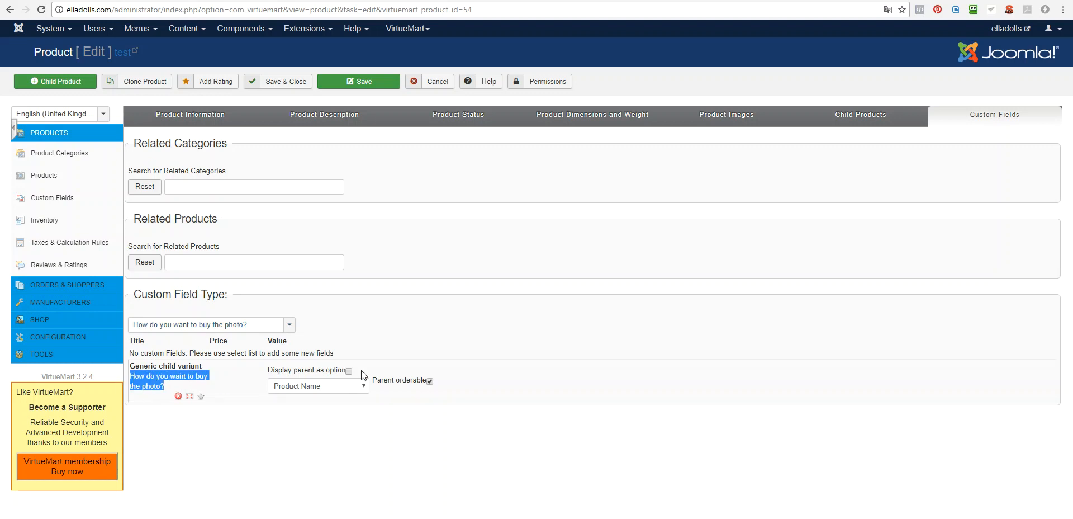
mouse_move(49, 197)
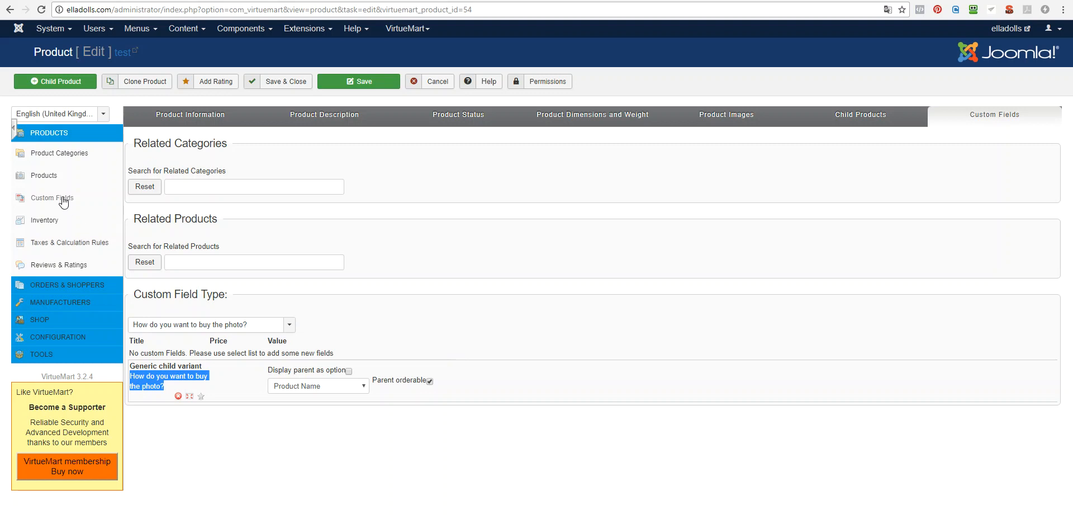
Start a new custom field from the Custom Fields list, then cancel it unsaved.
right_click(49, 198)
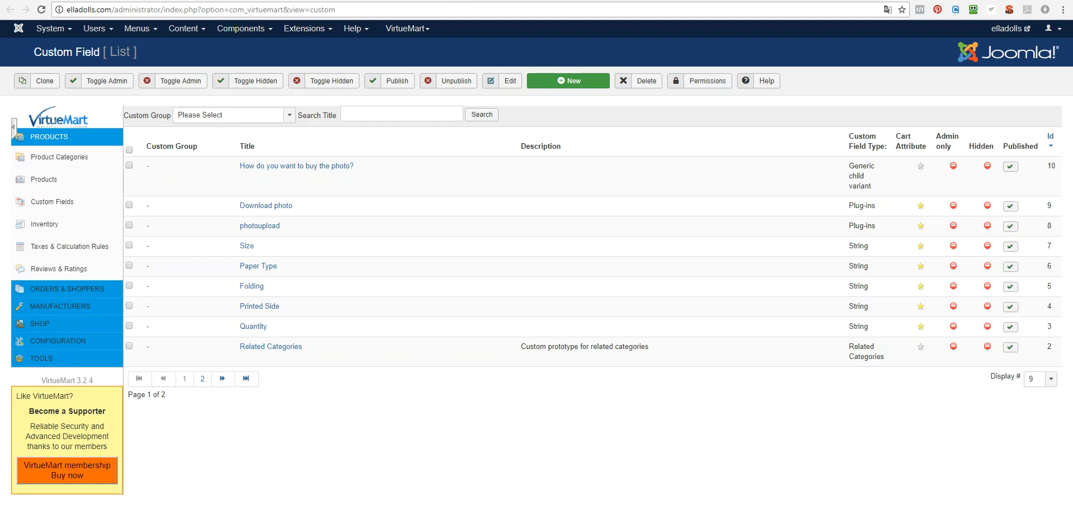
mouse_move(886, 295)
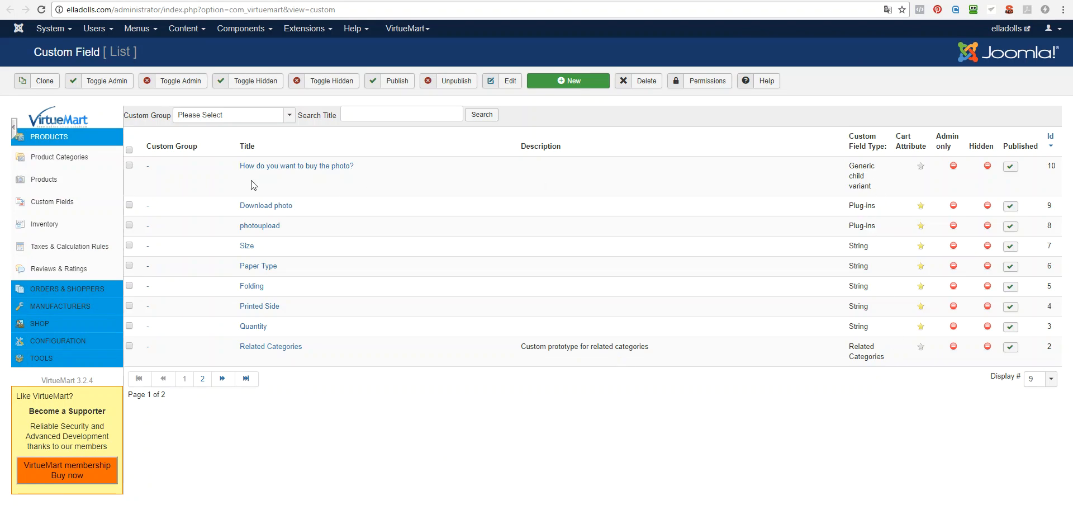
mouse_move(402, 219)
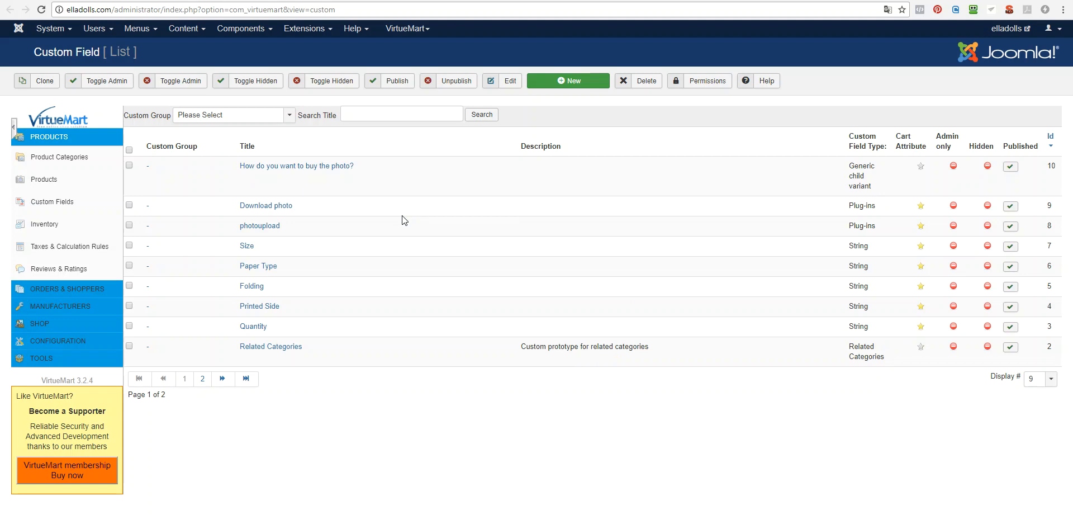
click(568, 81)
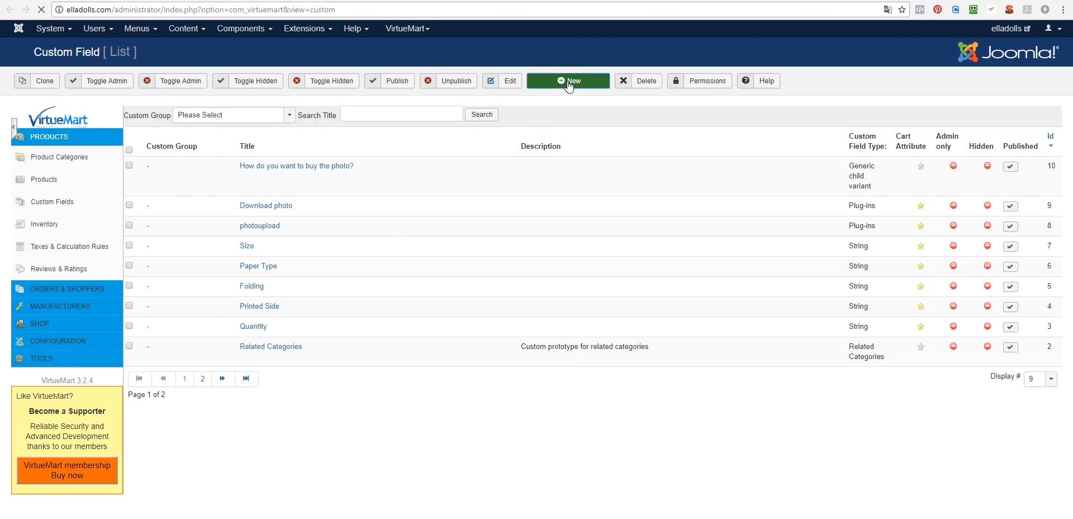
click(568, 80)
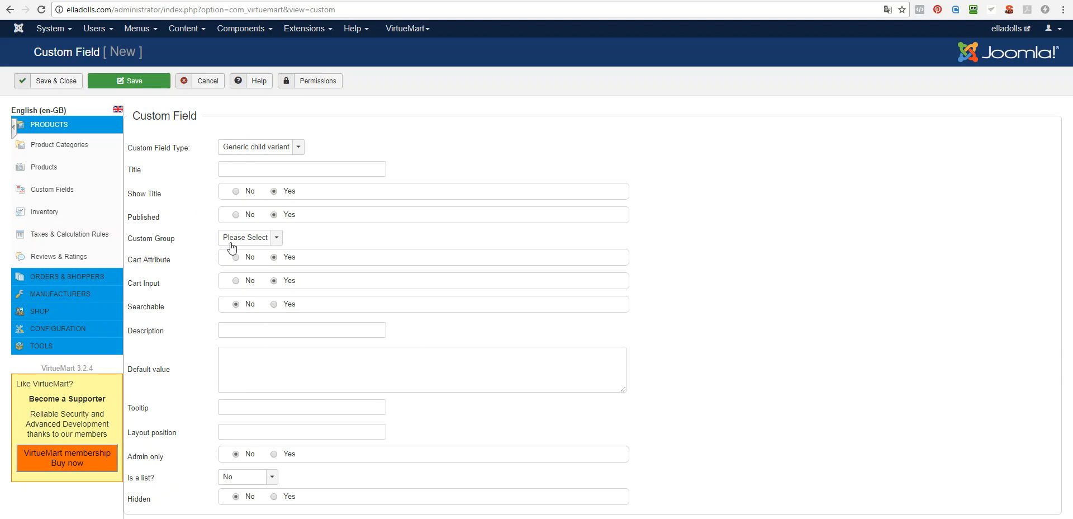
click(301, 169)
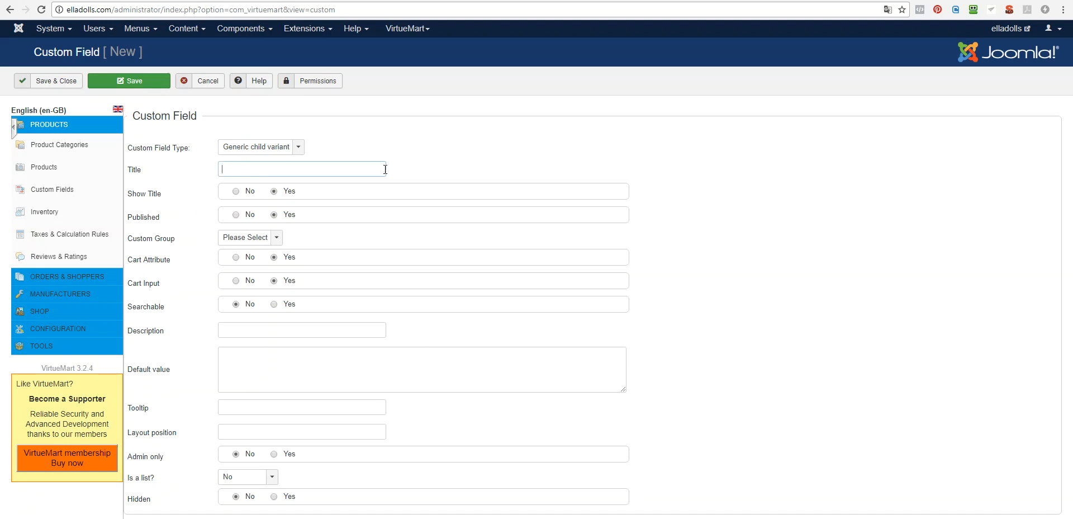
click(208, 80)
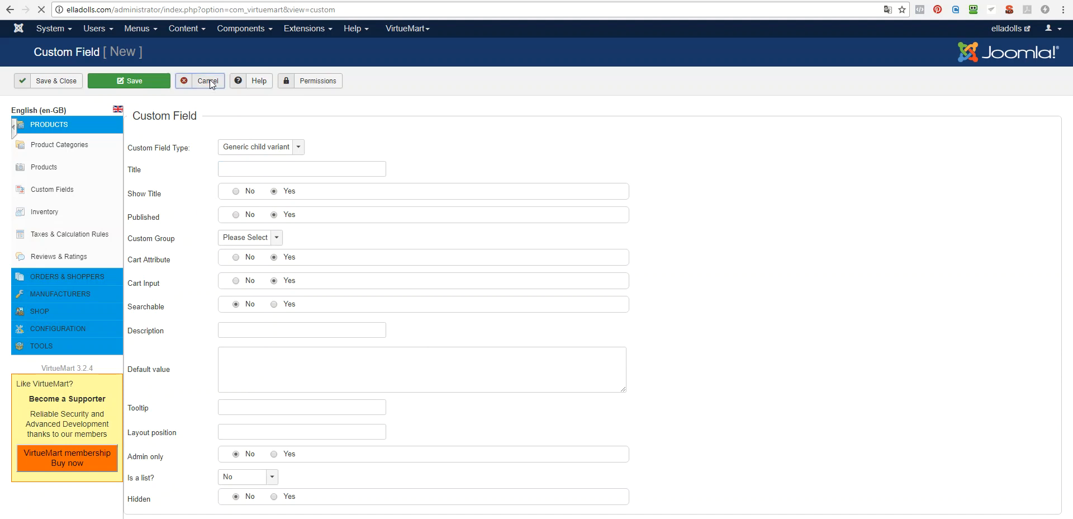
click(208, 81)
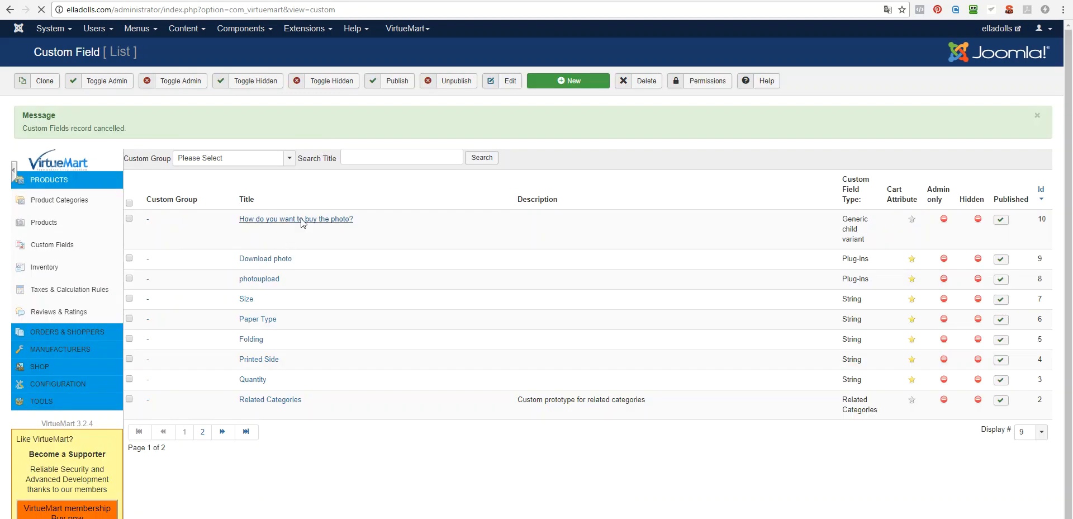
View the variant field settings, then reach the marathon photo download page from the order.
click(295, 219)
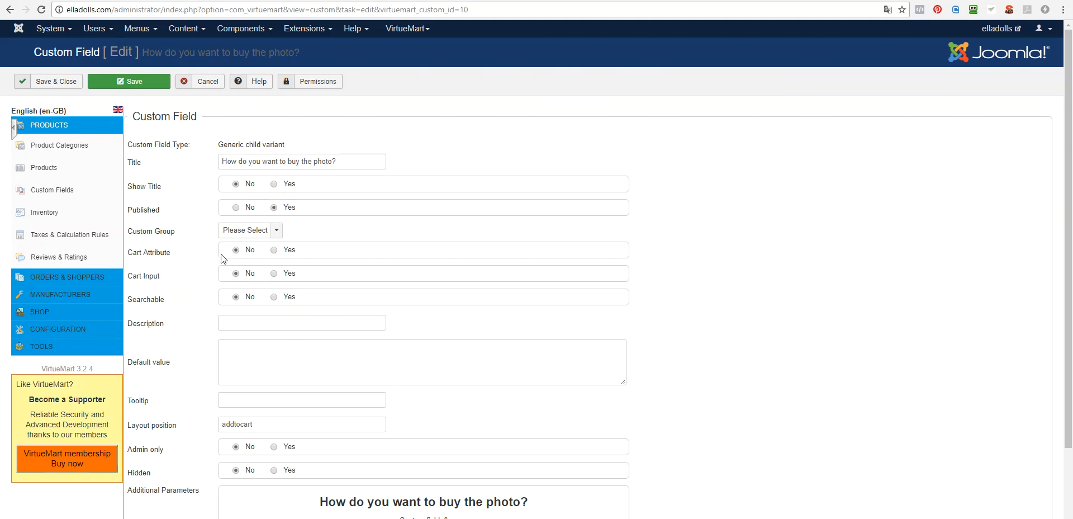
mouse_move(227, 270)
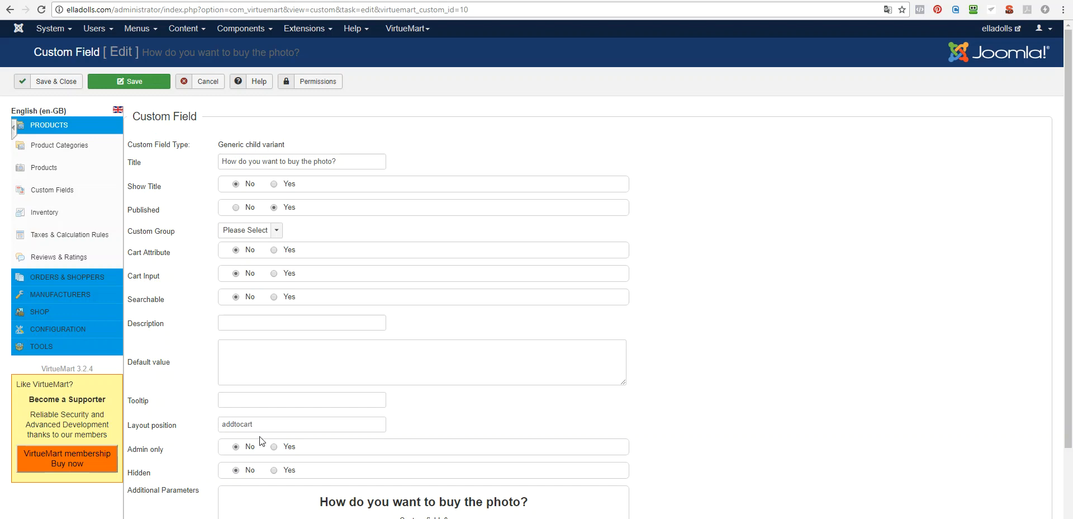
mouse_move(230, 416)
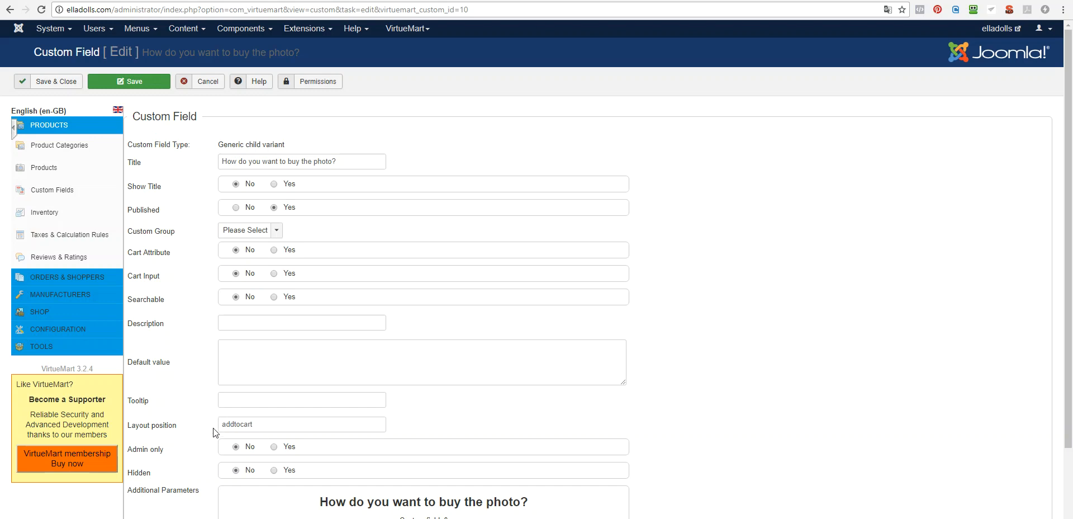
mouse_move(754, 60)
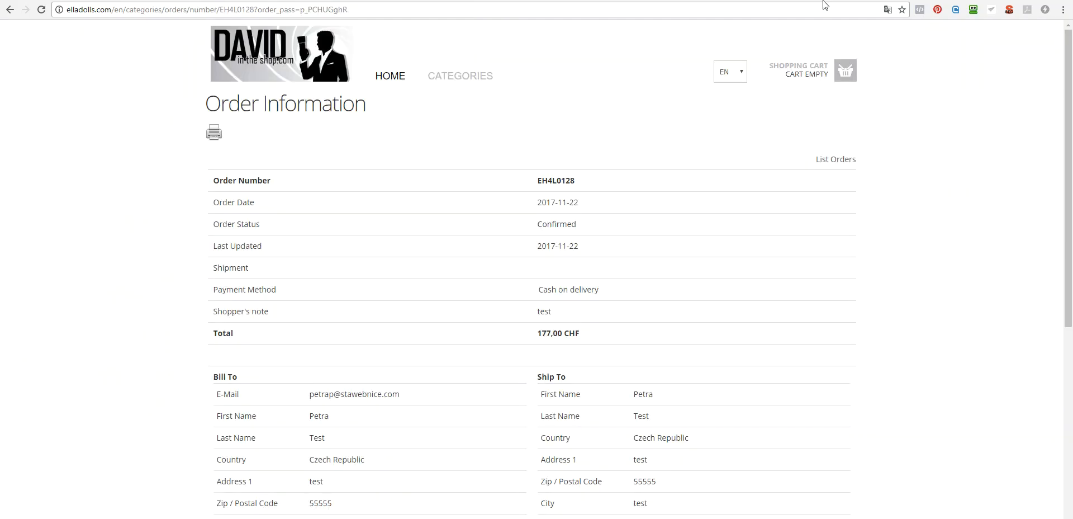
scroll(down, 3)
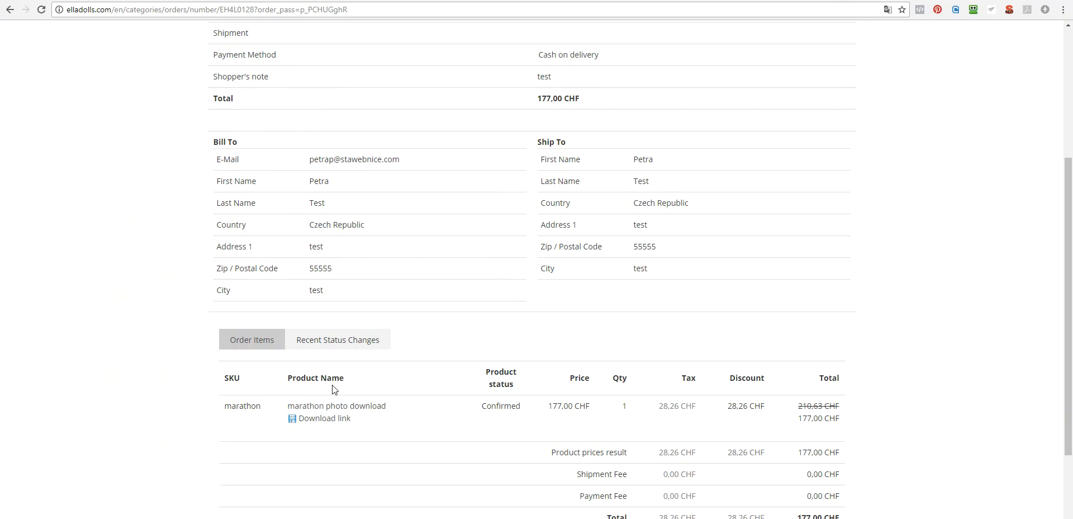
scroll(down, 3)
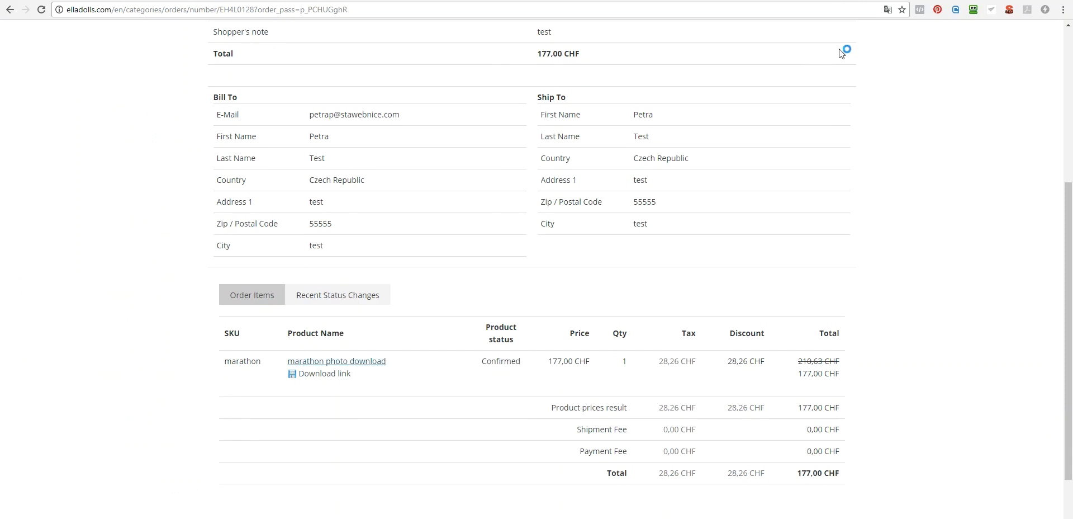
click(336, 361)
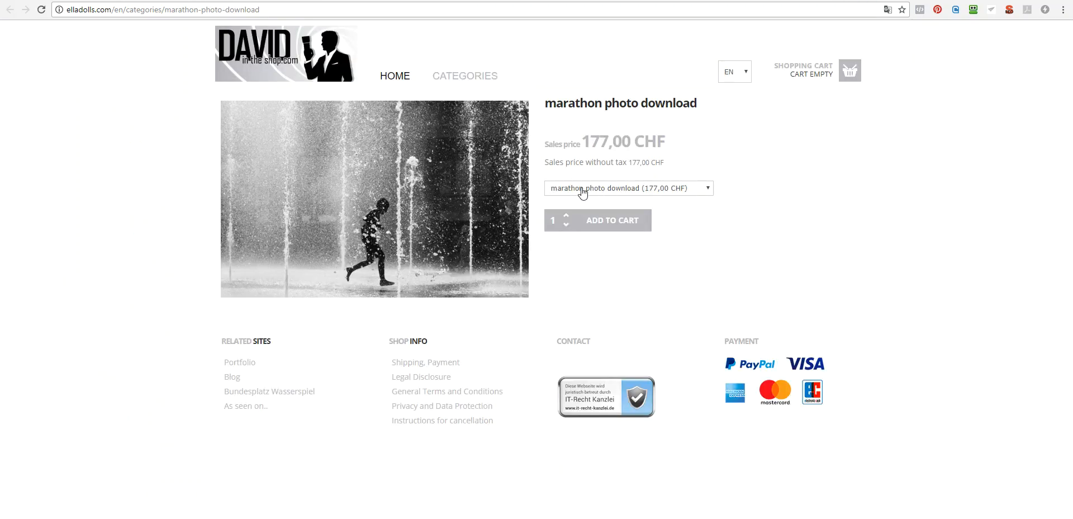
Check the variant dropdown lists photo download (177 CHF) and print (200 CHF).
click(626, 188)
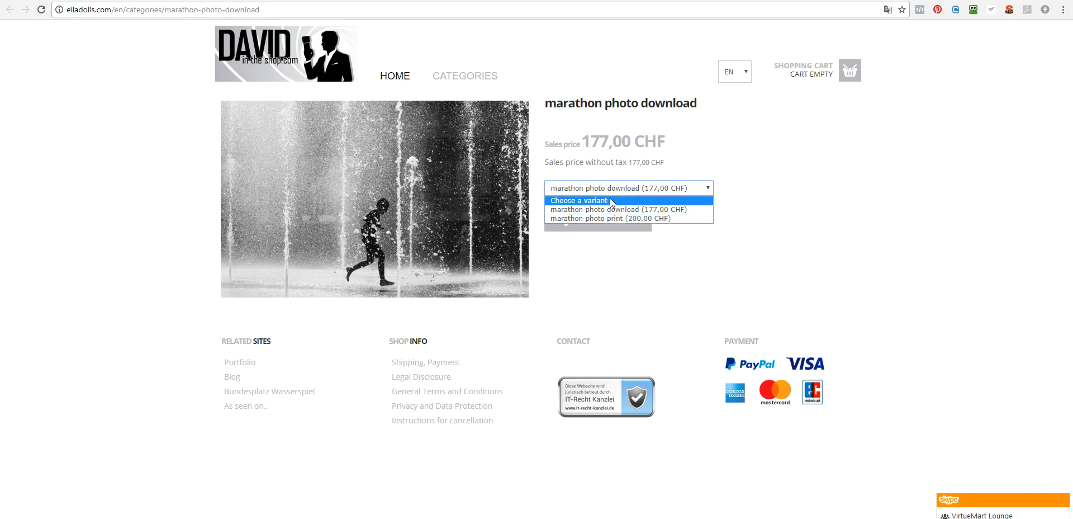
click(619, 209)
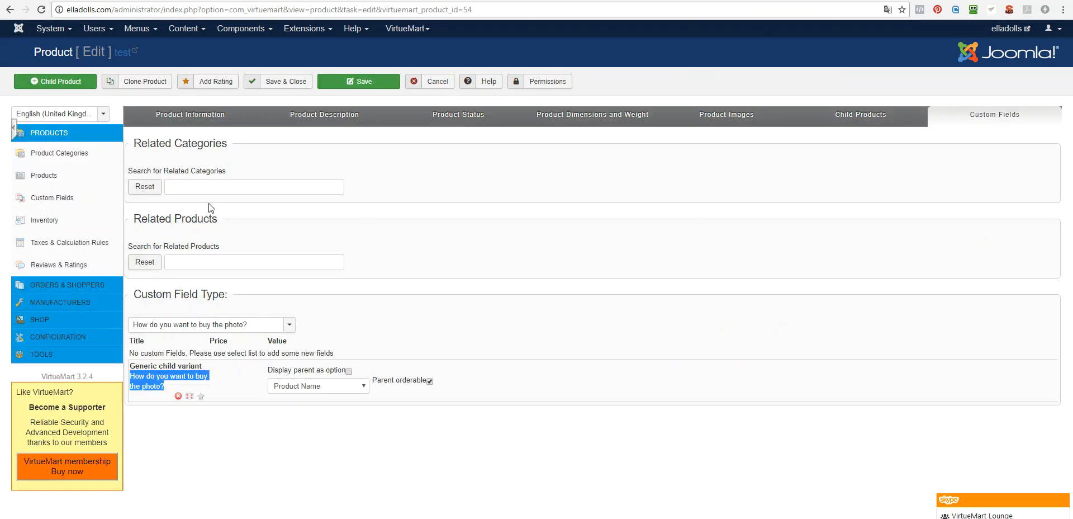
Save the test product with its variant field and add a second child product.
click(190, 114)
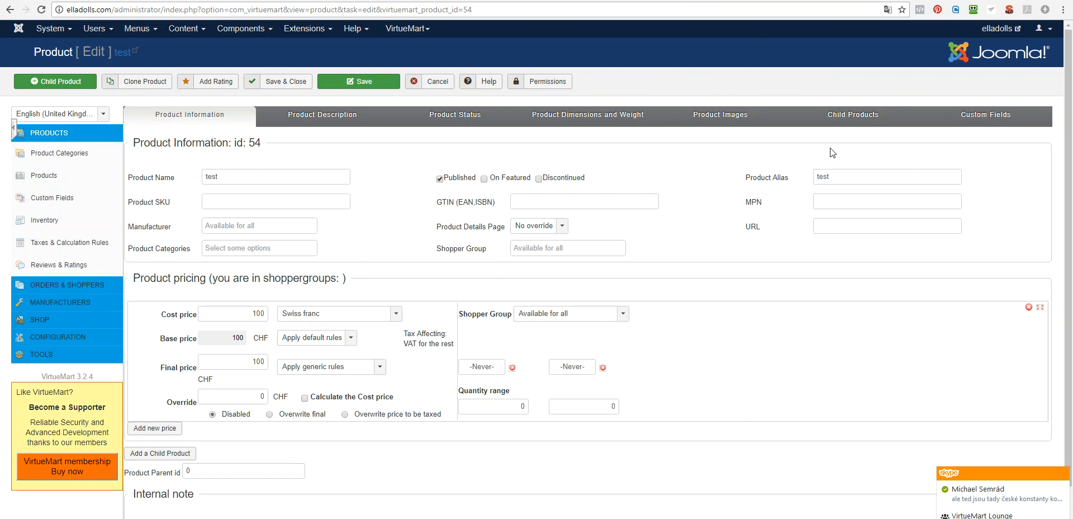
mouse_move(892, 128)
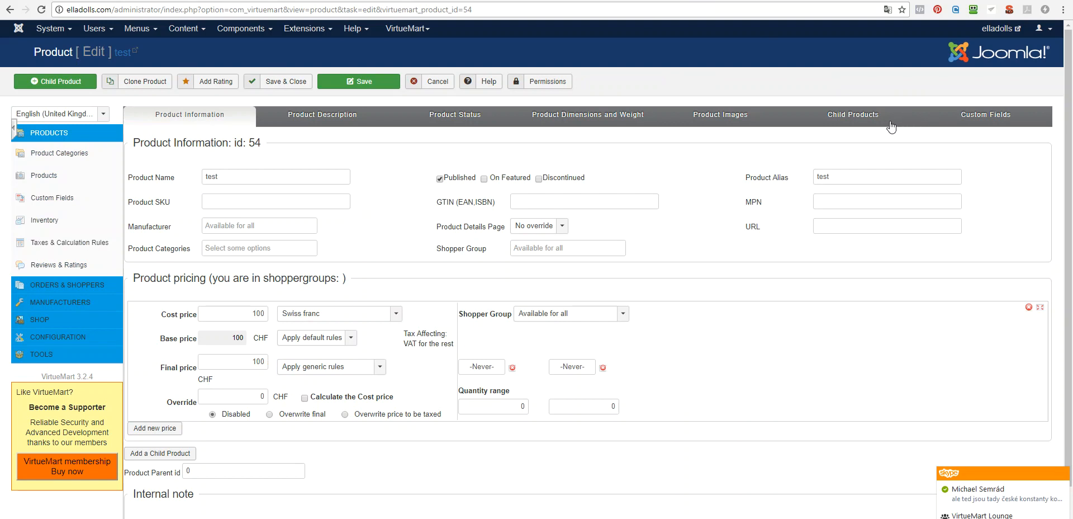
click(984, 114)
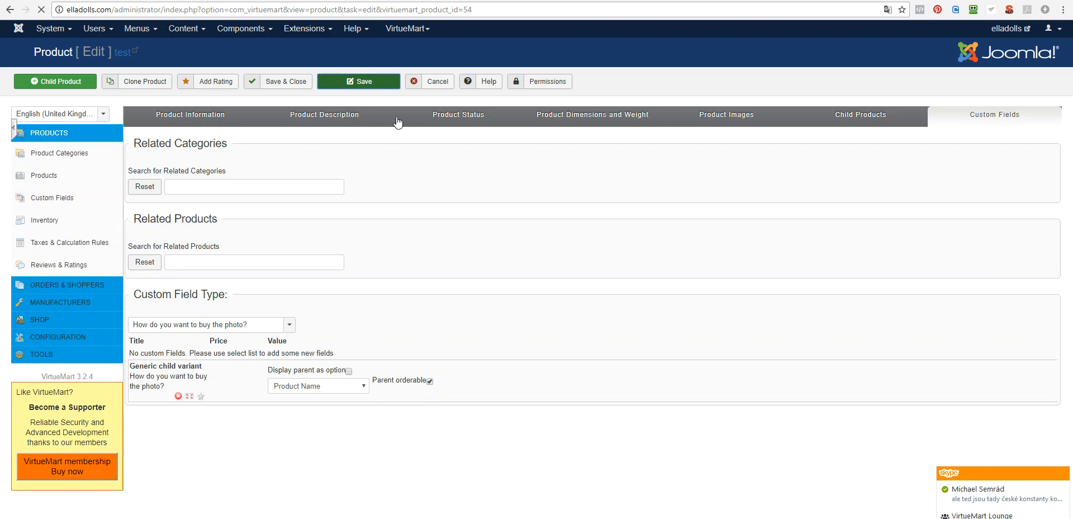
click(359, 80)
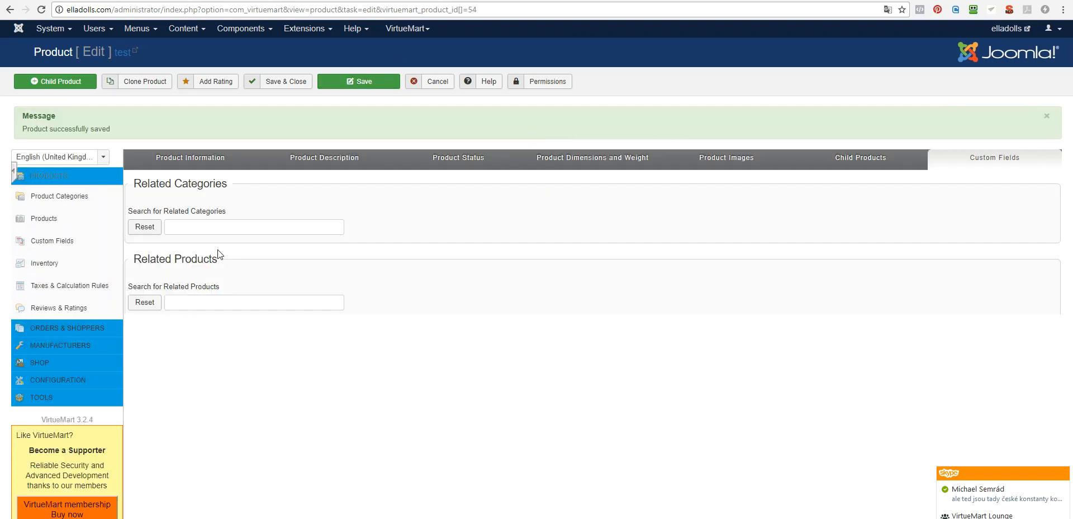
click(190, 156)
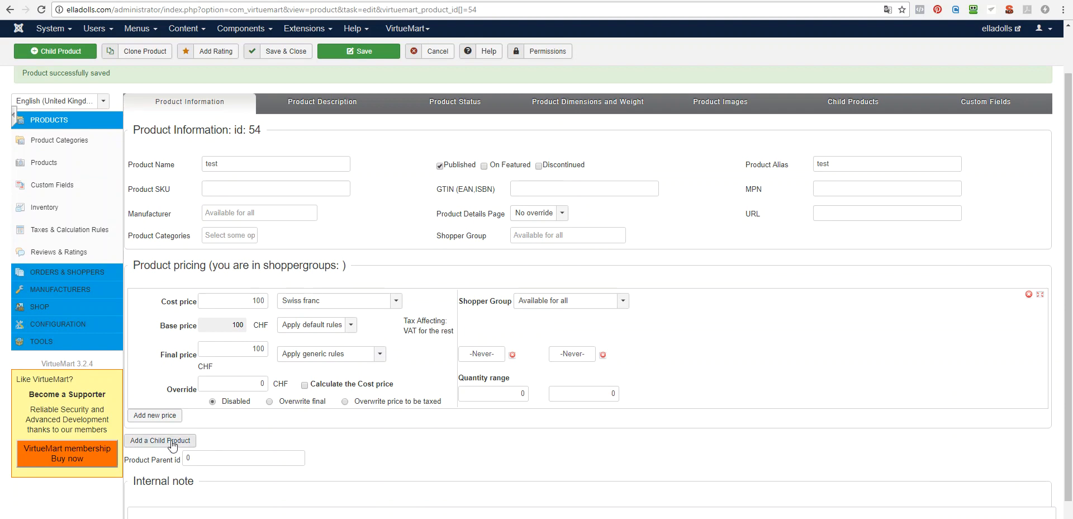
click(159, 441)
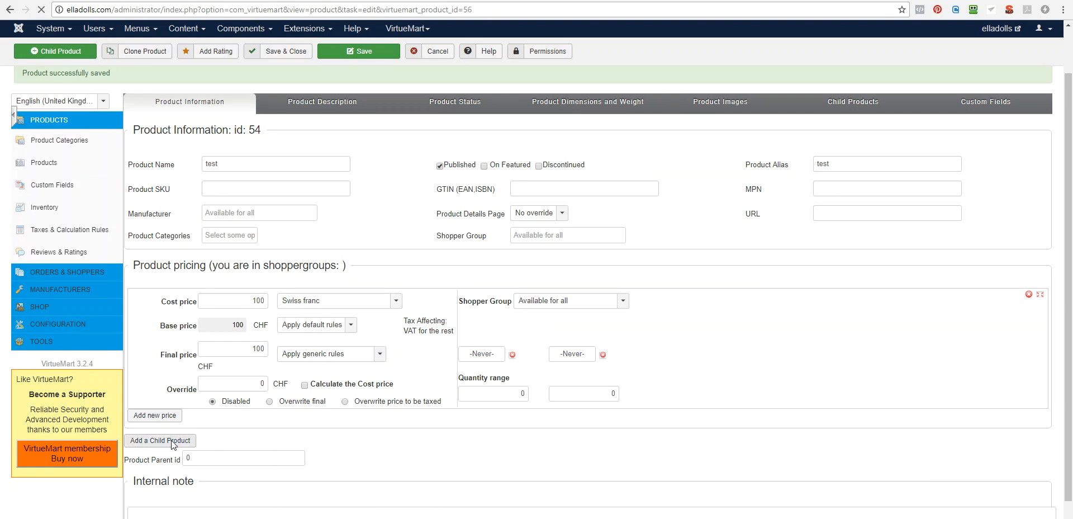
Name the child 'test printed ebook', alias test-printed-pdf, final price 200.
click(159, 441)
text( printed)
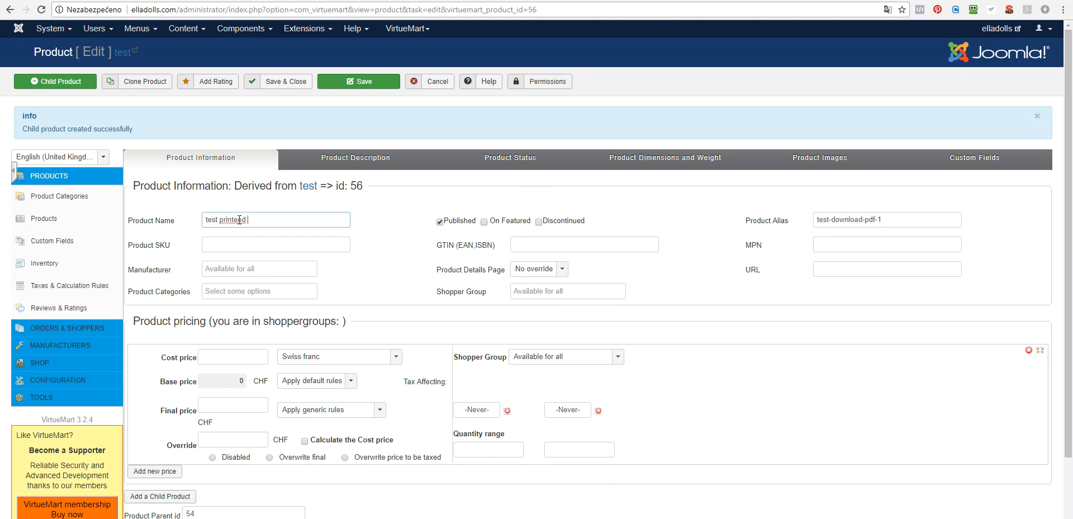
text(book)
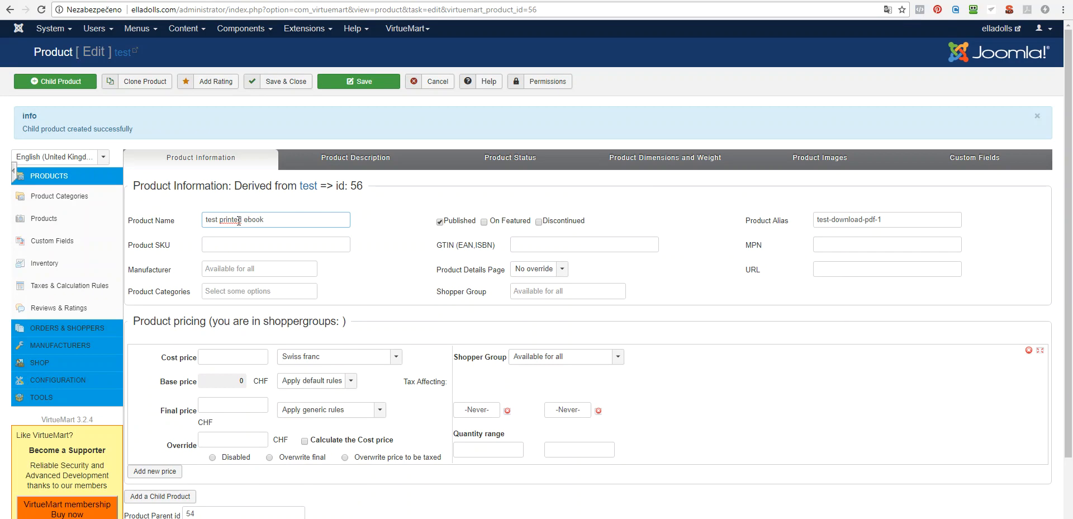
text(1200)
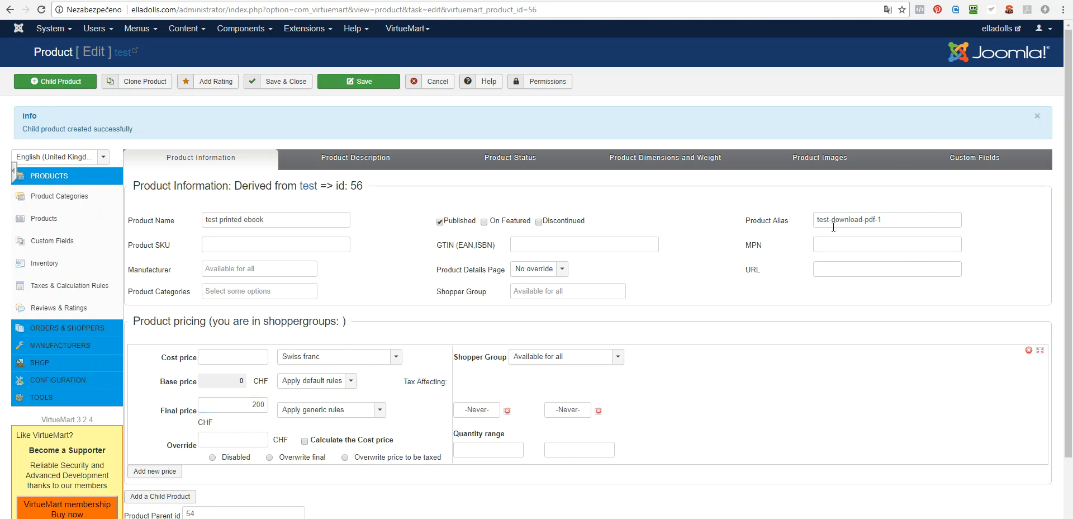
text(test-printe)
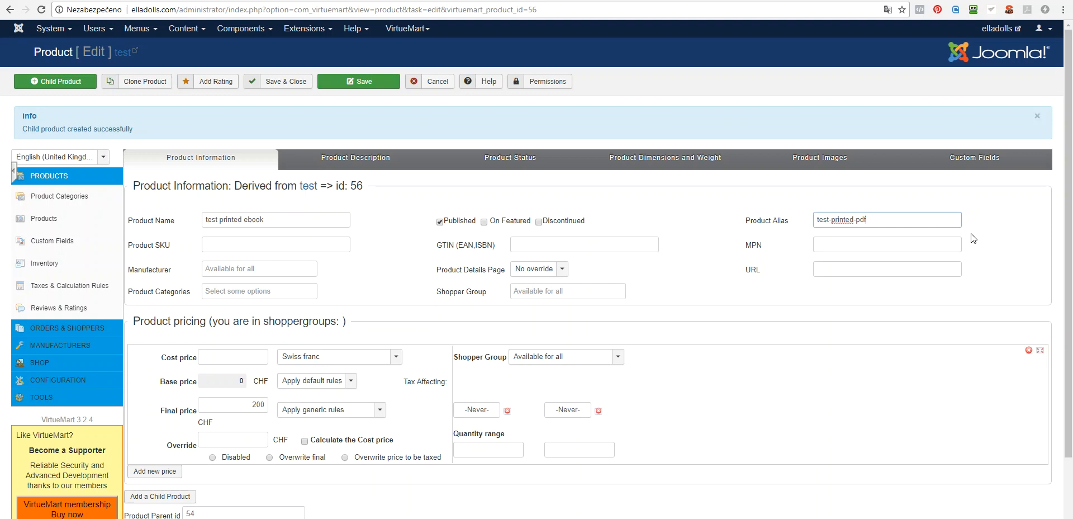
mouse_move(710, 215)
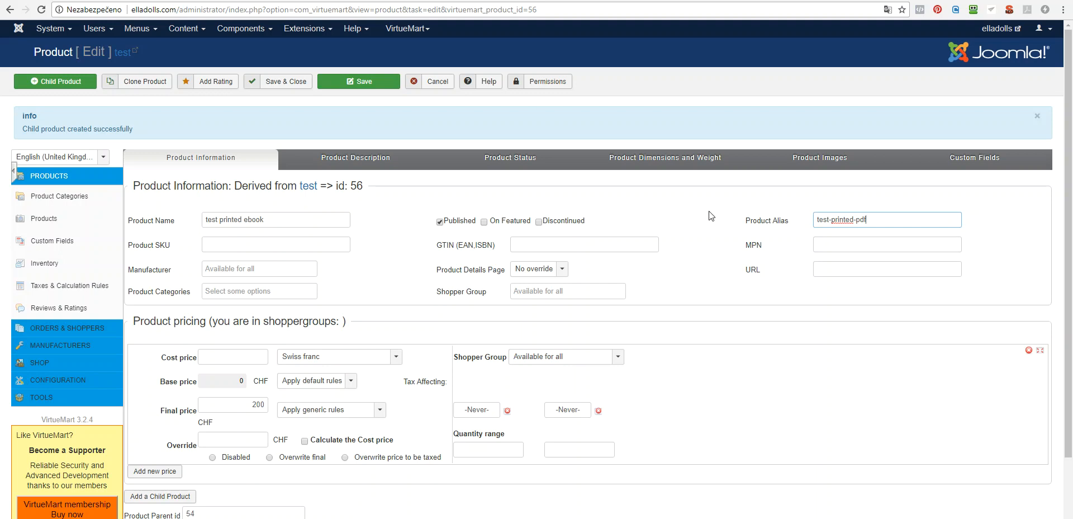
mouse_move(687, 210)
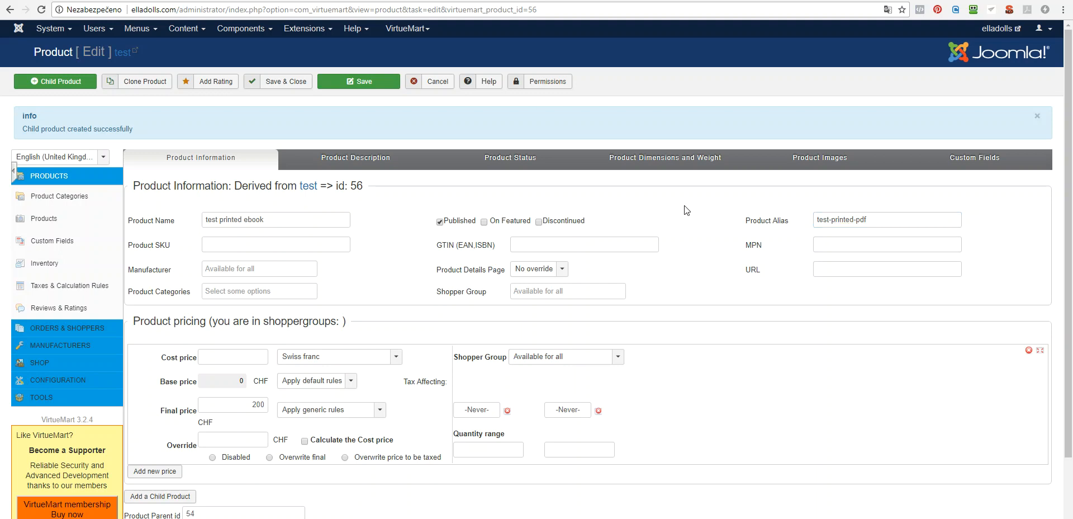
mouse_move(785, 176)
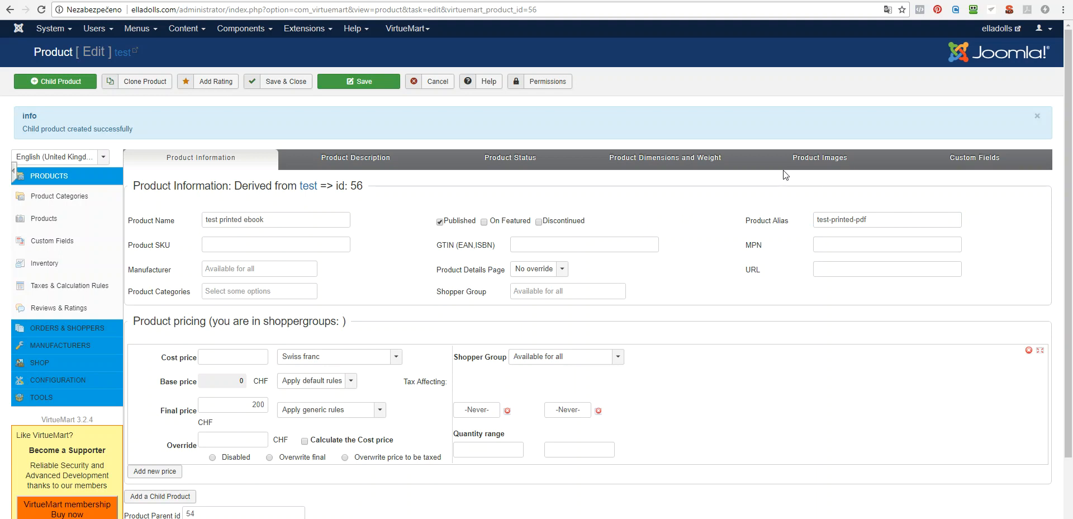
Review the child's images and description tabs, then Save & Close to the product list.
click(818, 158)
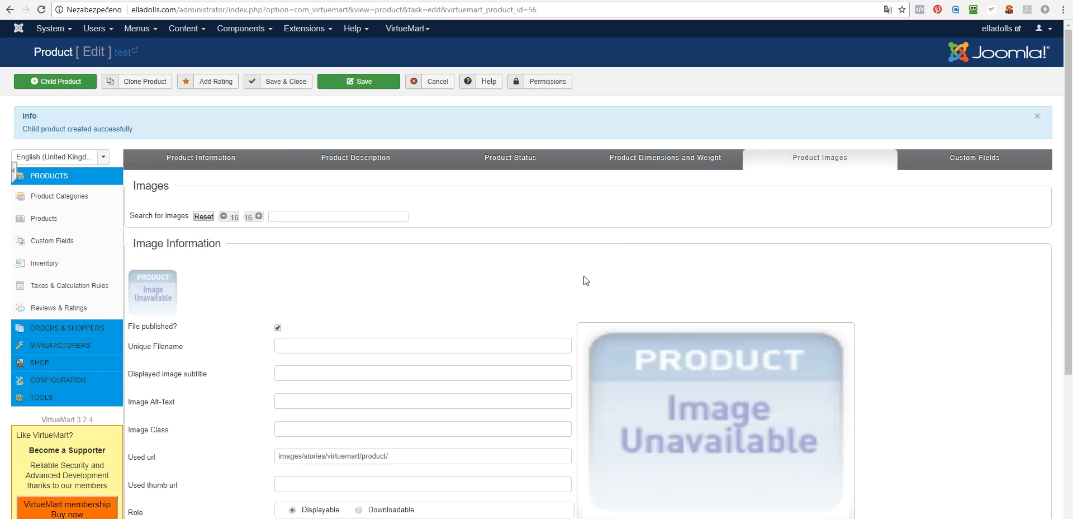
click(356, 157)
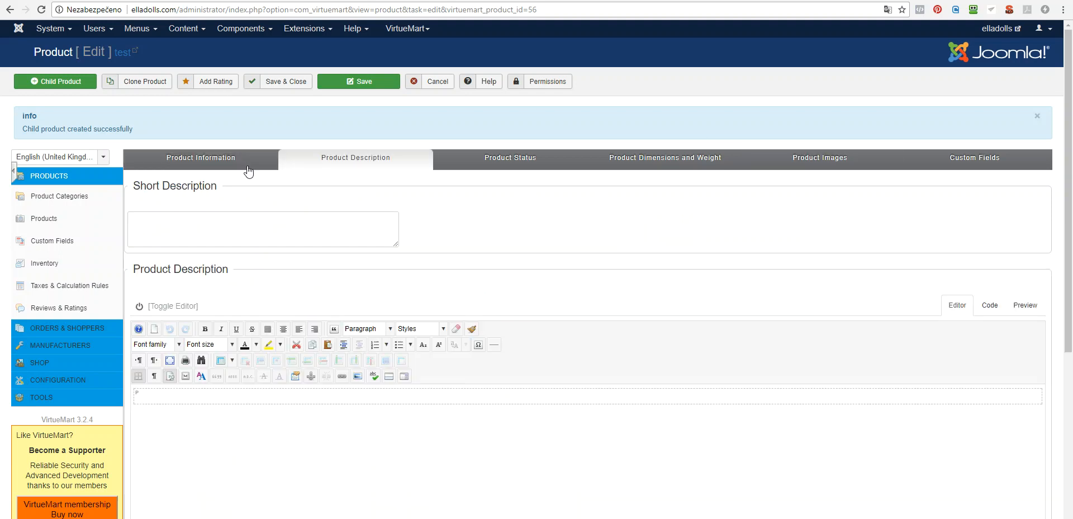
click(200, 157)
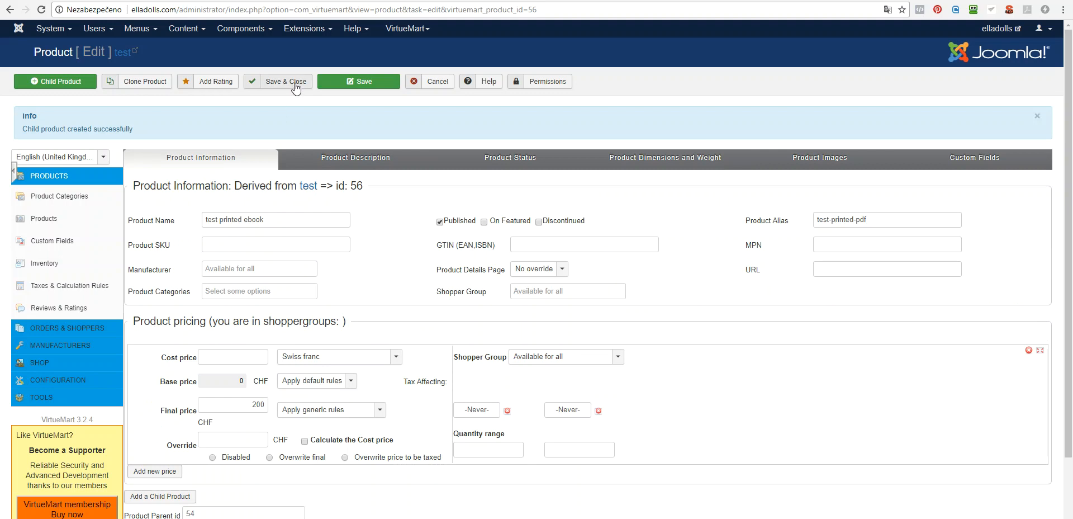
click(285, 80)
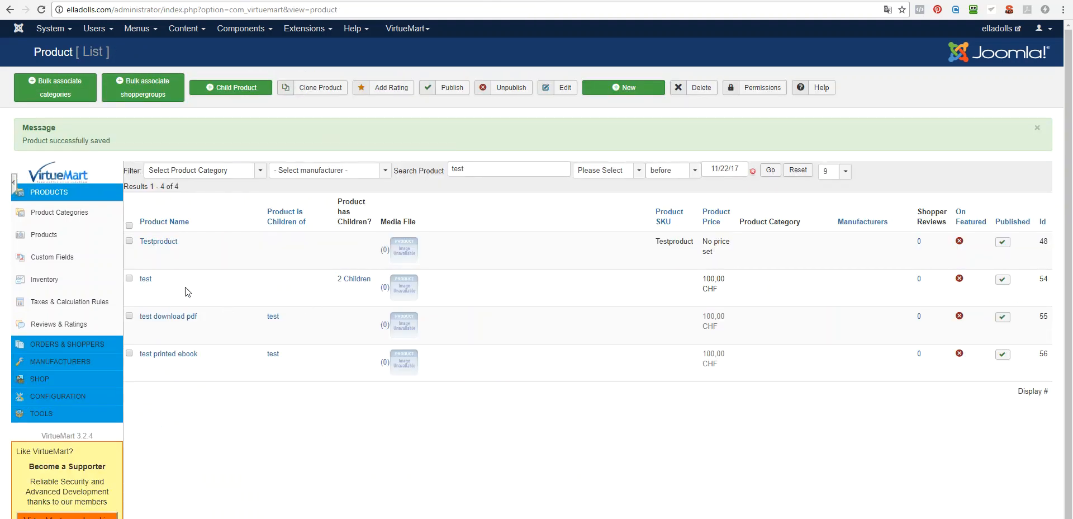
mouse_move(672, 291)
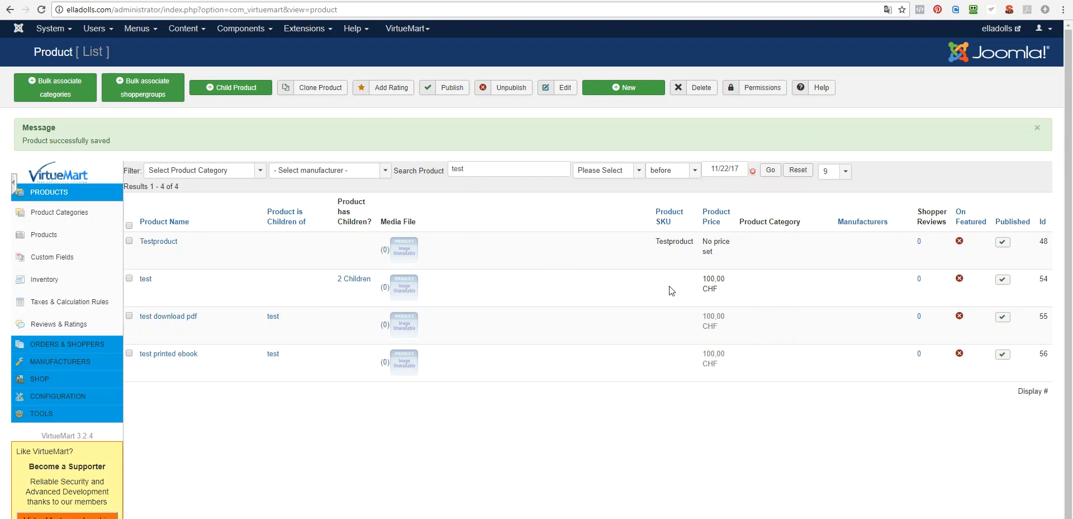
mouse_move(752, 274)
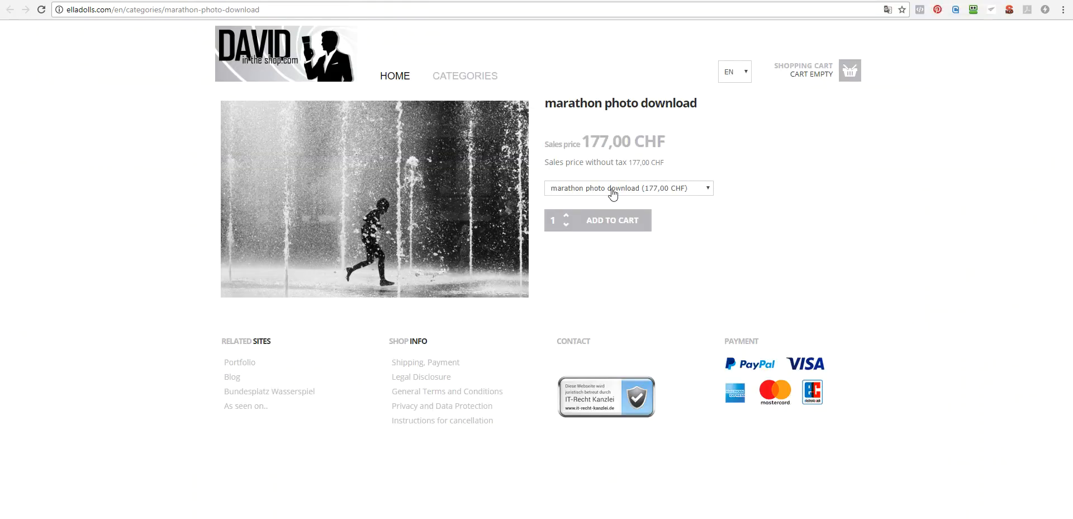
Confirm the storefront variant dropdown offers download and print, then switch to Gmail.
click(627, 188)
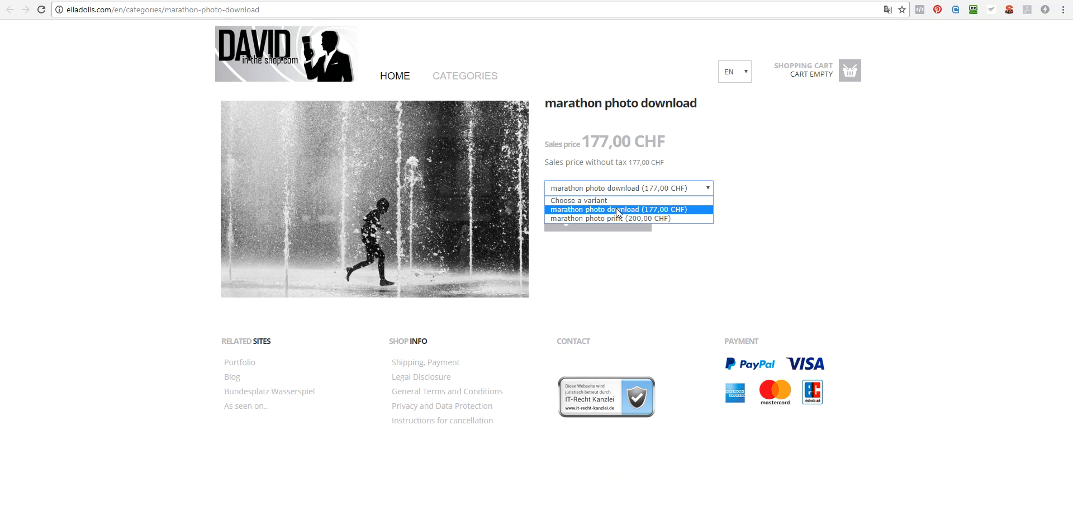
mouse_move(617, 218)
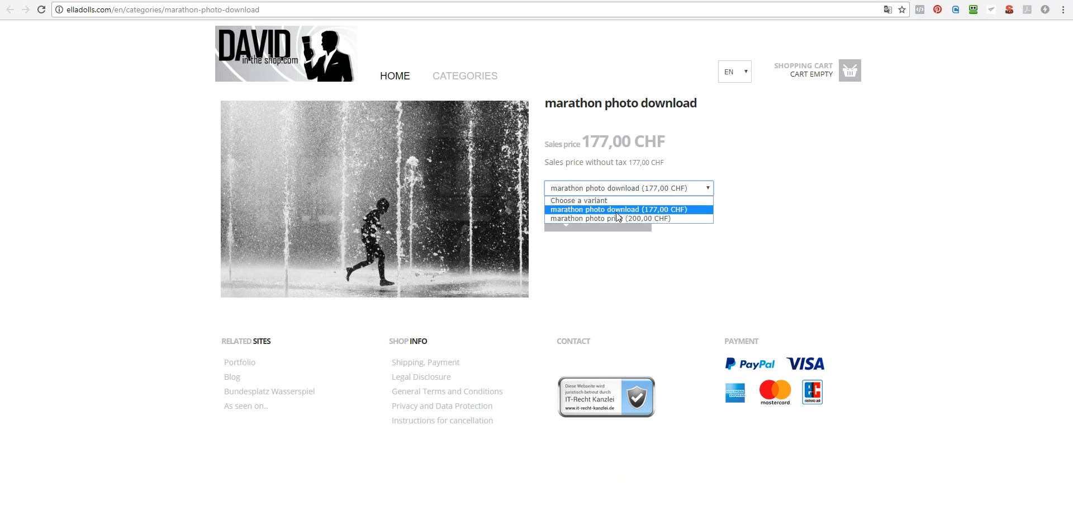
click(608, 209)
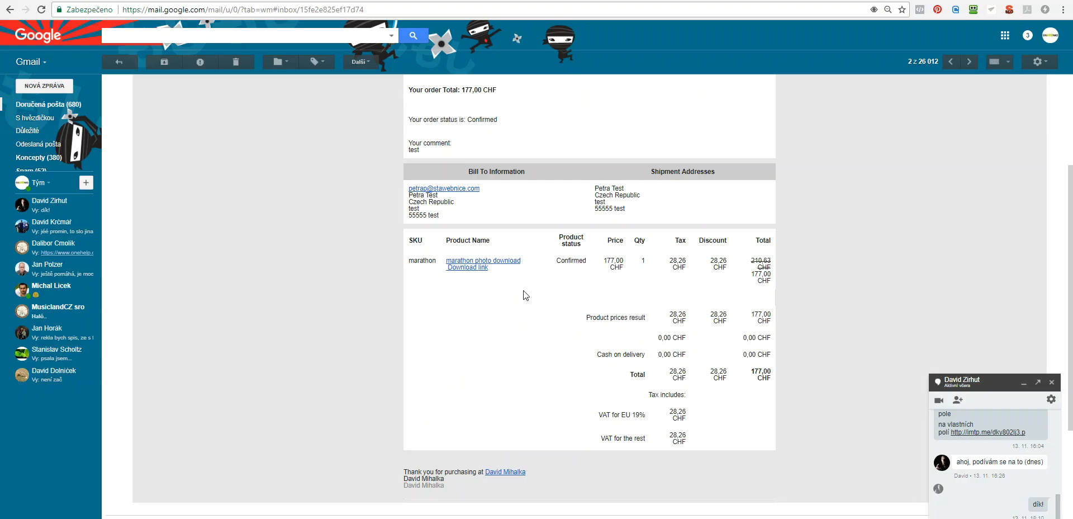
mouse_move(629, 293)
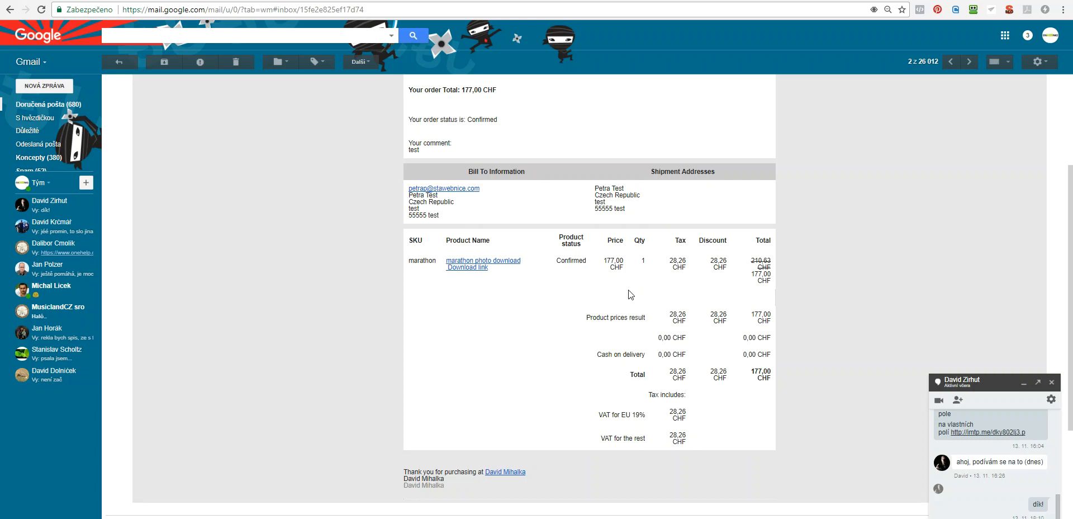
mouse_move(806, 232)
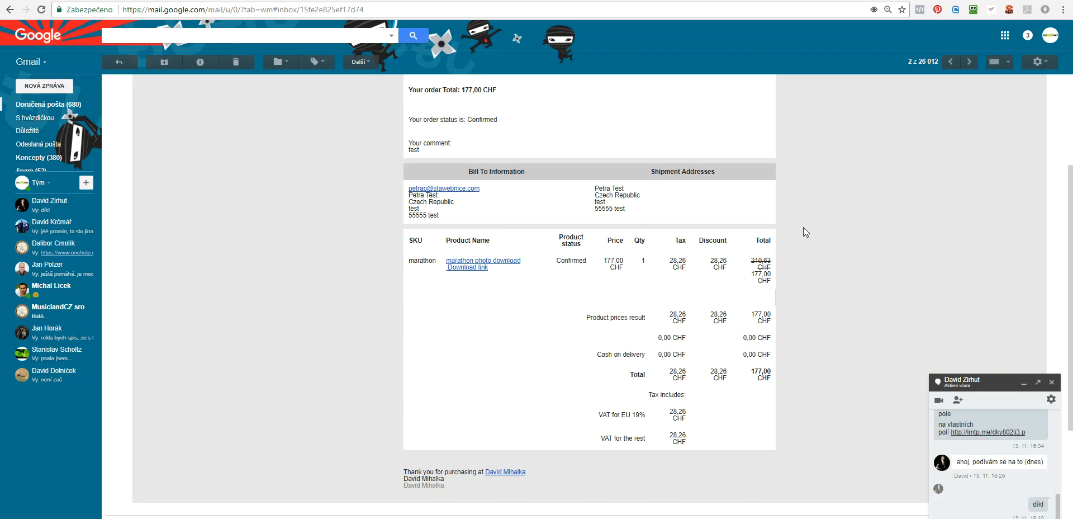
mouse_move(659, 112)
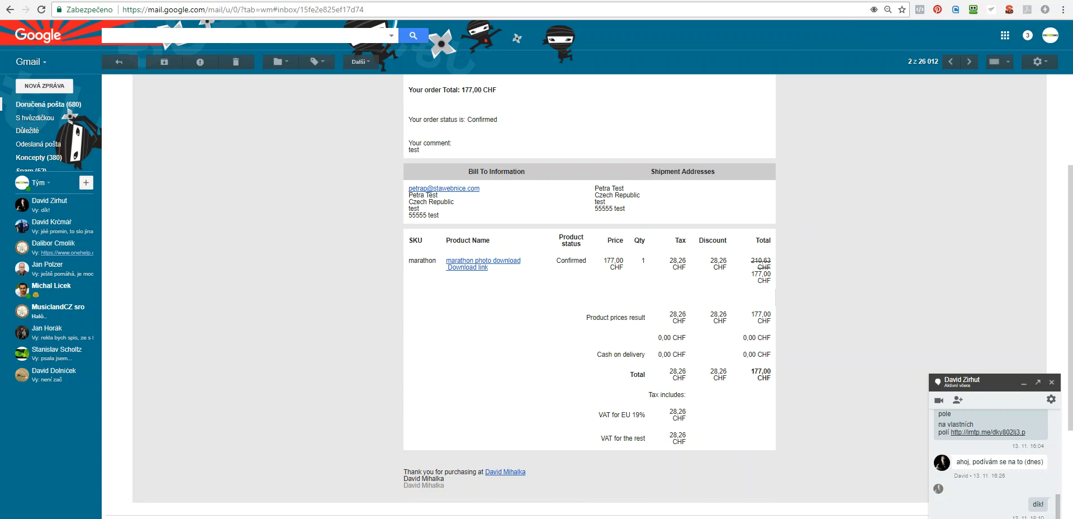
Head to youtube.com in a new tab after checking the email's Download link.
text(youtube.com)
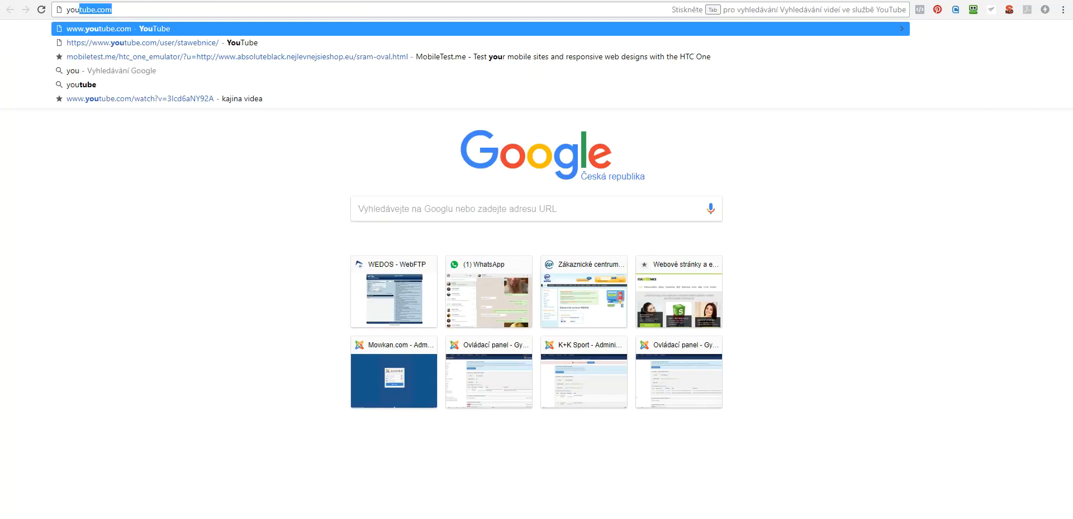
Browse the Tým StaWEBnice channel's Virtuemart and Joomla tutorial videos.
click(142, 42)
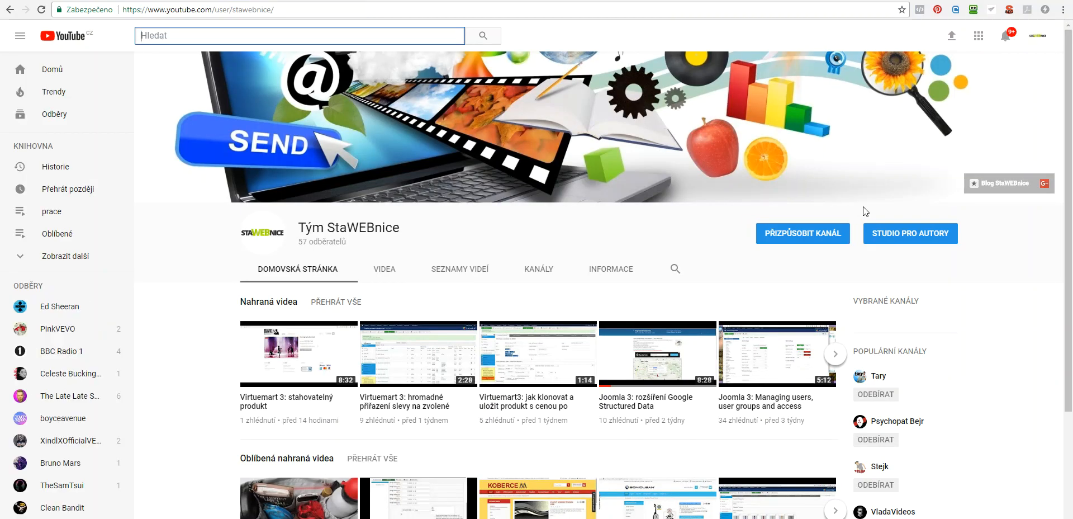
mouse_move(764, 286)
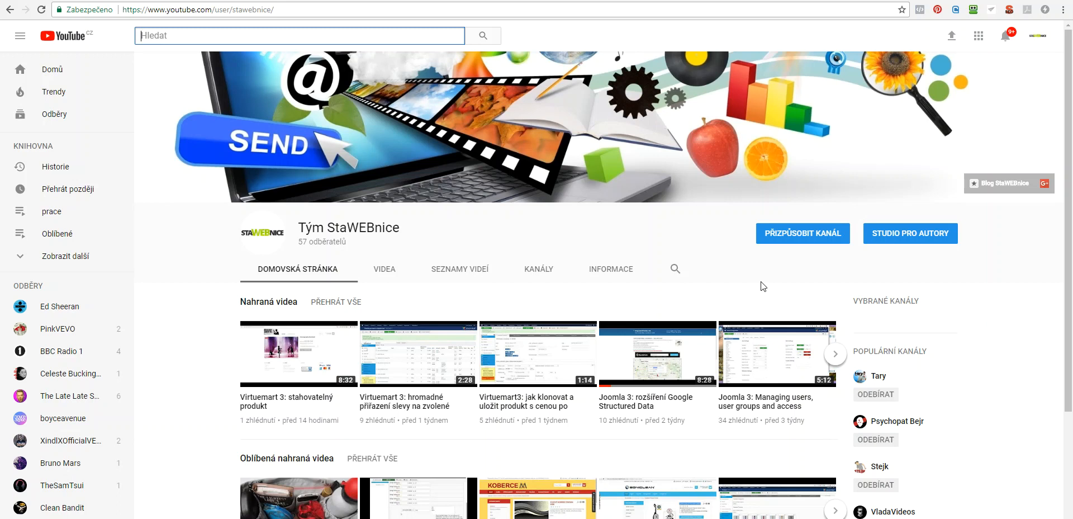
scroll(down, 3)
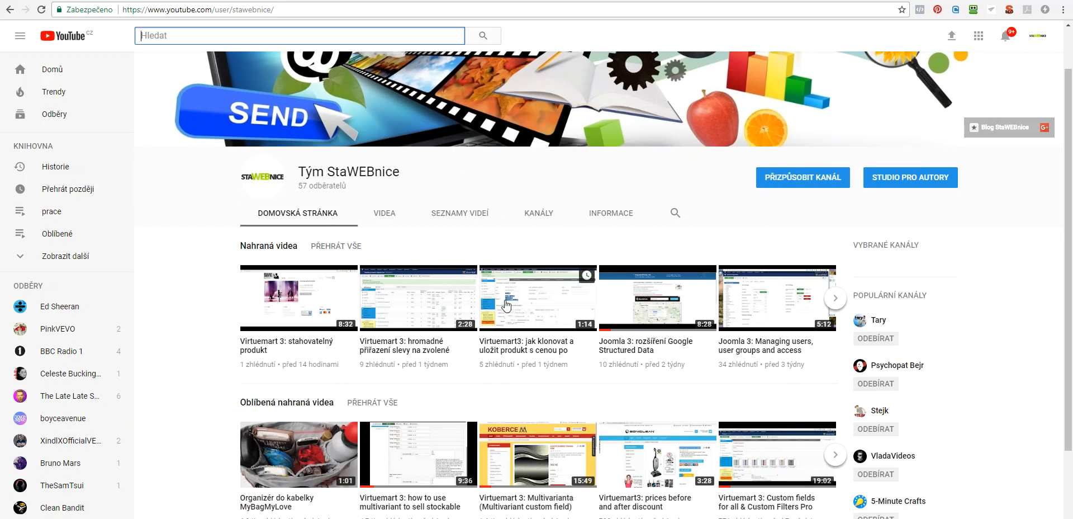
scroll(down, 3)
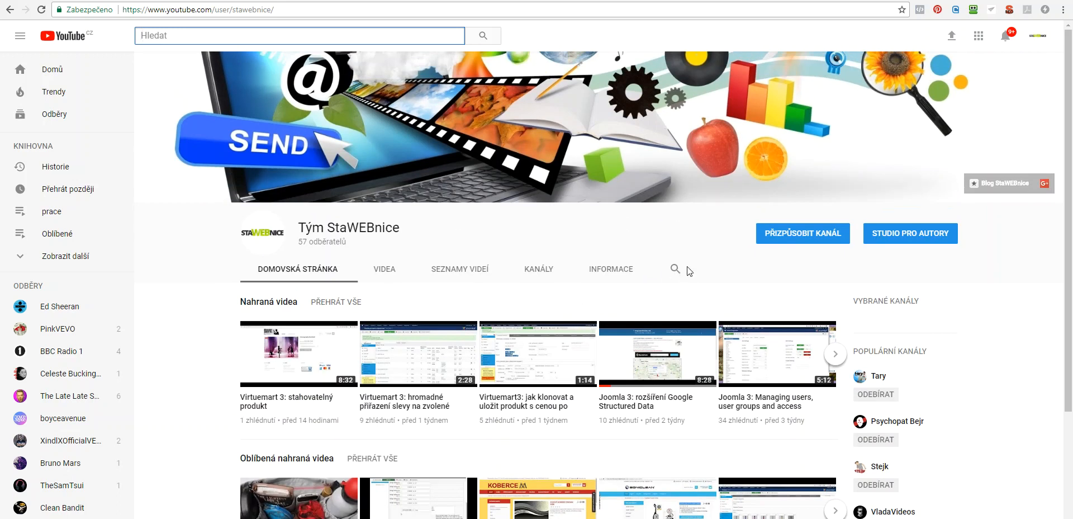
mouse_move(306, 331)
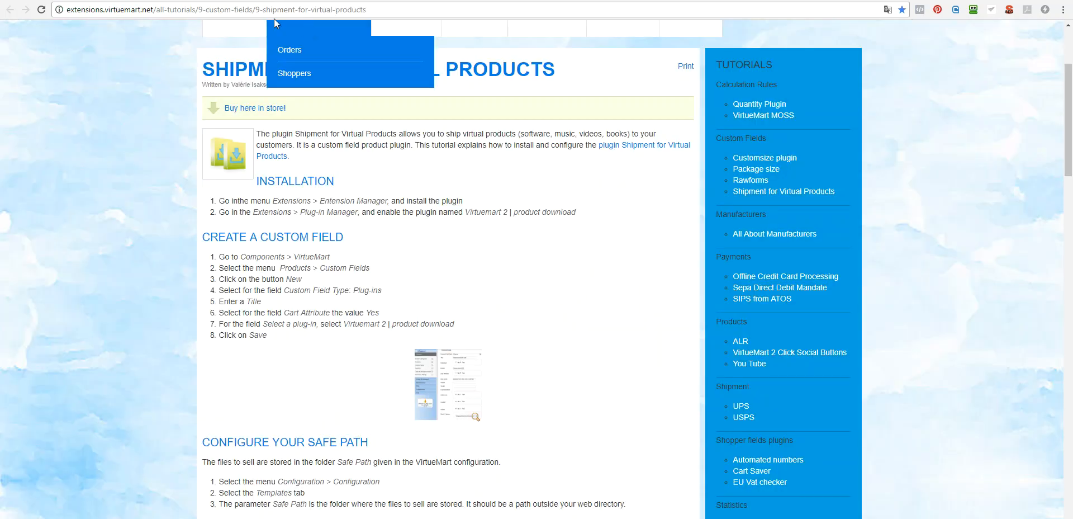
mouse_move(468, 303)
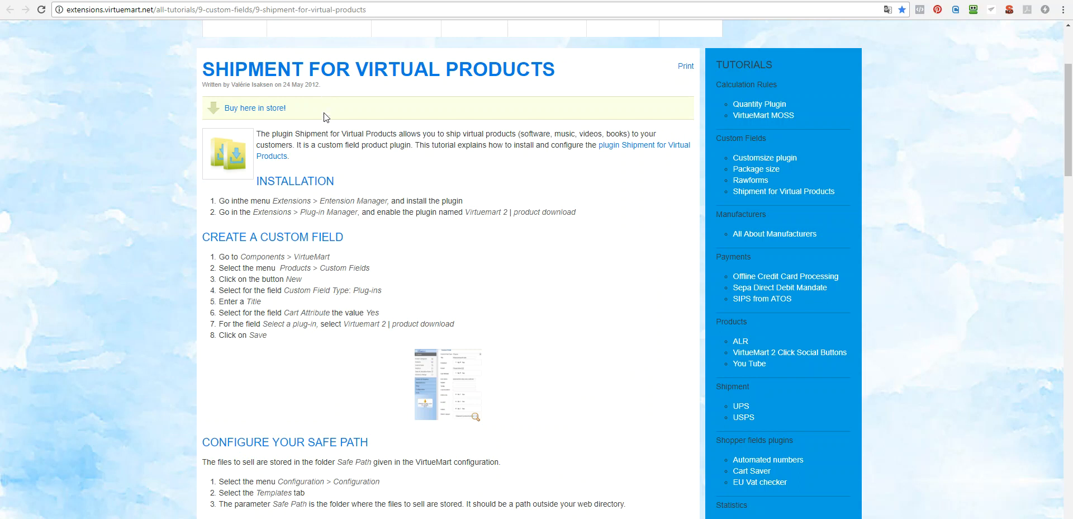
mouse_move(551, 74)
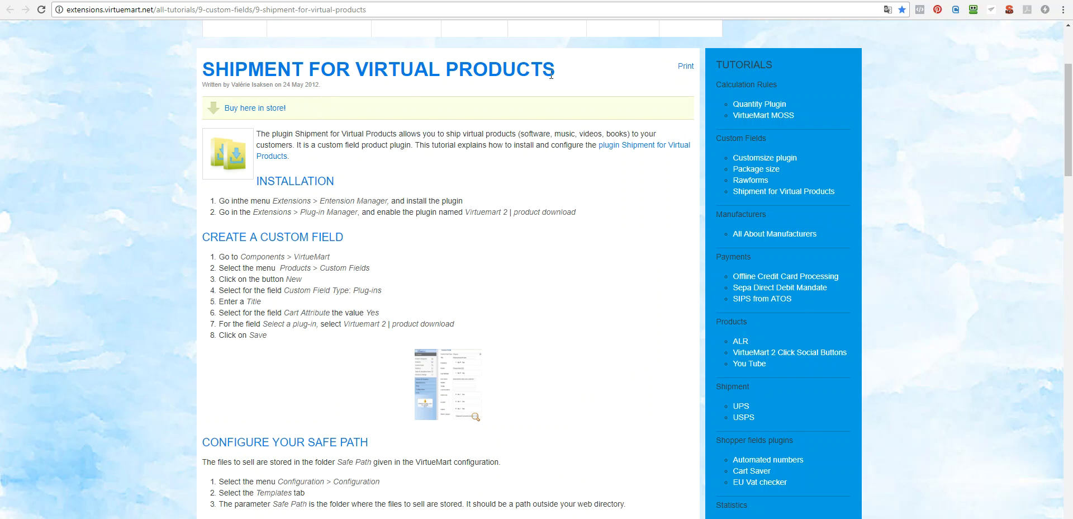